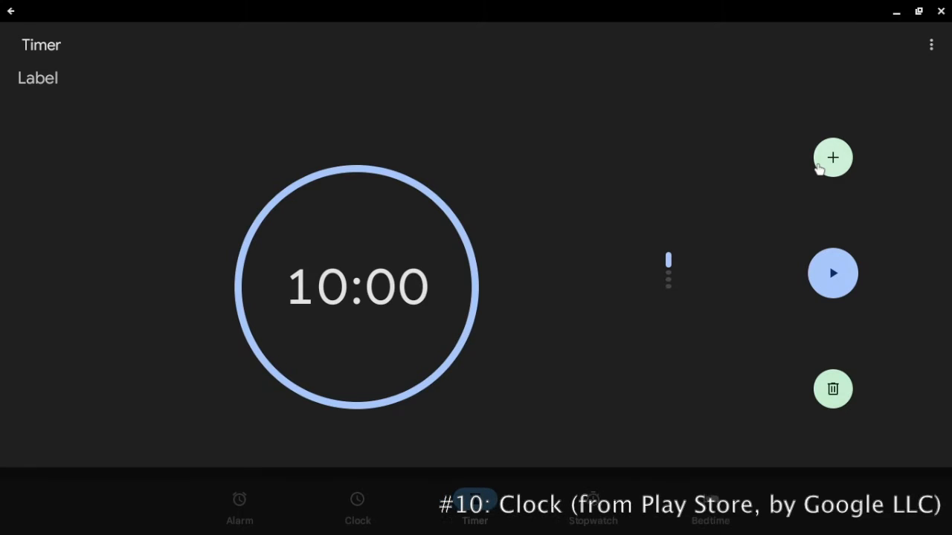
Step: Add a 10-second timer in Clock and start the countdown
{"action": "left_click", "coordinate": [358, 287]}
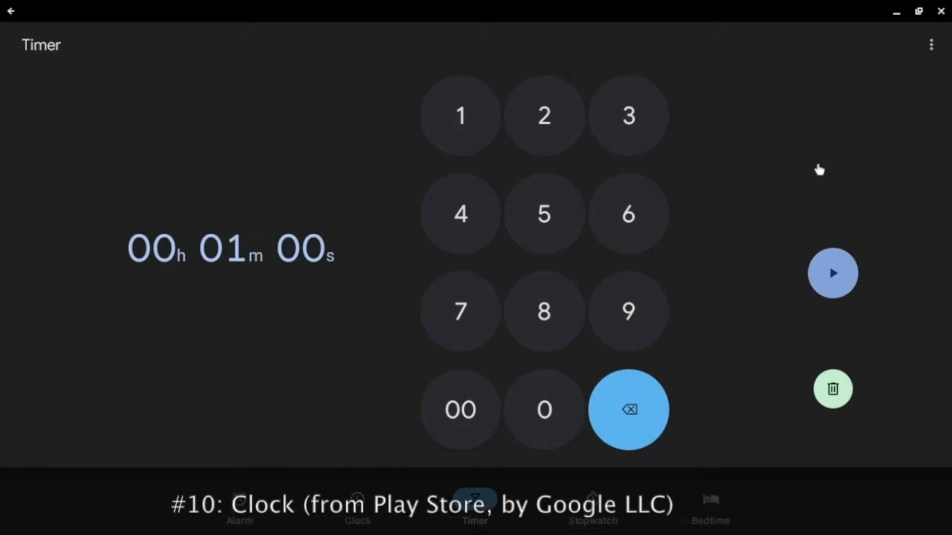
{"action": "left_click", "coordinate": [629, 409]}
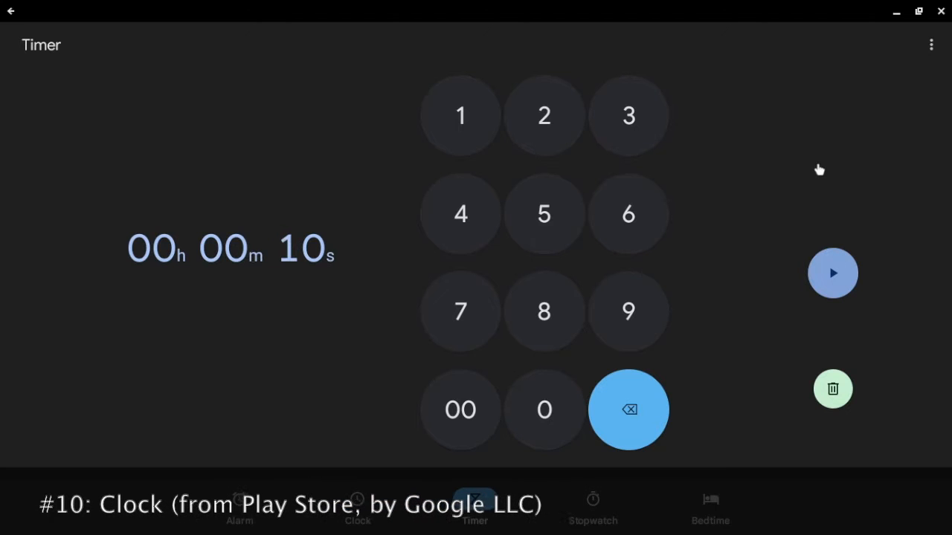
{"action": "left_click", "coordinate": [833, 273]}
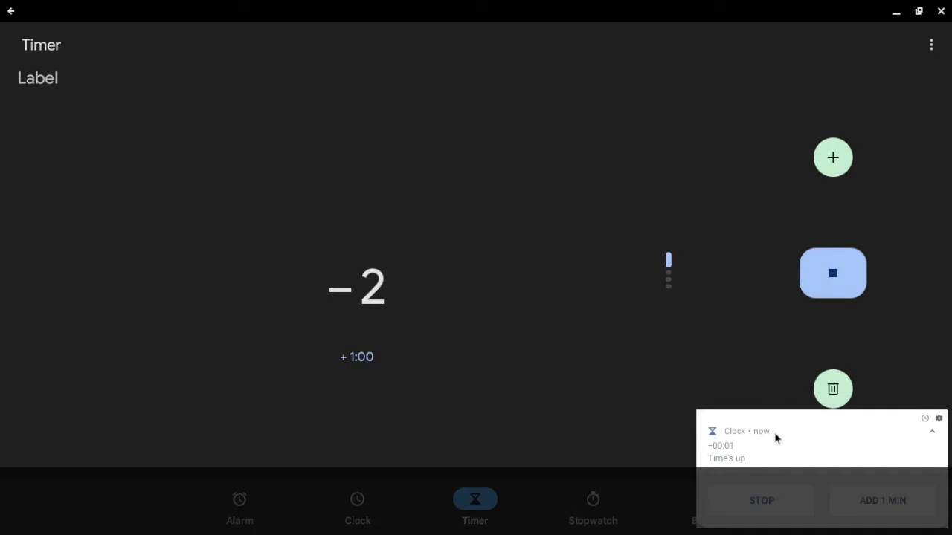
Step: Reset the finished timer and label it 'Sample Timer'
{"action": "left_click", "coordinate": [761, 500]}
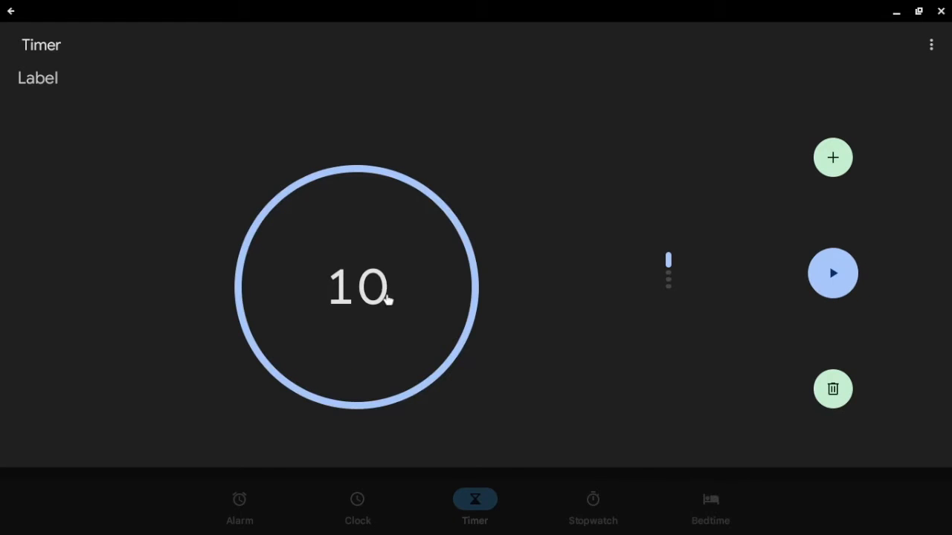
{"action": "left_click", "coordinate": [37, 77]}
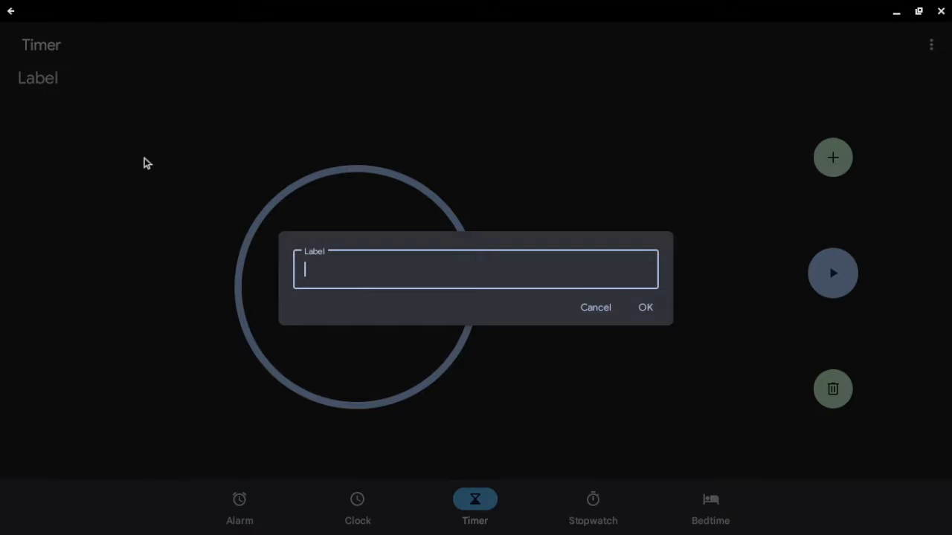
{"action": "type", "text": "Sample T"}
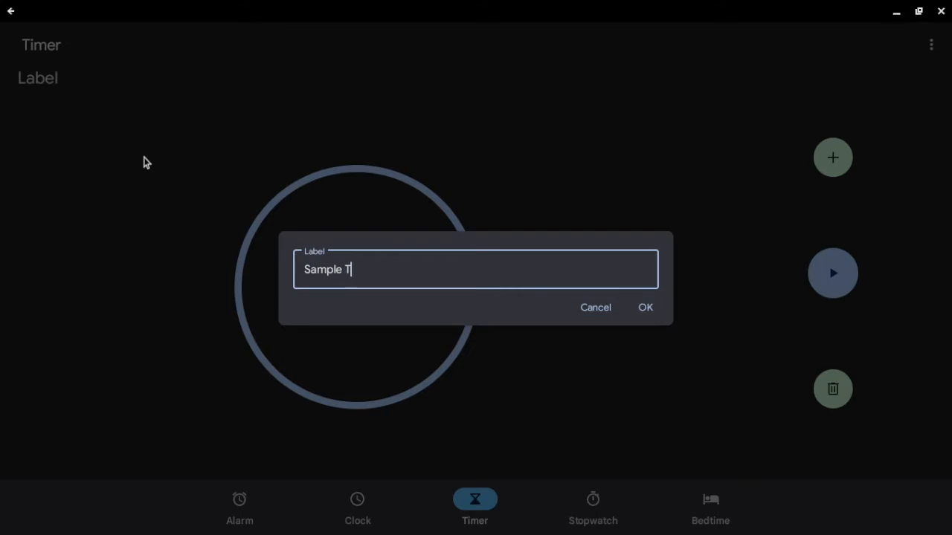
{"action": "type", "text": "imer"}
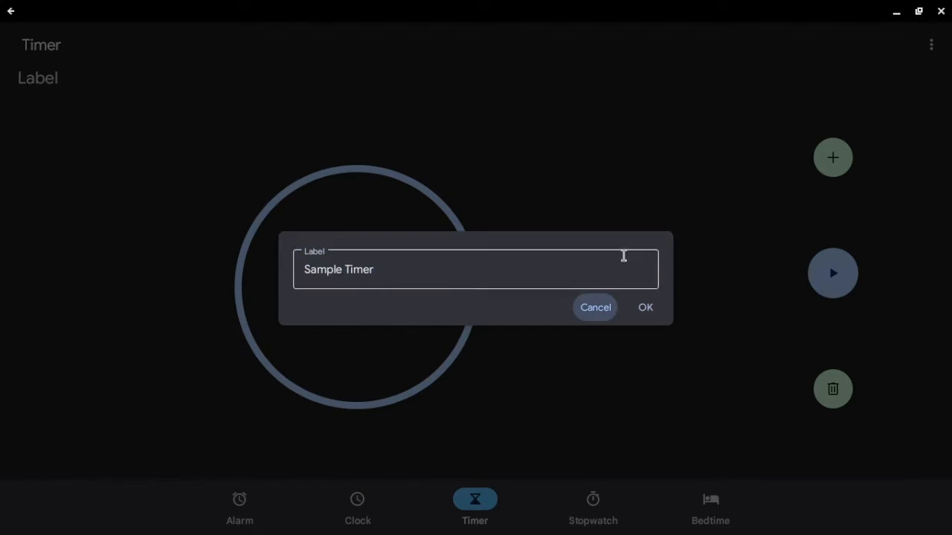
{"action": "left_click", "coordinate": [645, 307]}
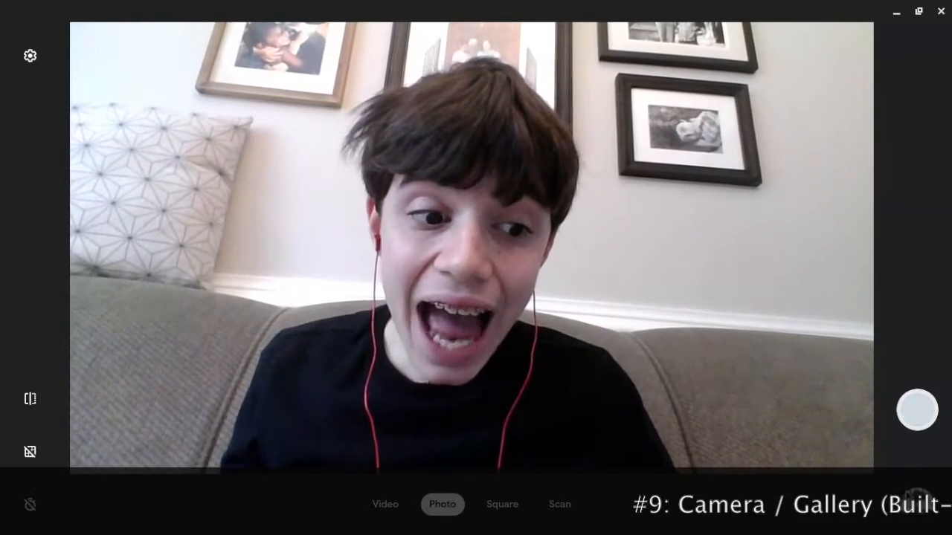
Step: Take a photo of the room and draw yellow stars on it with the Annotate pen
{"action": "left_click", "coordinate": [917, 411]}
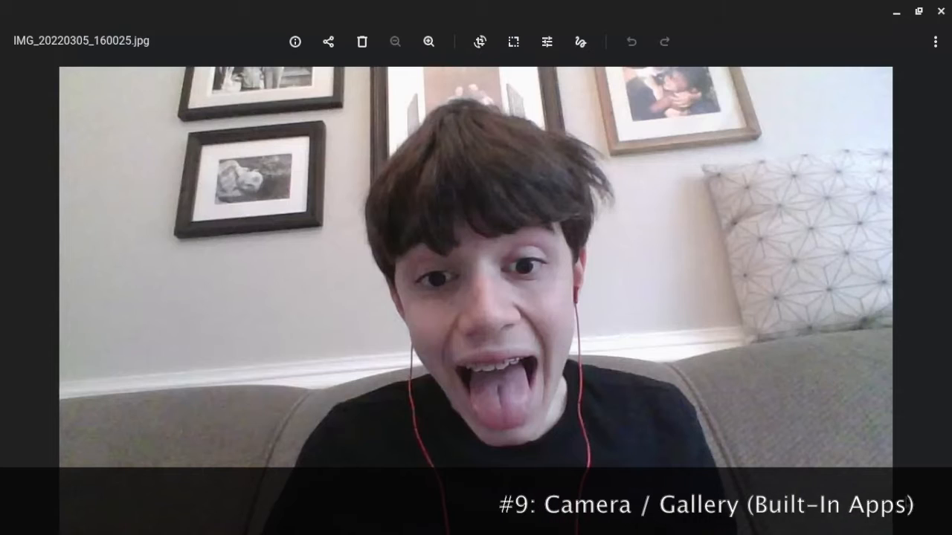
{"action": "left_click", "coordinate": [580, 41]}
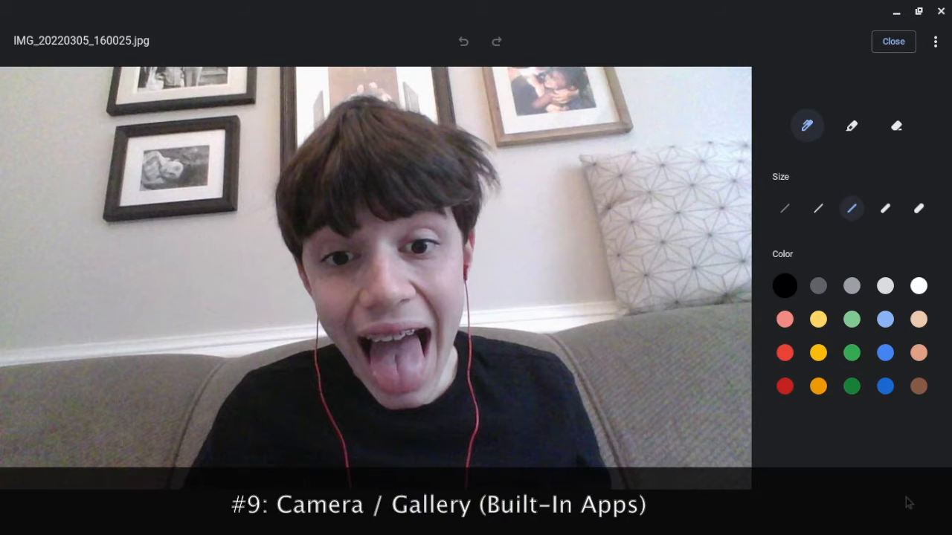
{"action": "left_click", "coordinate": [818, 352]}
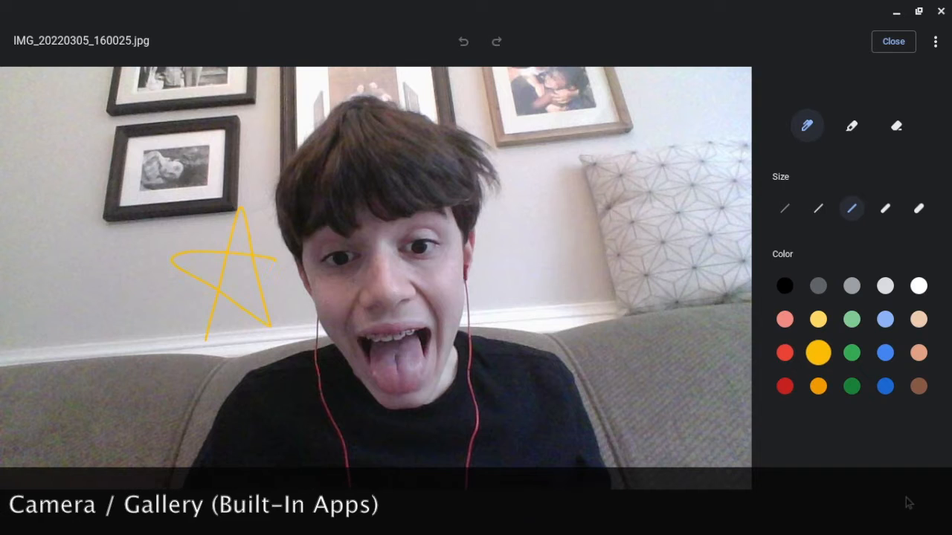
{"action": "left_click_drag", "start_coordinate": [90, 101], "coordinate": [60, 197]}
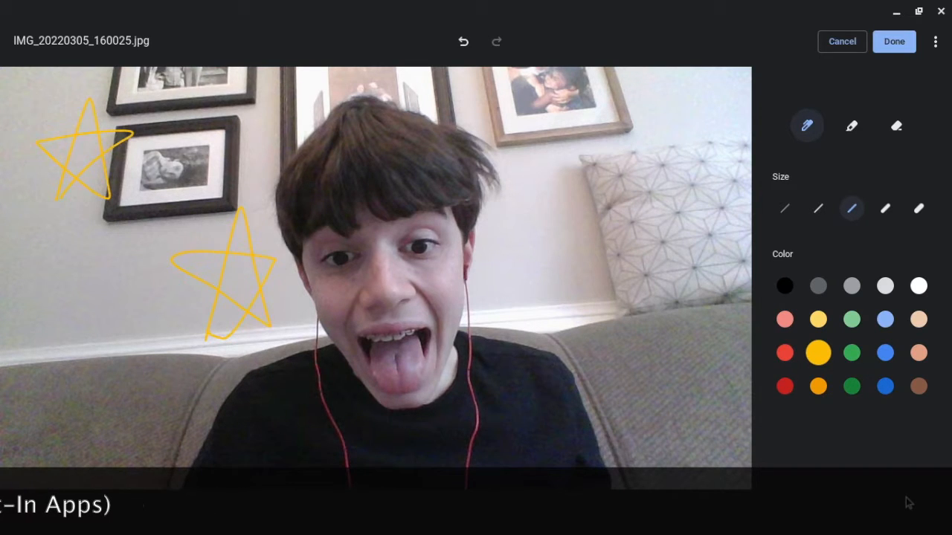
{"action": "left_click_drag", "start_coordinate": [587, 223], "coordinate": [654, 335]}
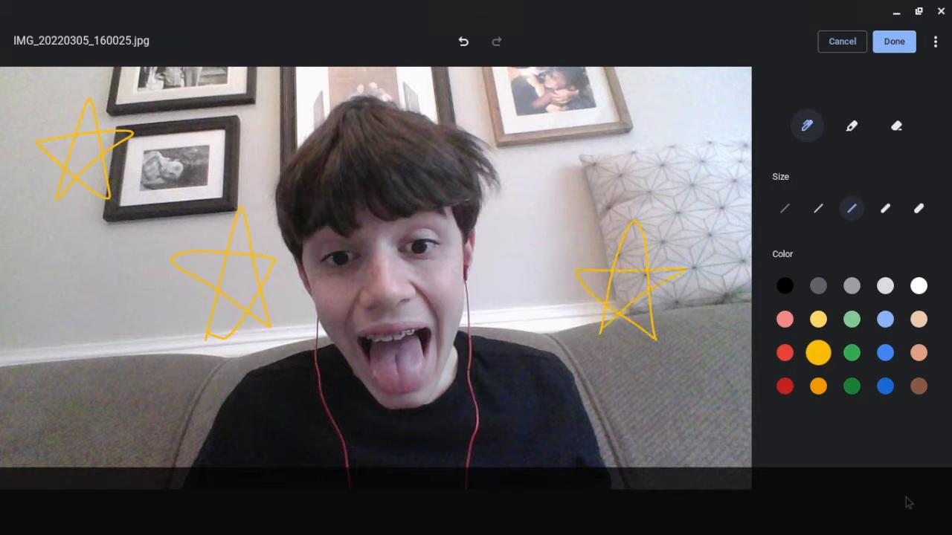
Step: Fill the stars using a light-yellow highlighter brush
{"action": "left_click", "coordinate": [852, 125]}
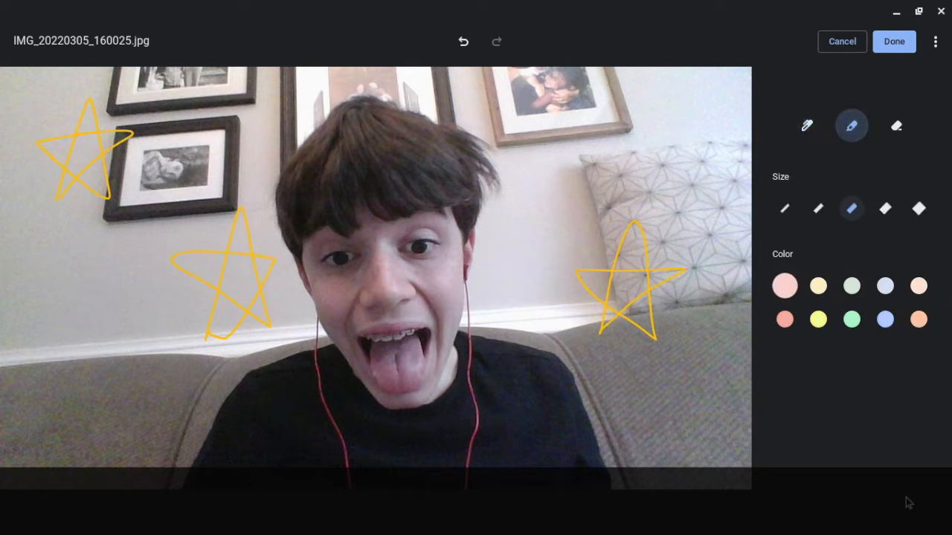
{"action": "left_click", "coordinate": [818, 319]}
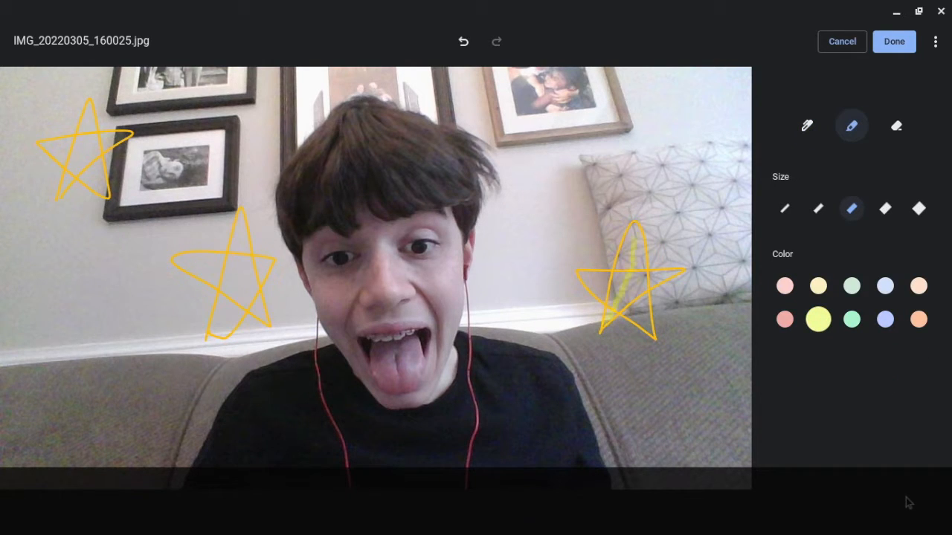
{"action": "left_click", "coordinate": [918, 208]}
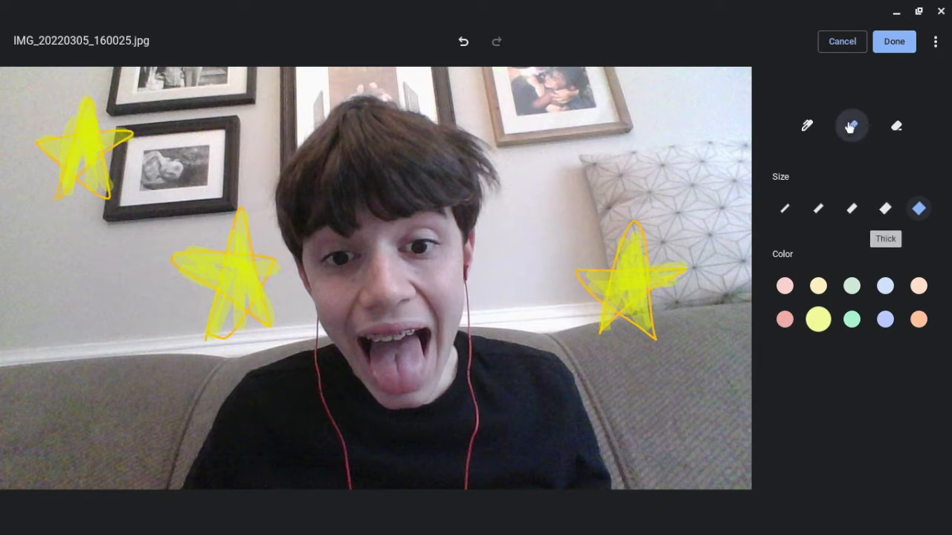
Step: Finish the markup and push exposure, contrast and saturation to maximum in Adjust
{"action": "left_click", "coordinate": [894, 41]}
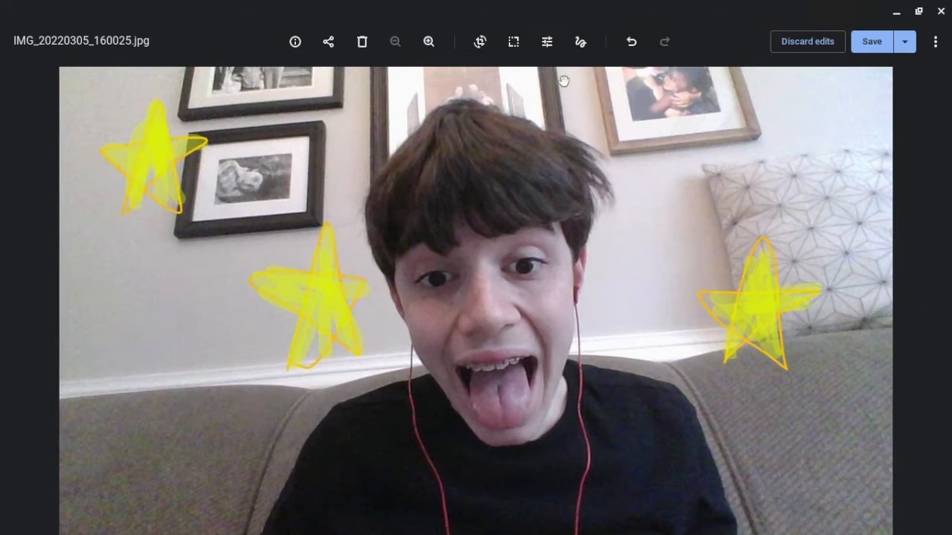
{"action": "mouse_move", "coordinate": [480, 42]}
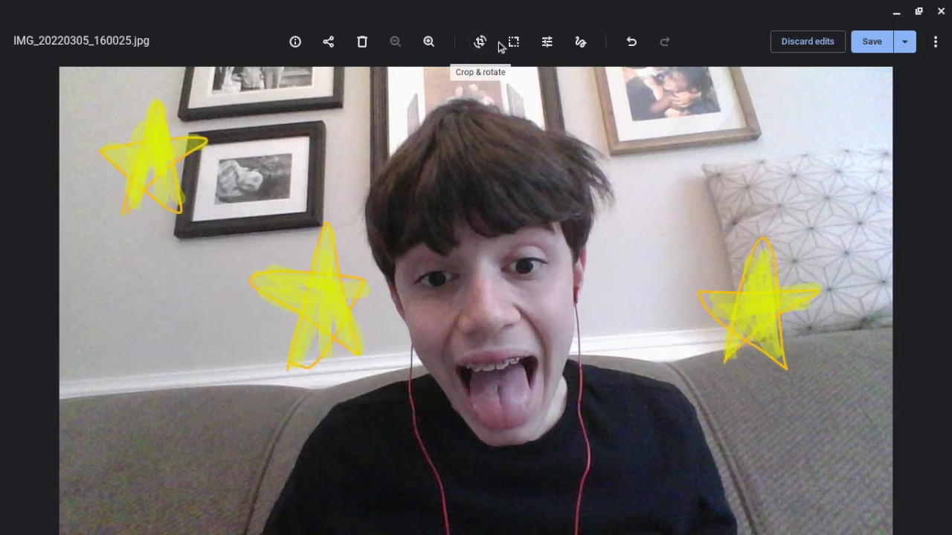
{"action": "mouse_move", "coordinate": [513, 41]}
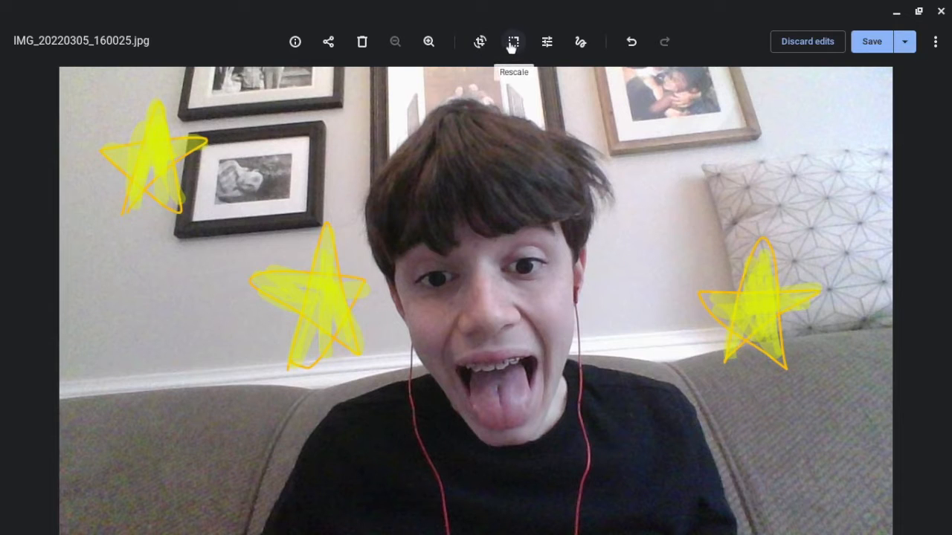
{"action": "mouse_move", "coordinate": [546, 42]}
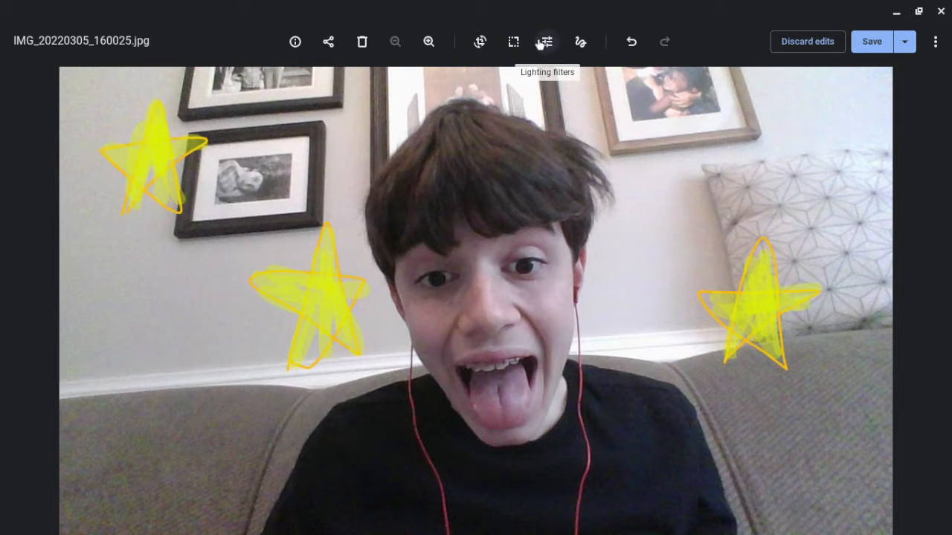
{"action": "mouse_move", "coordinate": [513, 42]}
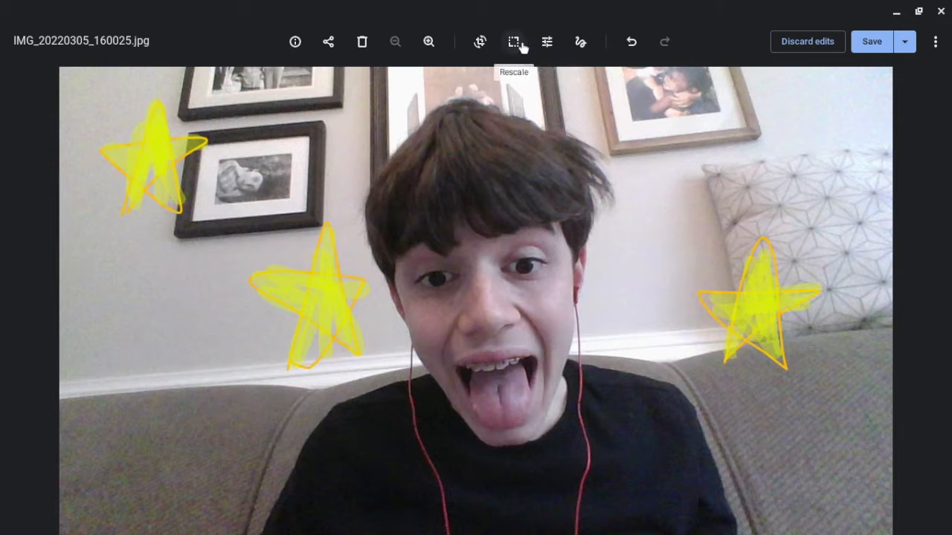
{"action": "mouse_move", "coordinate": [547, 41]}
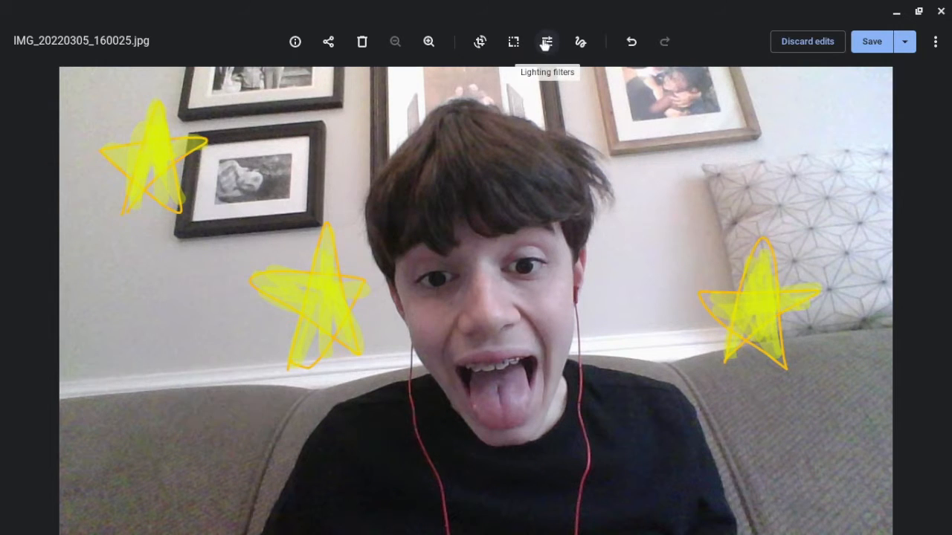
{"action": "left_click", "coordinate": [545, 41]}
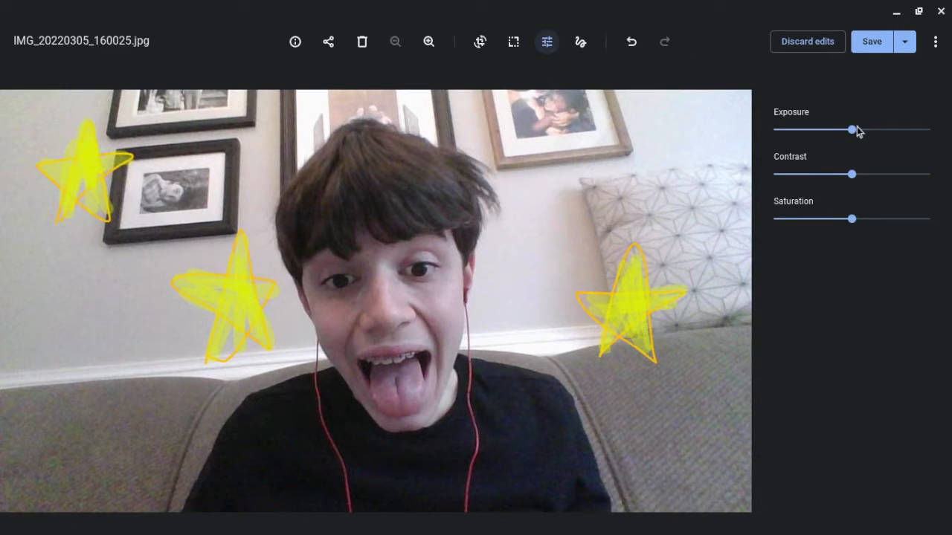
{"action": "left_click_drag", "start_coordinate": [852, 130], "coordinate": [929, 129]}
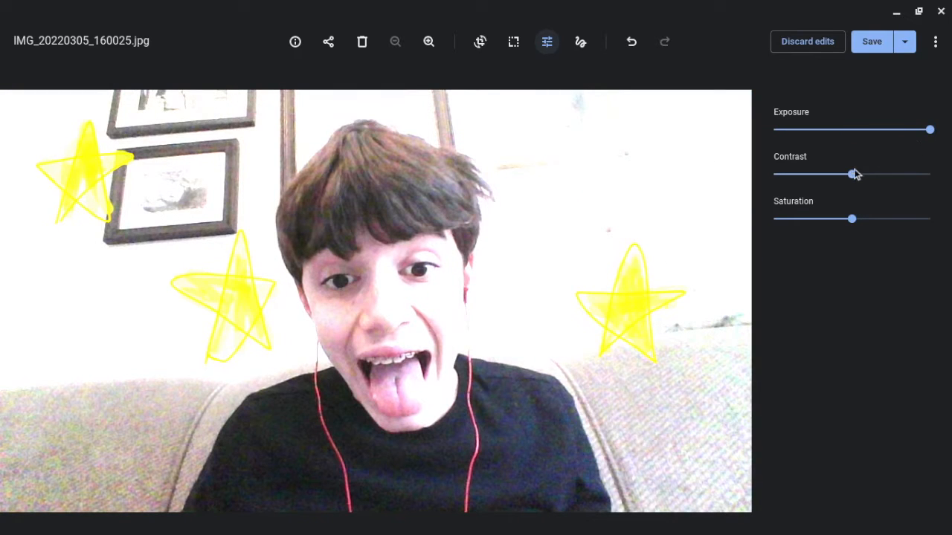
{"action": "left_click_drag", "start_coordinate": [853, 174], "coordinate": [930, 174]}
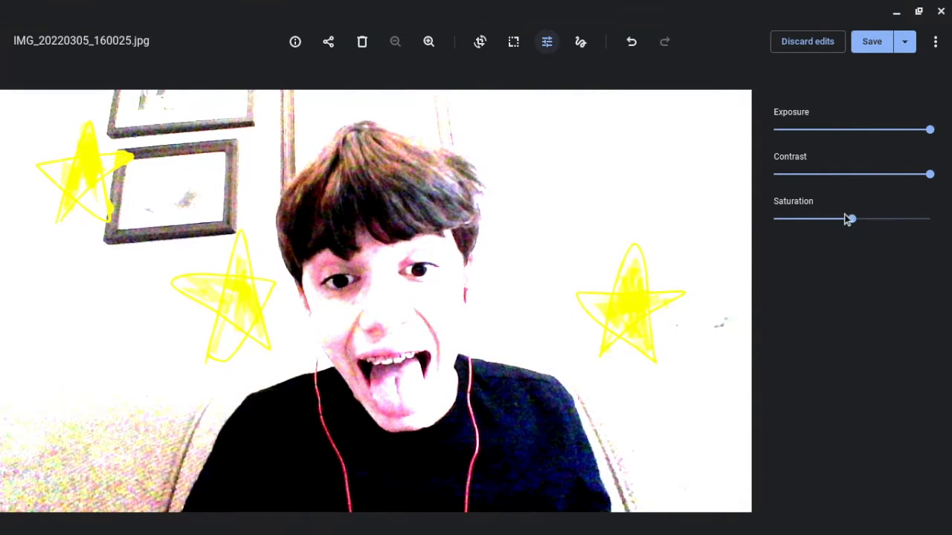
{"action": "left_click_drag", "start_coordinate": [851, 218], "coordinate": [930, 218]}
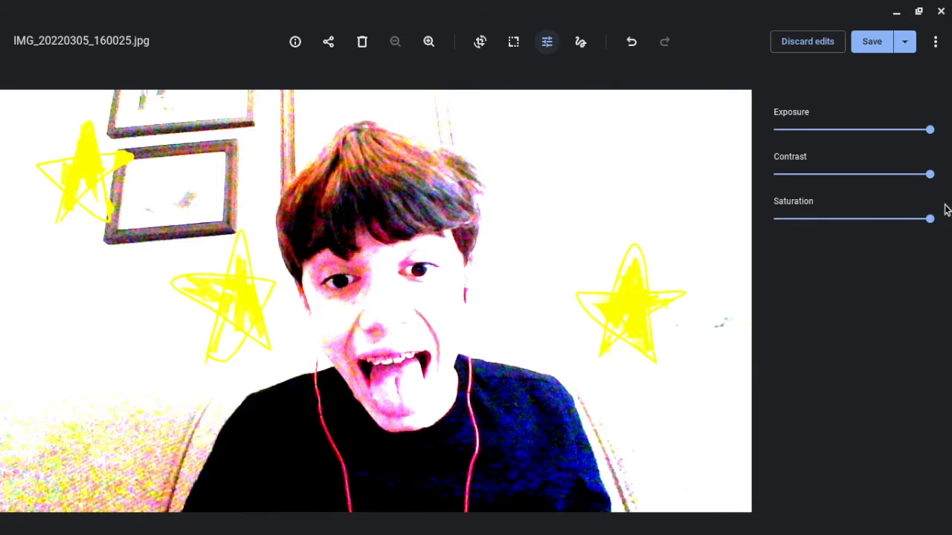
Step: Bring exposure back to slightly above the middle and settle contrast at maximum
{"action": "left_click_drag", "start_coordinate": [929, 174], "coordinate": [883, 174]}
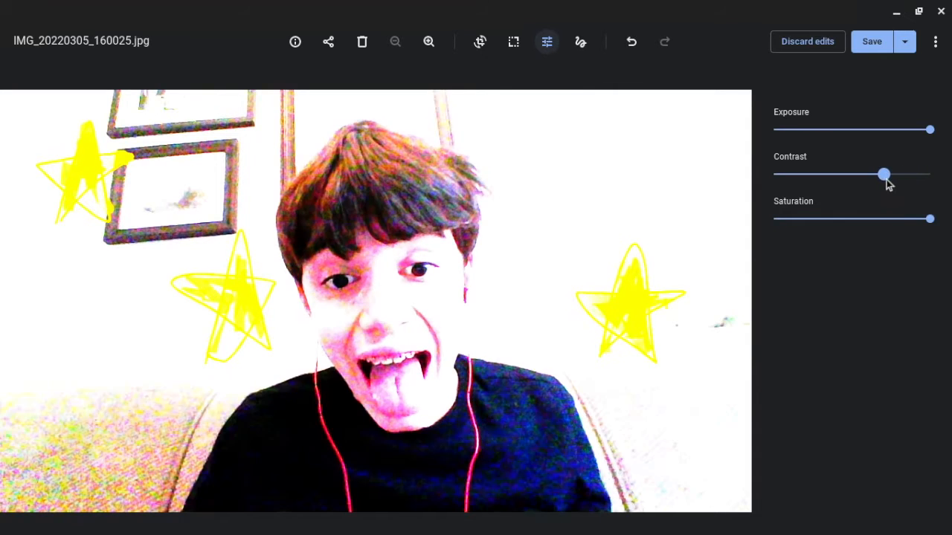
{"action": "left_click_drag", "start_coordinate": [883, 174], "coordinate": [831, 174]}
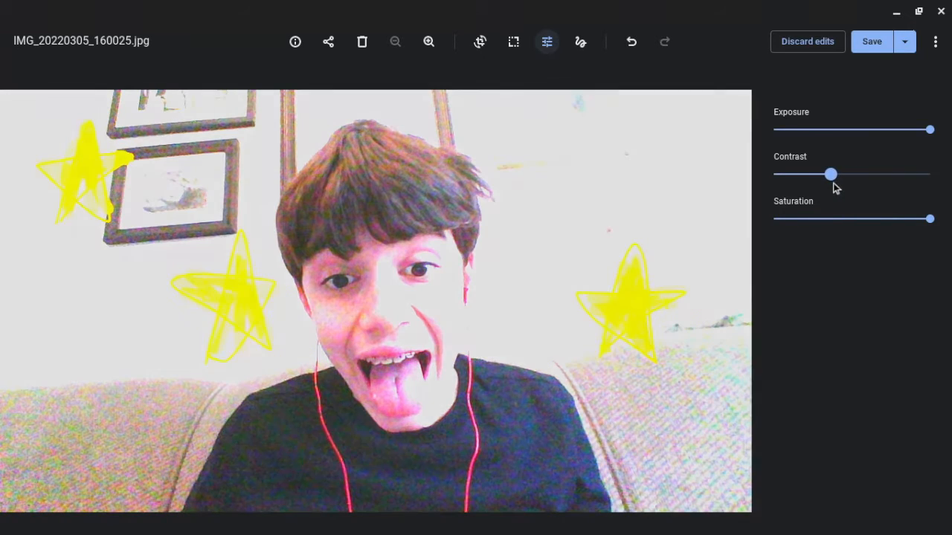
{"action": "left_click_drag", "start_coordinate": [830, 174], "coordinate": [856, 174]}
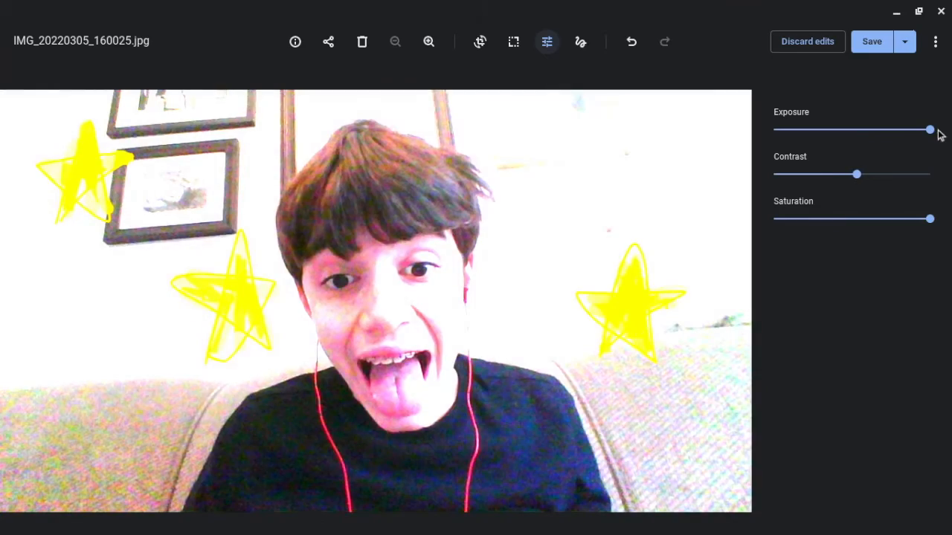
{"action": "left_click_drag", "start_coordinate": [929, 130], "coordinate": [850, 129]}
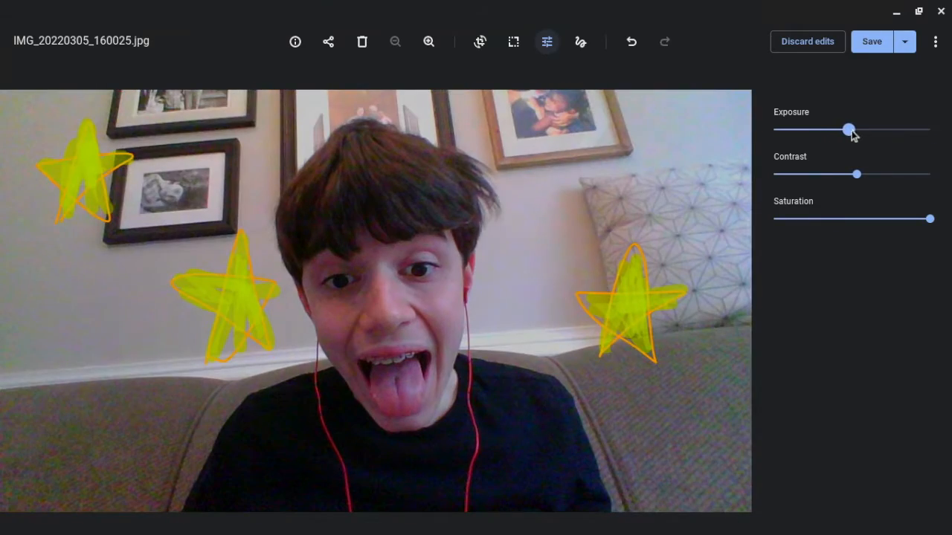
{"action": "left_click_drag", "start_coordinate": [850, 129], "coordinate": [856, 129]}
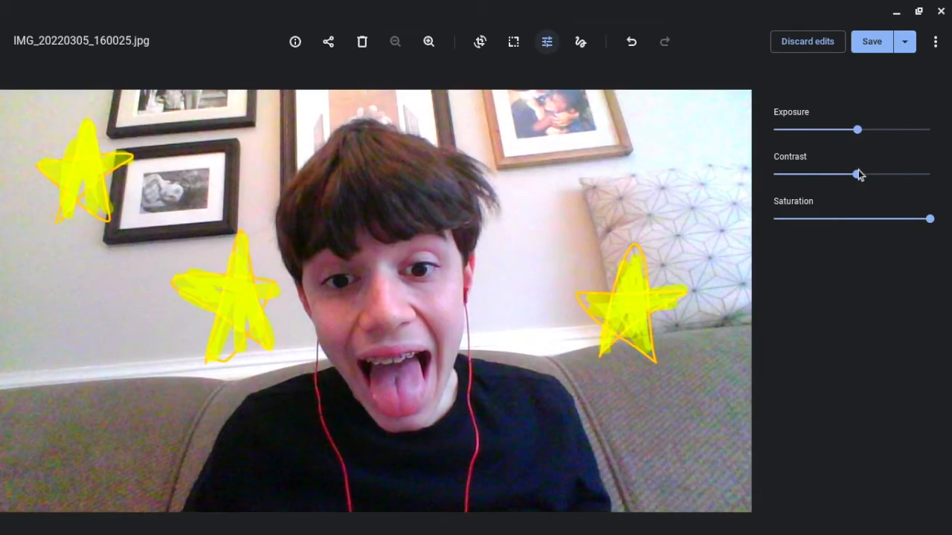
{"action": "left_click_drag", "start_coordinate": [859, 174], "coordinate": [929, 174]}
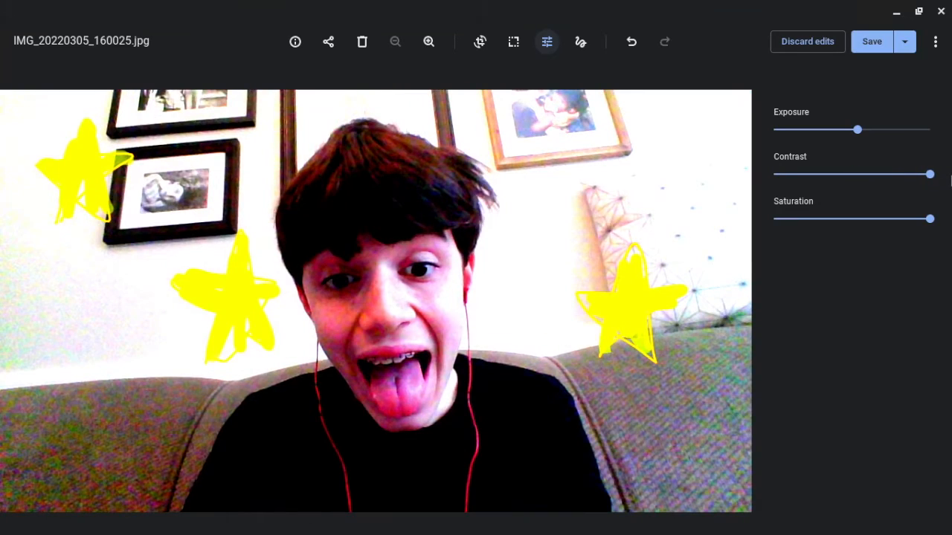
{"action": "left_click_drag", "start_coordinate": [856, 130], "coordinate": [812, 129]}
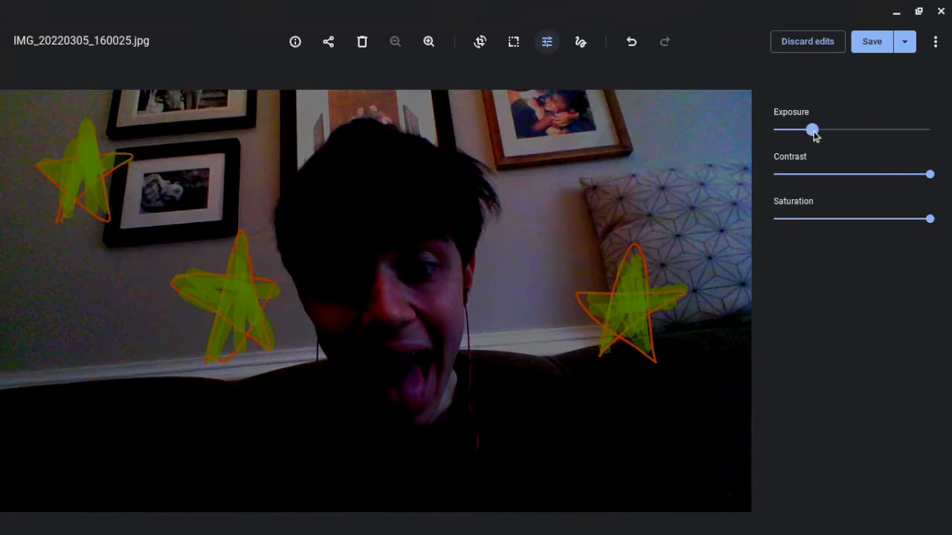
{"action": "left_click_drag", "start_coordinate": [811, 128], "coordinate": [861, 129]}
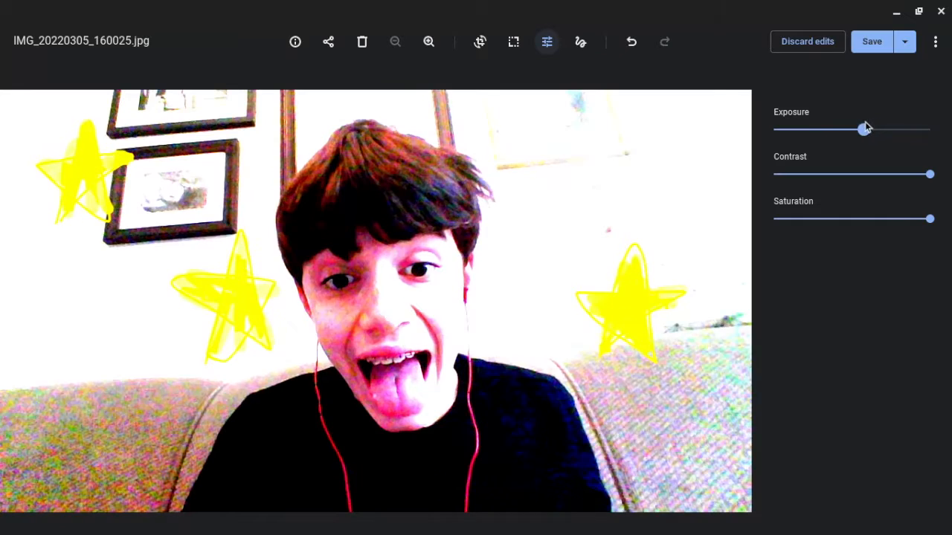
{"action": "left_click_drag", "start_coordinate": [864, 129], "coordinate": [857, 129]}
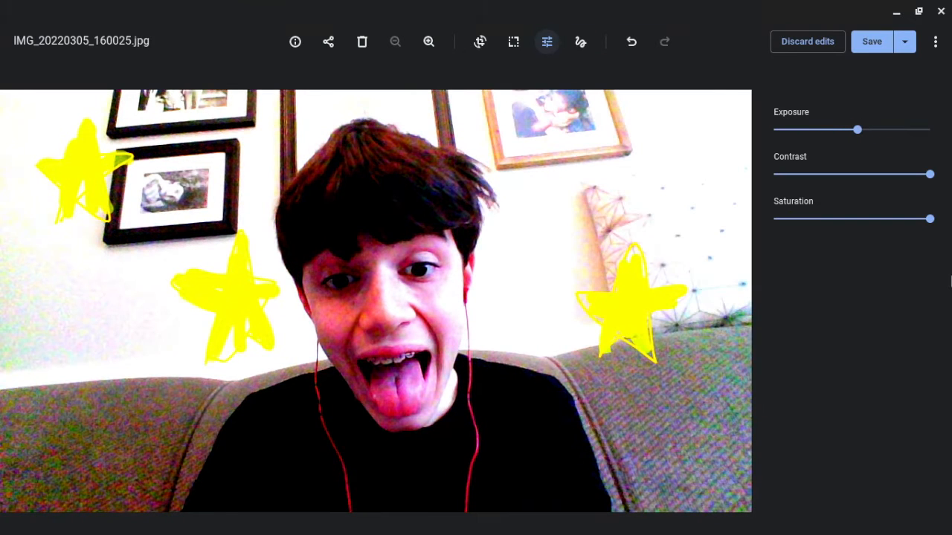
{"action": "left_click_drag", "start_coordinate": [930, 174], "coordinate": [773, 174]}
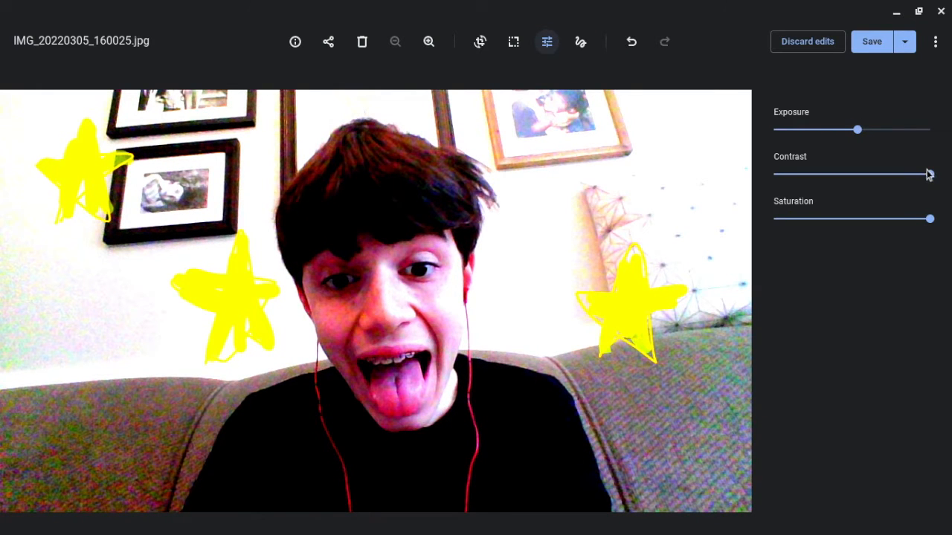
{"action": "left_click_drag", "start_coordinate": [930, 174], "coordinate": [859, 174]}
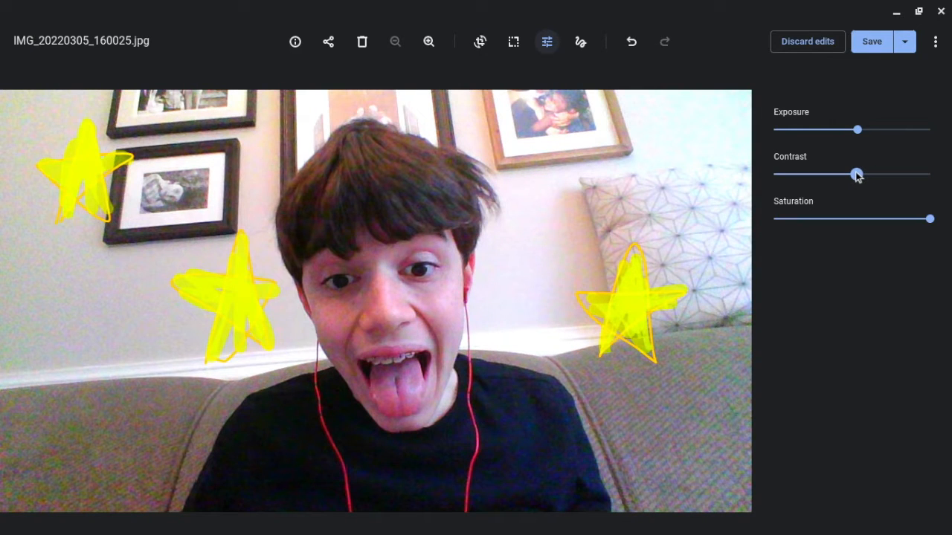
{"action": "left_click_drag", "start_coordinate": [857, 174], "coordinate": [889, 173]}
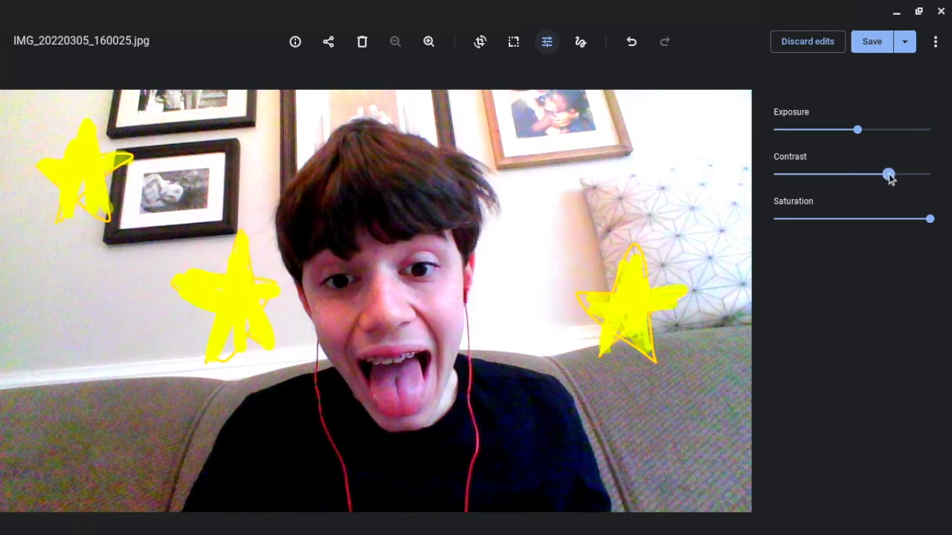
{"action": "left_click_drag", "start_coordinate": [888, 174], "coordinate": [928, 173]}
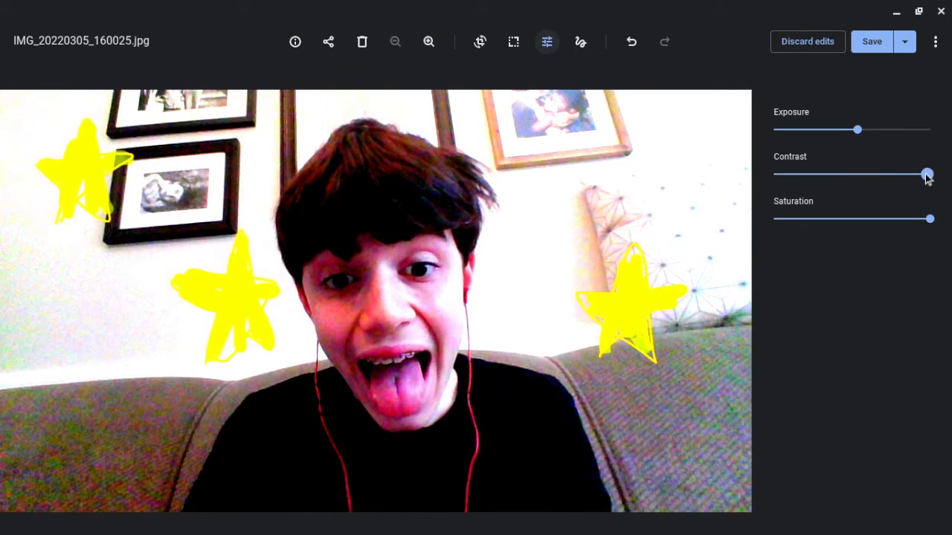
Step: Save the edited photo and launch Google Calendar
{"action": "left_click", "coordinate": [872, 41]}
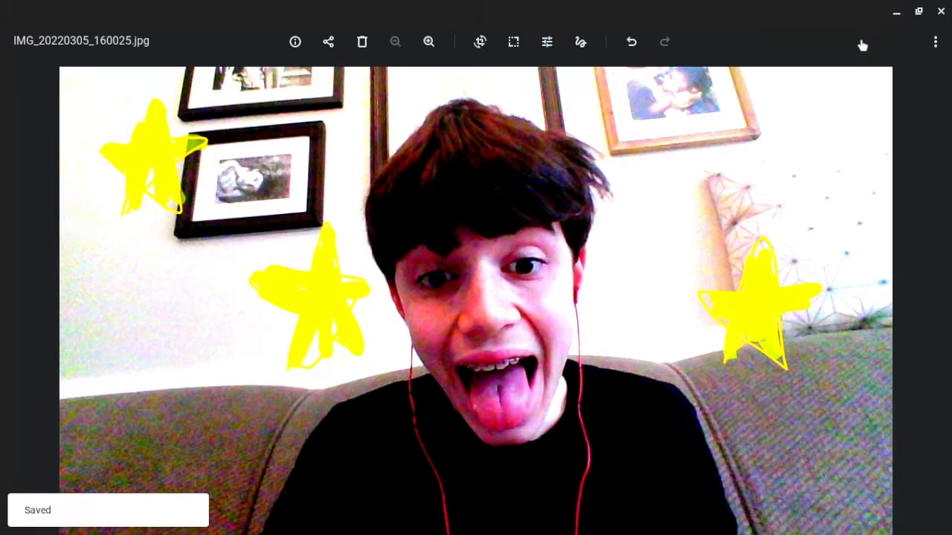
{"action": "mouse_move", "coordinate": [865, 52]}
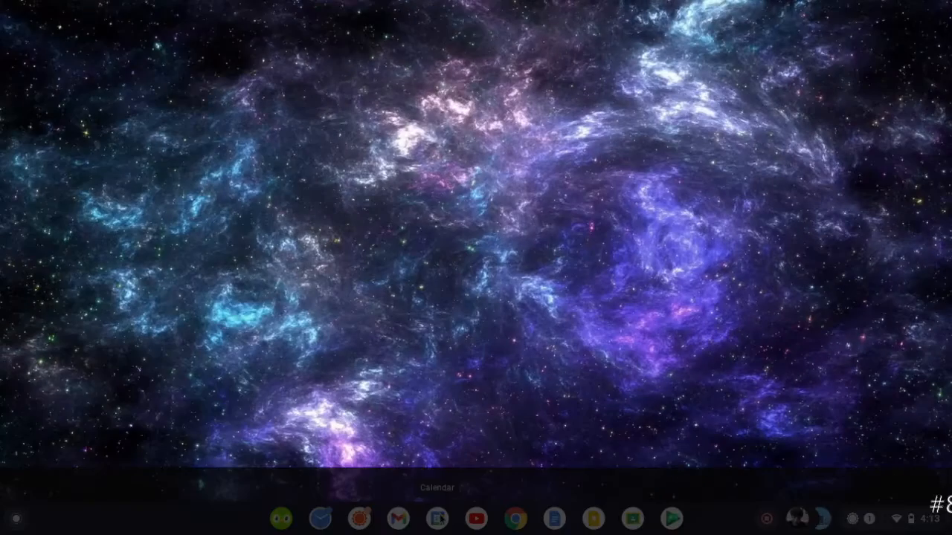
{"action": "left_click", "coordinate": [437, 519]}
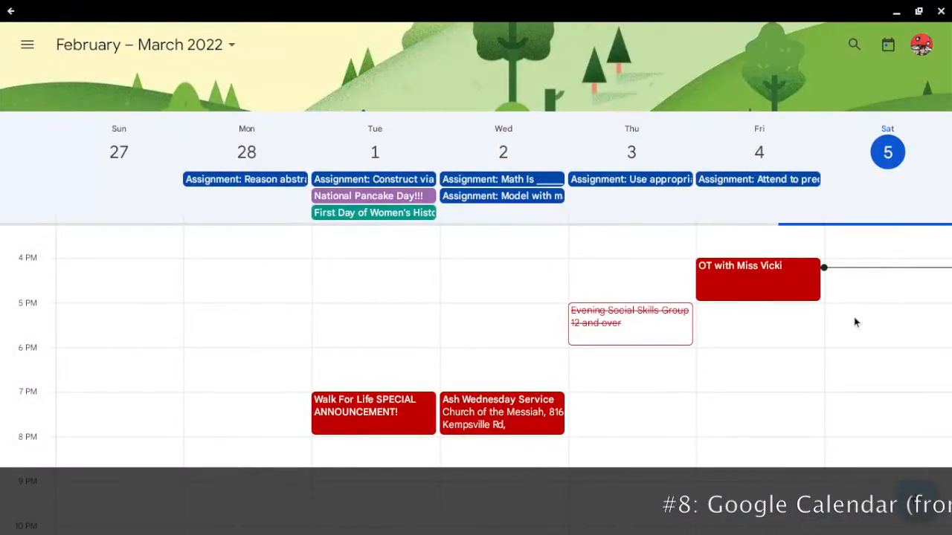
Step: Draft a Saturday 5 PM event titled 'This is a sample event.' in the TCA calendar
{"action": "left_click", "coordinate": [885, 323]}
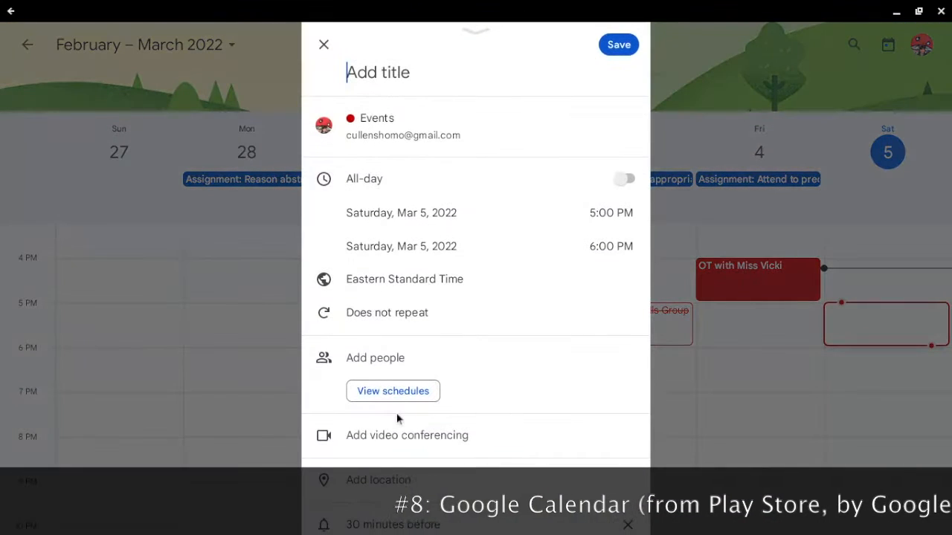
{"action": "type", "text": "This is a"}
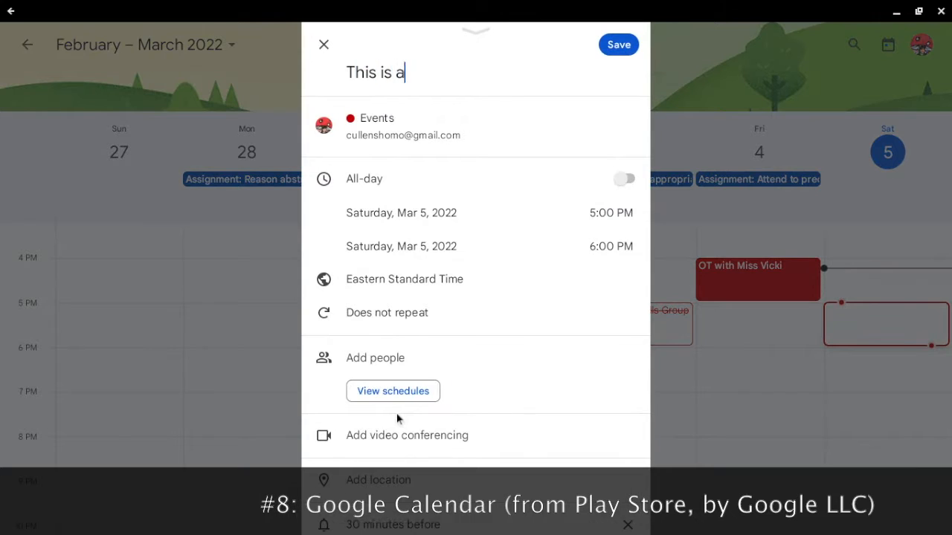
{"action": "type", "text": "sa"}
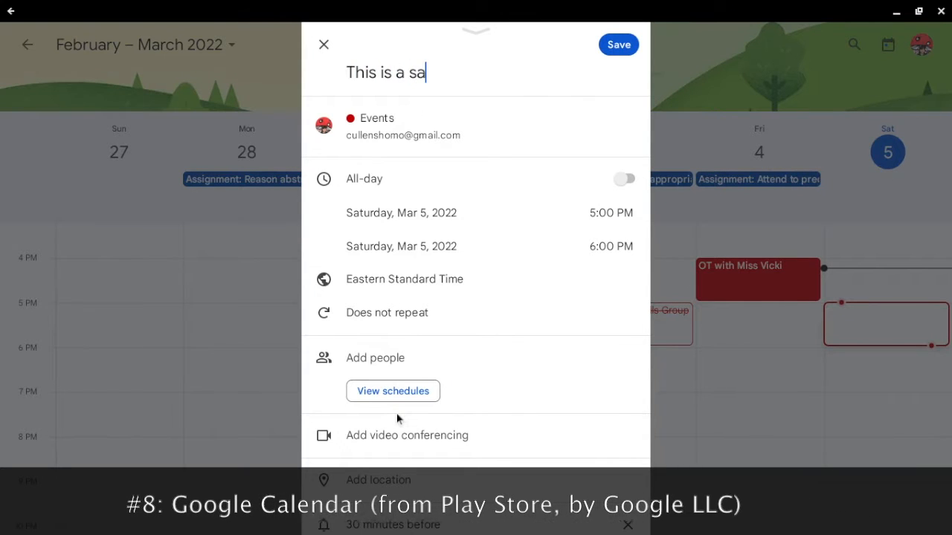
{"action": "type", "text": "mple event."}
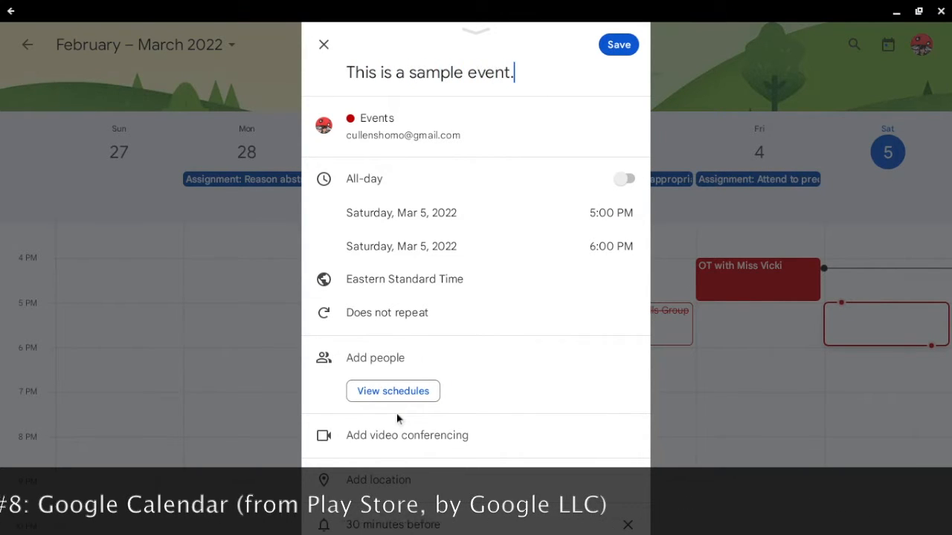
{"action": "mouse_move", "coordinate": [386, 128]}
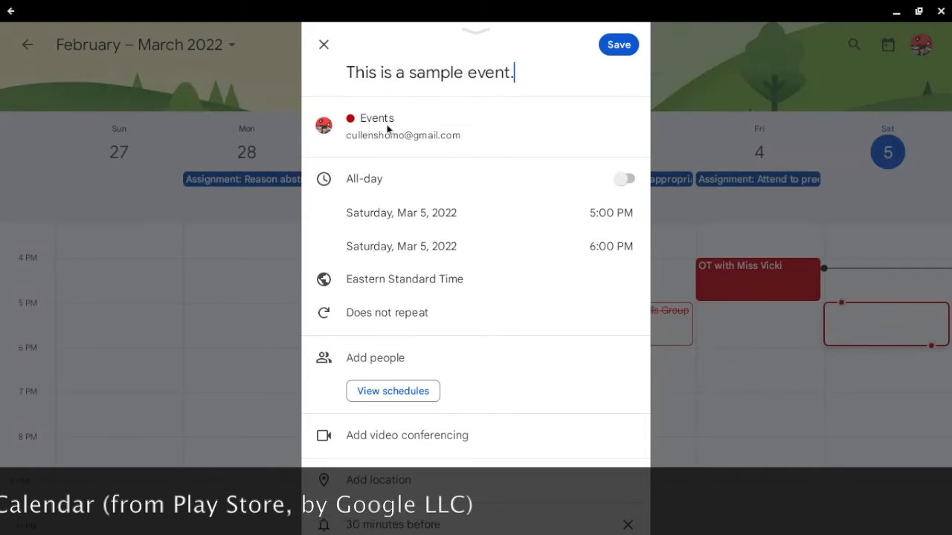
{"action": "left_click", "coordinate": [377, 126]}
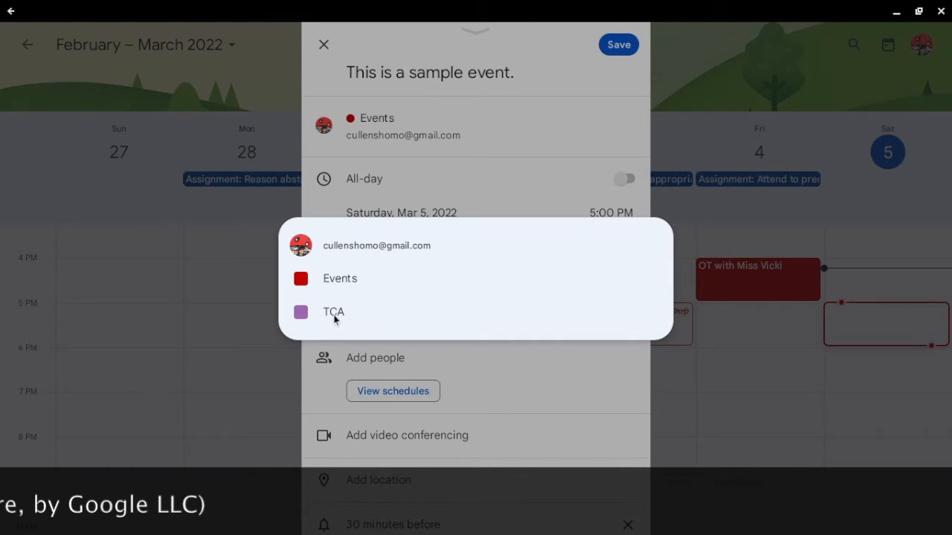
{"action": "left_click", "coordinate": [333, 311]}
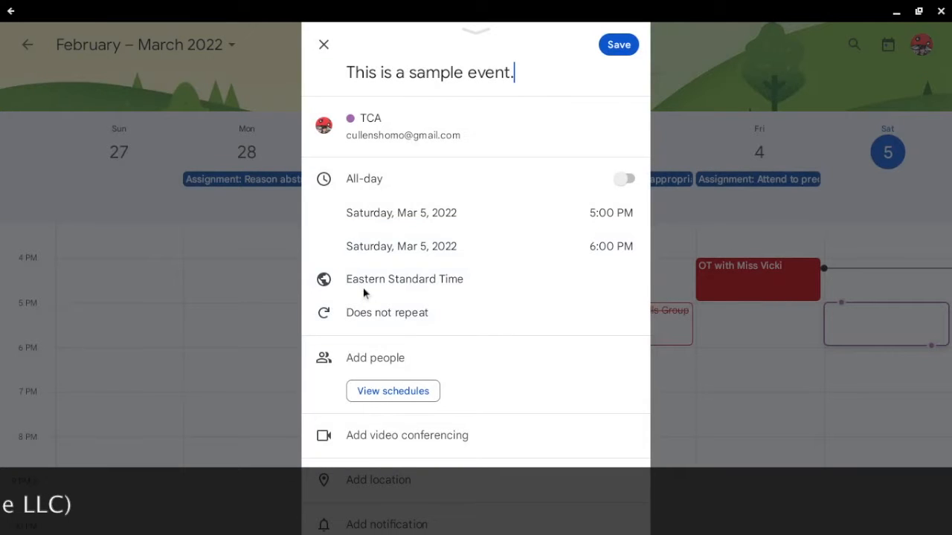
{"action": "mouse_move", "coordinate": [350, 424]}
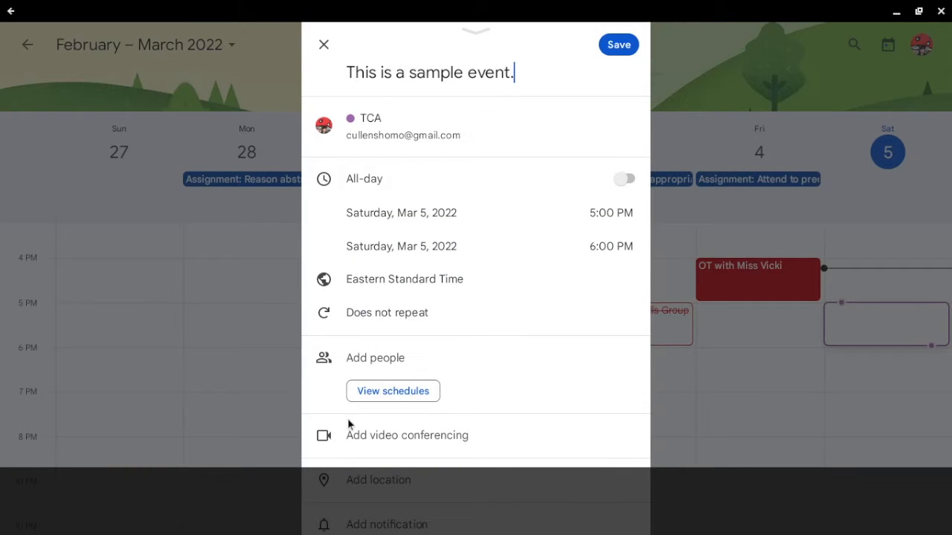
{"action": "scroll", "scroll_direction": "down", "scroll_amount": 3}
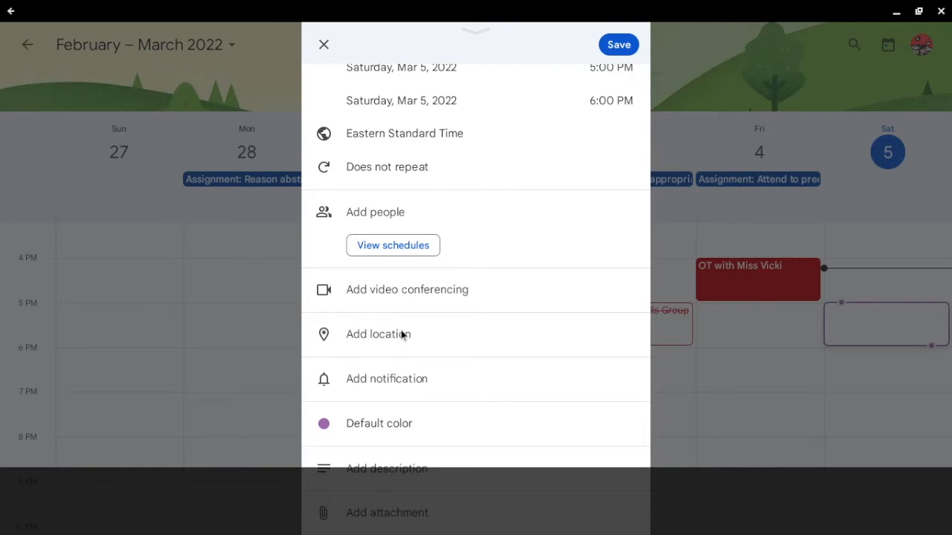
Step: Set the event location to Tidewater Collegiate Academy in Virginia Beach
{"action": "left_click", "coordinate": [378, 334]}
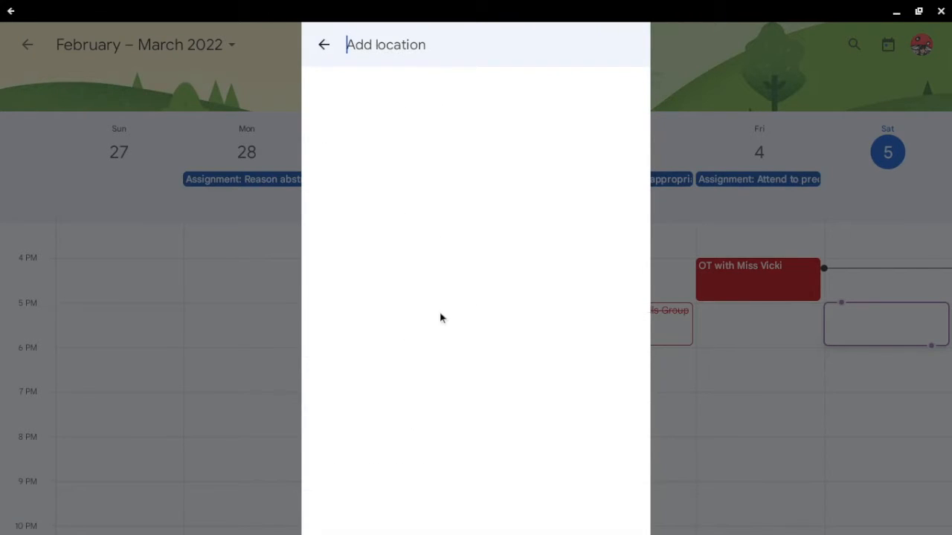
{"action": "type", "text": "Tidewater C"}
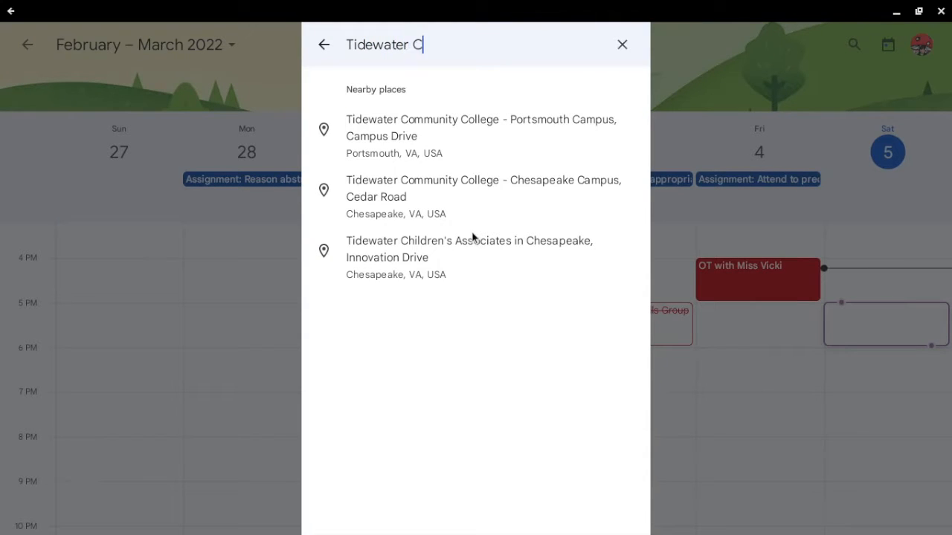
{"action": "type", "text": "ollegi"}
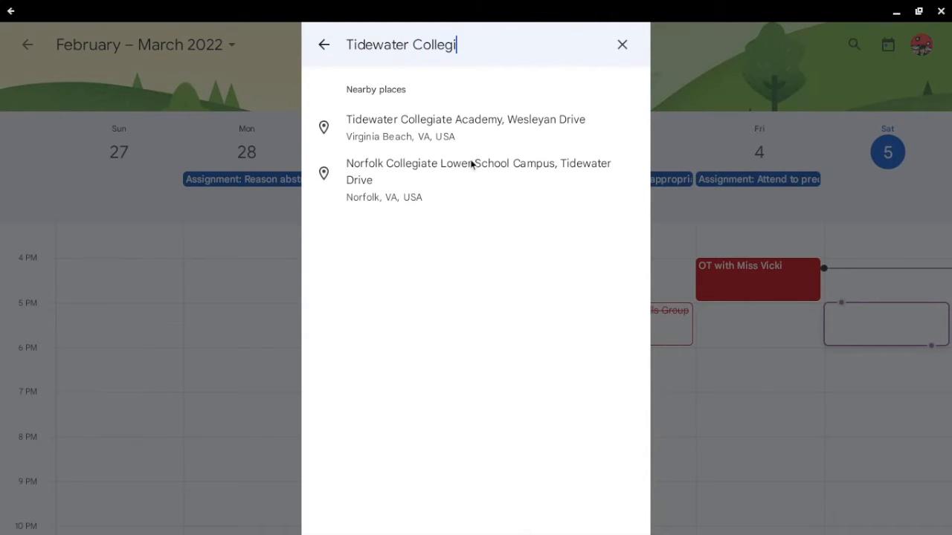
{"action": "left_click", "coordinate": [465, 127]}
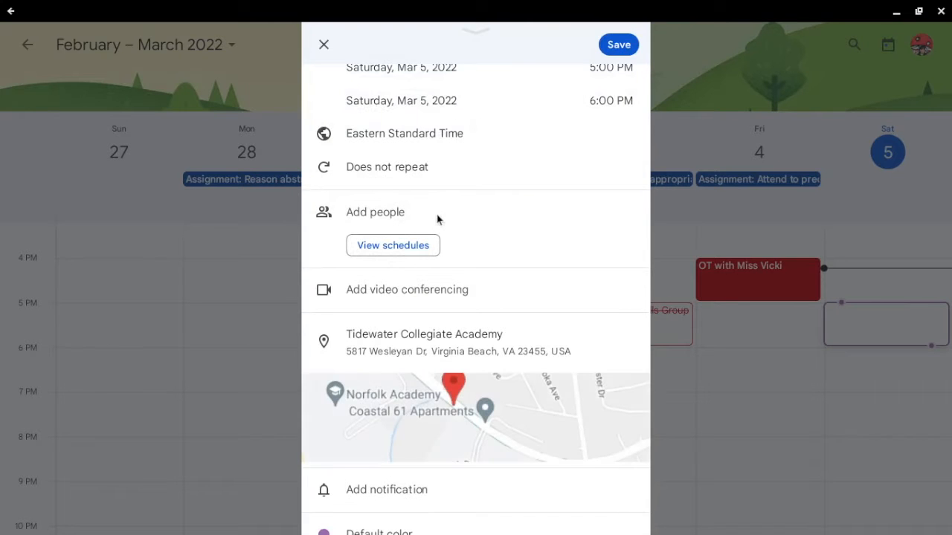
{"action": "scroll", "scroll_direction": "down", "scroll_amount": 3}
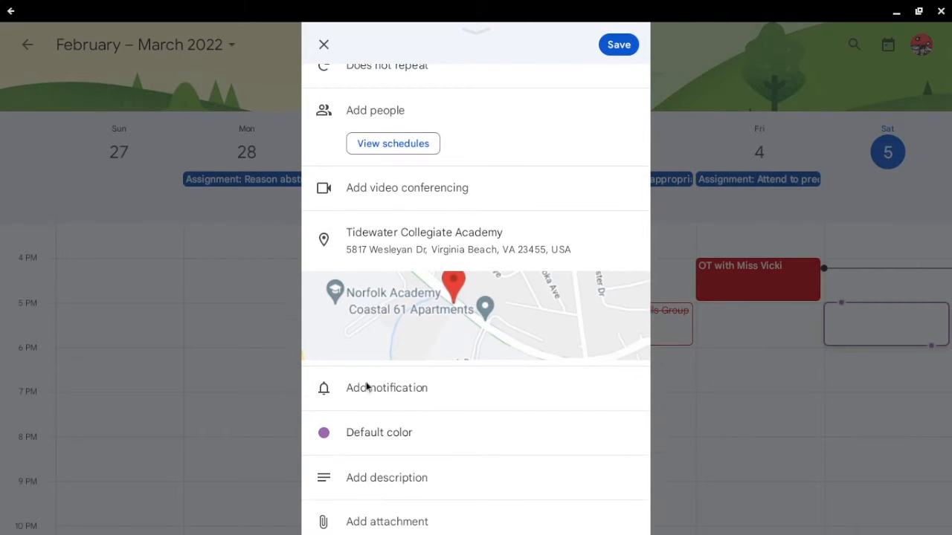
Step: Add a 10-minutes-before notification to the draft event
{"action": "left_click", "coordinate": [386, 387]}
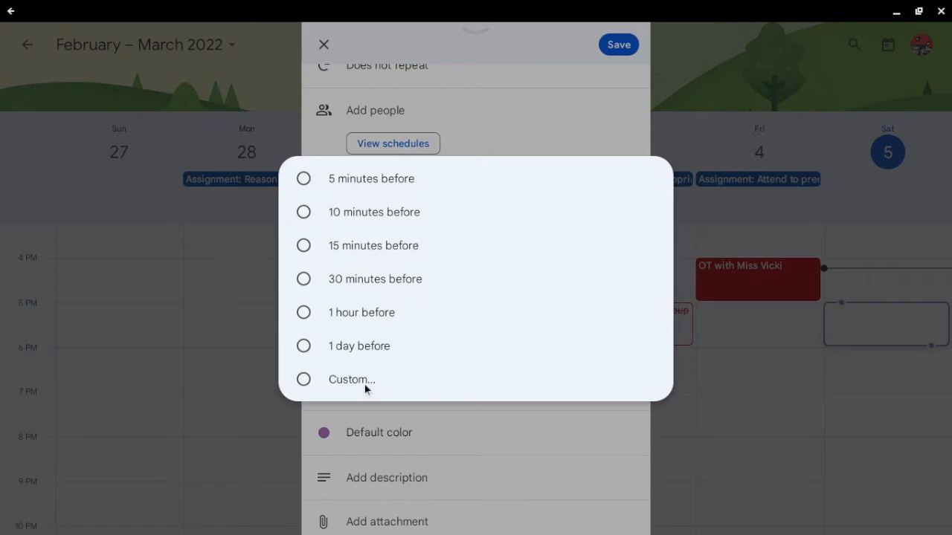
{"action": "mouse_move", "coordinate": [375, 349]}
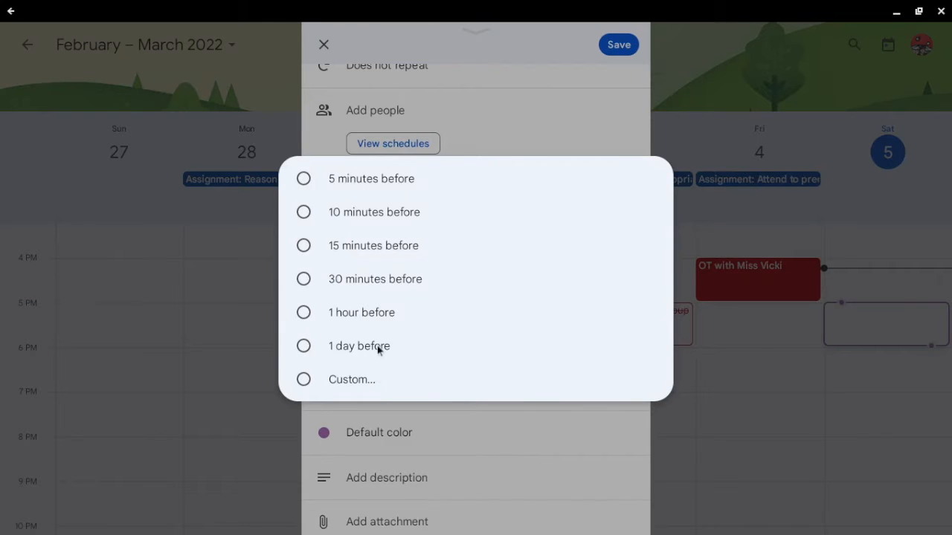
{"action": "mouse_move", "coordinate": [354, 257]}
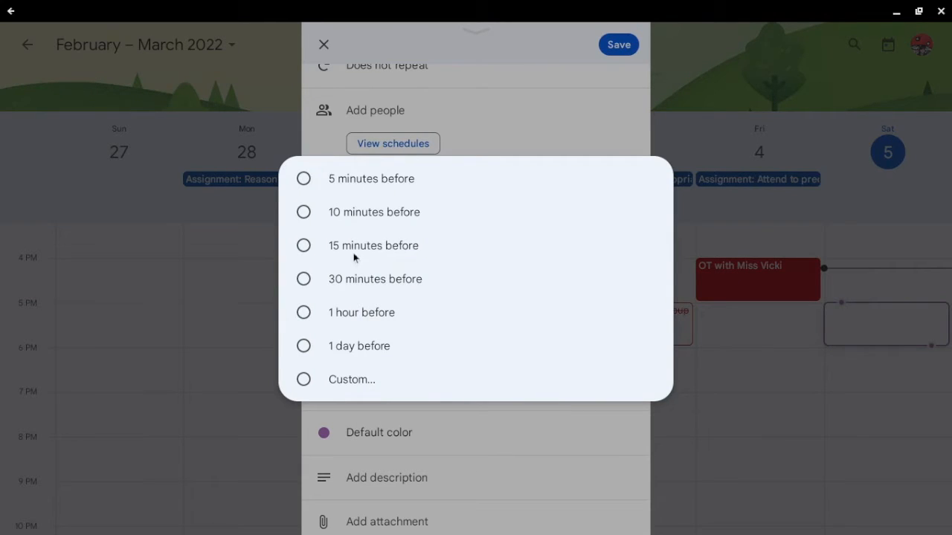
{"action": "mouse_move", "coordinate": [307, 231]}
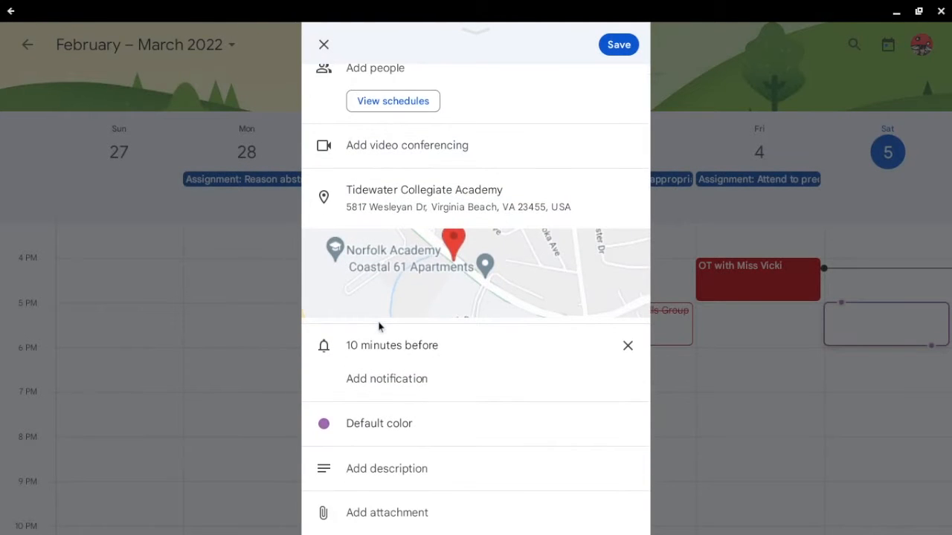
{"action": "mouse_move", "coordinate": [375, 392]}
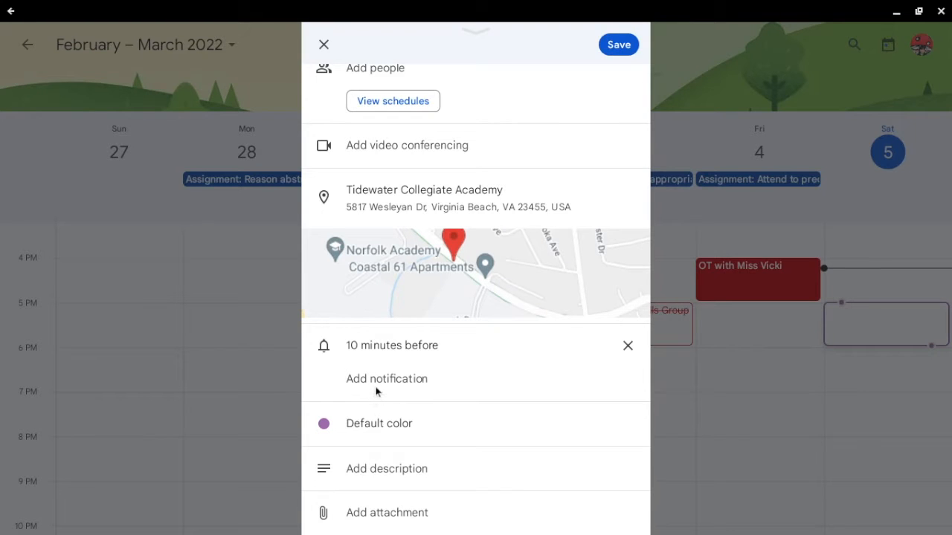
{"action": "mouse_move", "coordinate": [385, 401]}
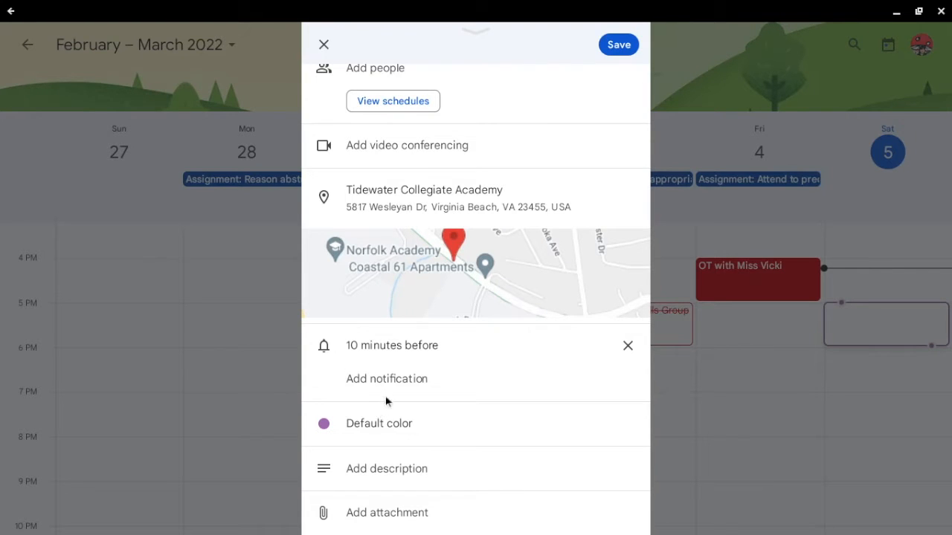
{"action": "mouse_move", "coordinate": [385, 423]}
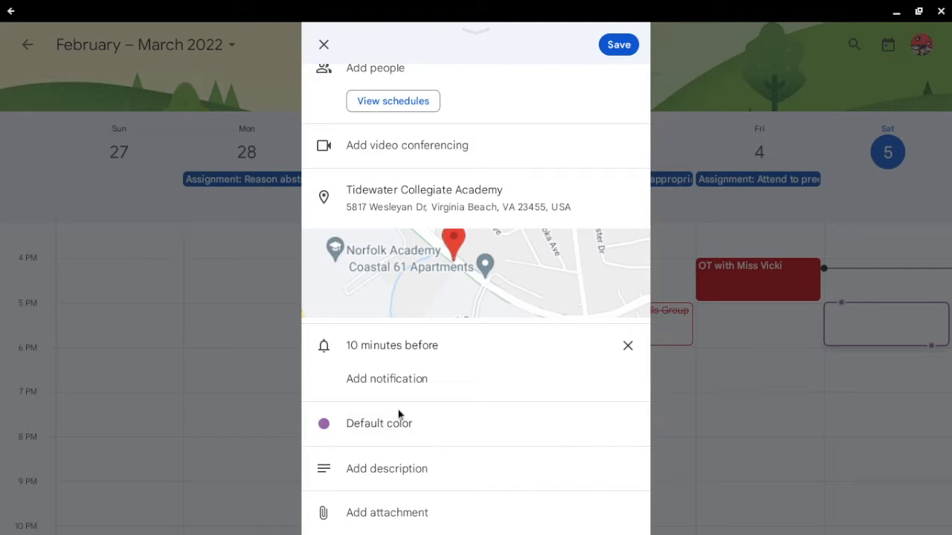
{"action": "mouse_move", "coordinate": [406, 407]}
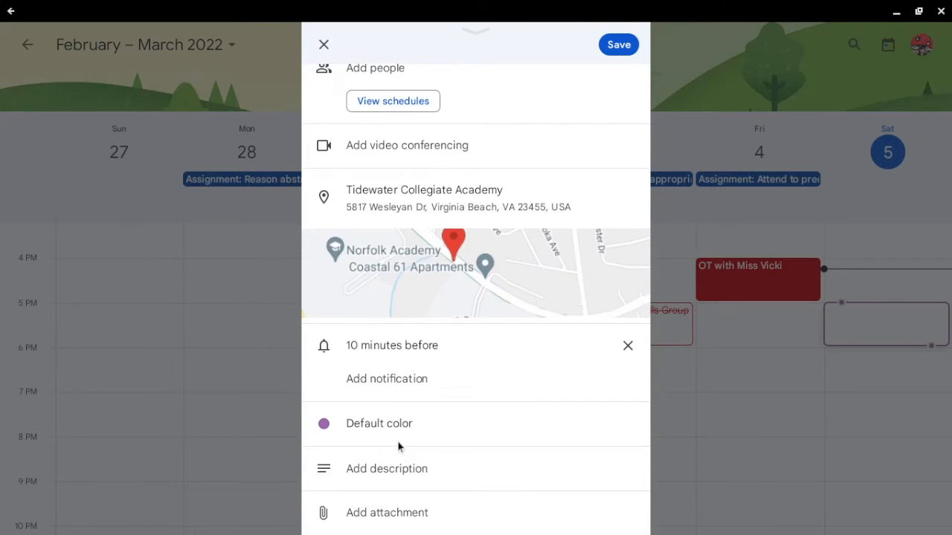
{"action": "scroll", "scroll_direction": "up", "scroll_amount": 3}
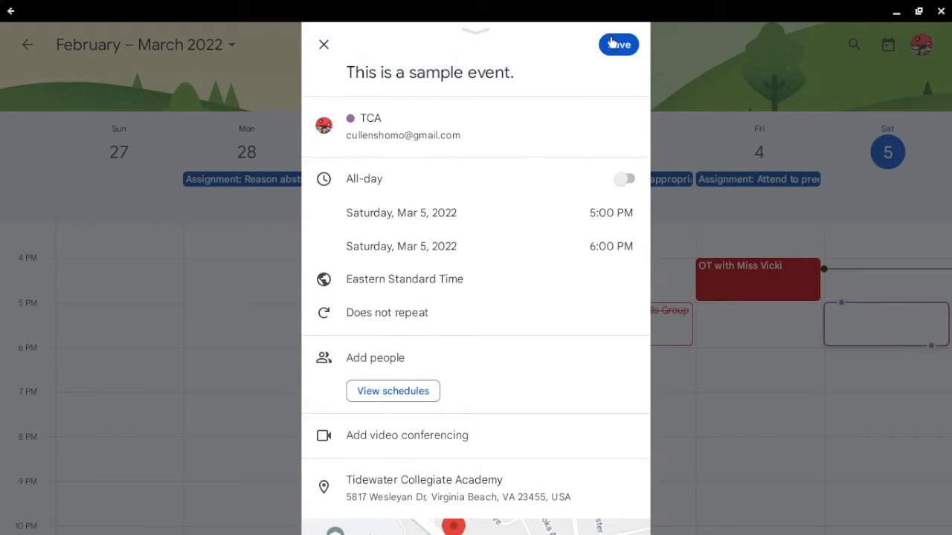
Step: Save the event, then draft a 'This is a sample reminder' reminder with all-day off
{"action": "left_click", "coordinate": [619, 44]}
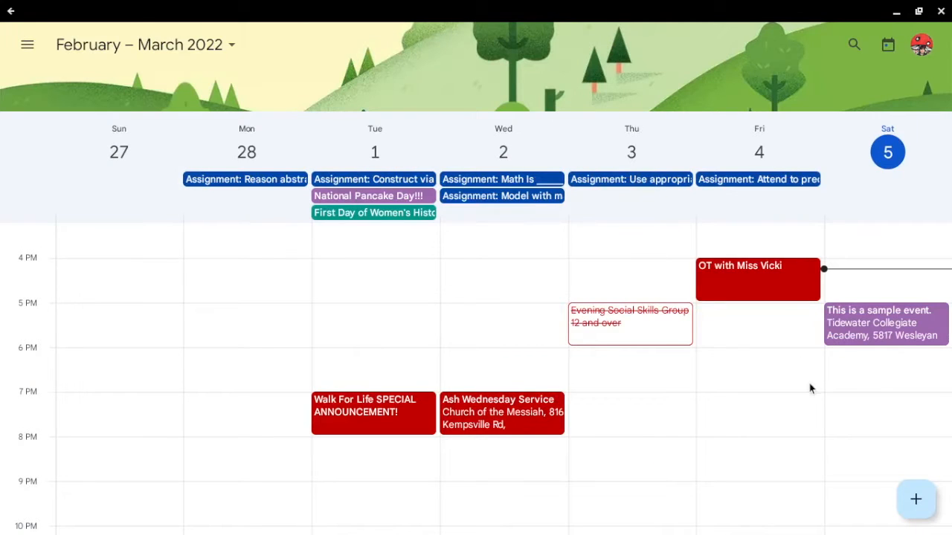
{"action": "mouse_move", "coordinate": [896, 502]}
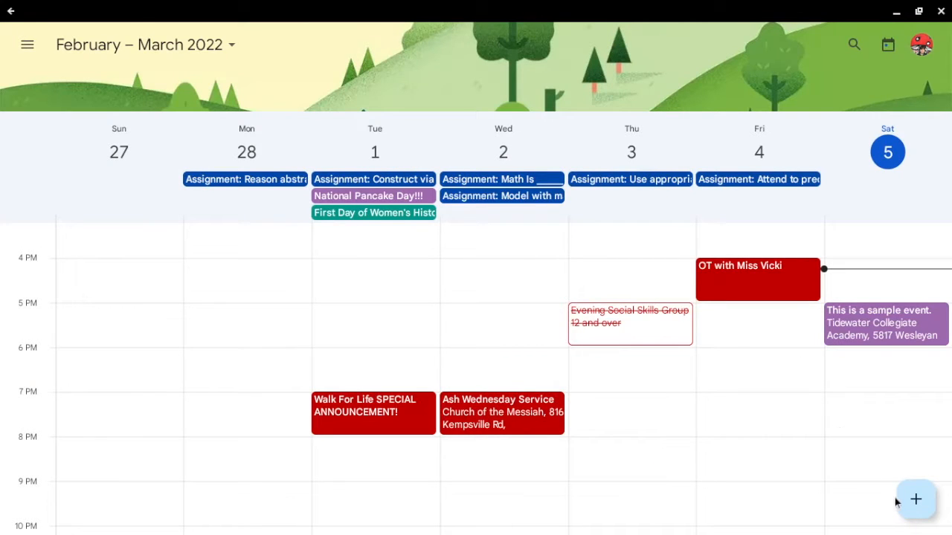
{"action": "left_click", "coordinate": [915, 499]}
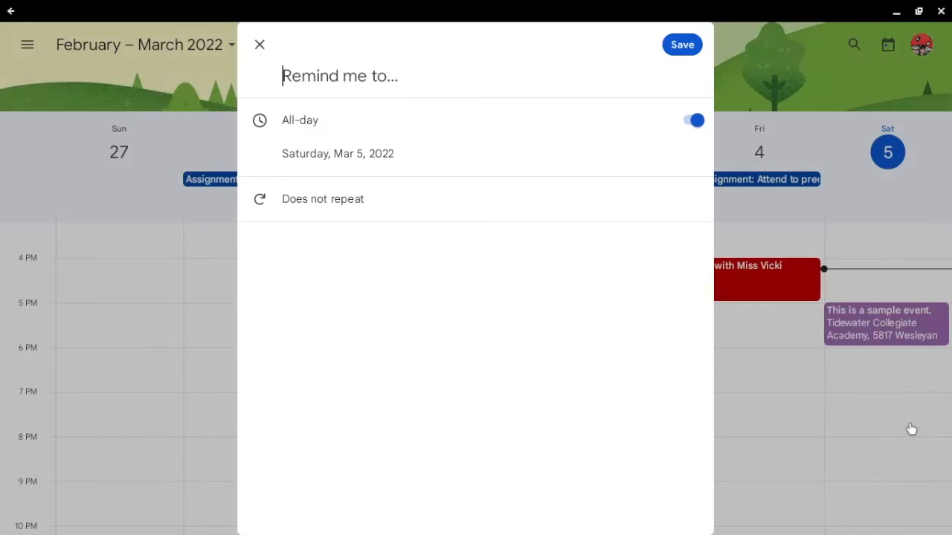
{"action": "mouse_move", "coordinate": [621, 229]}
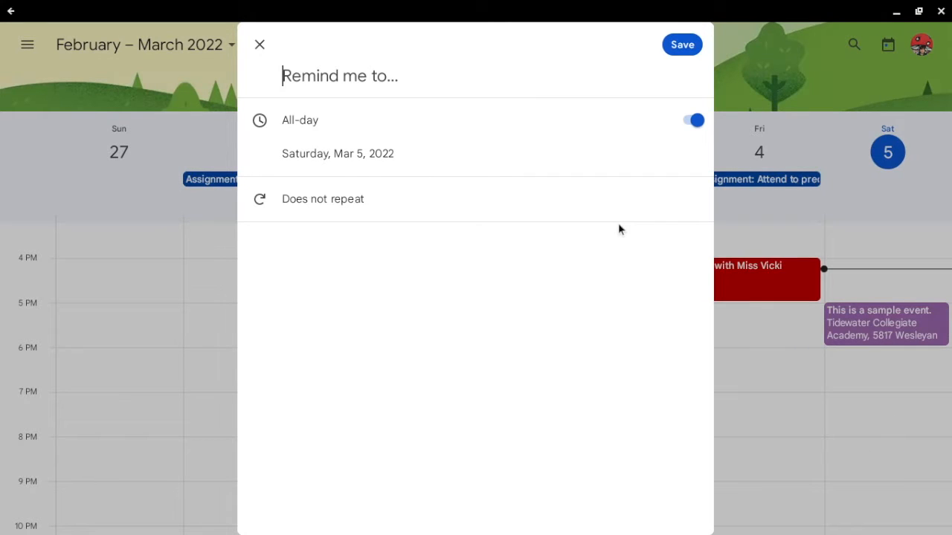
{"action": "type", "text": "This is a"}
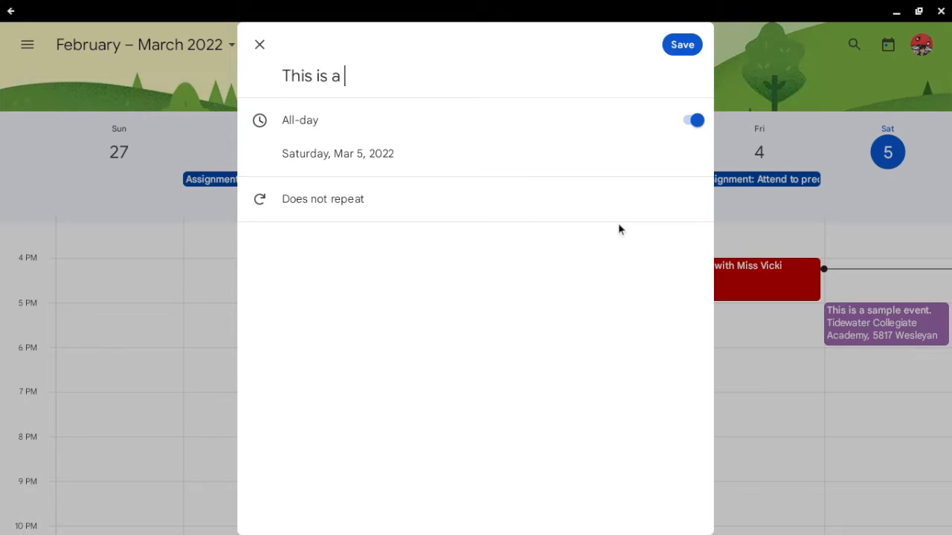
{"action": "type", "text": "sample r"}
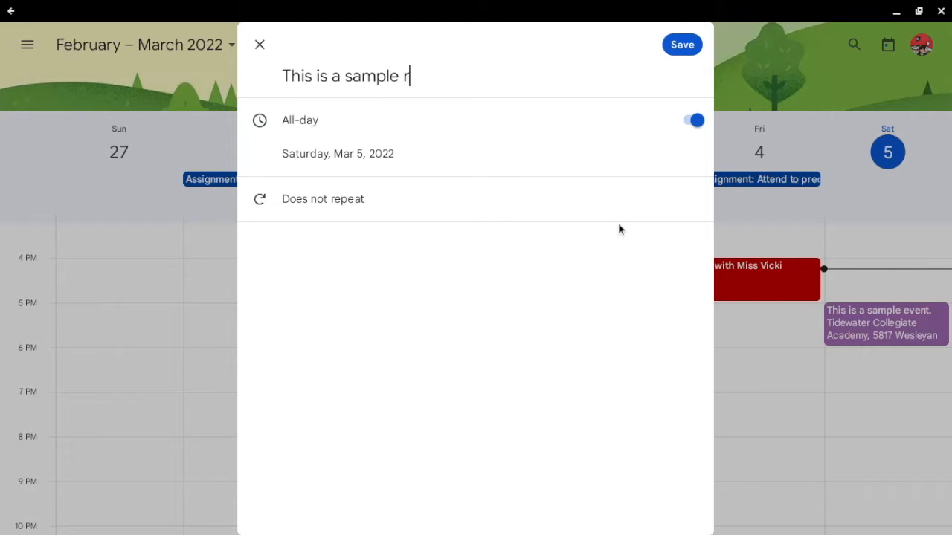
{"action": "type", "text": "eminder."}
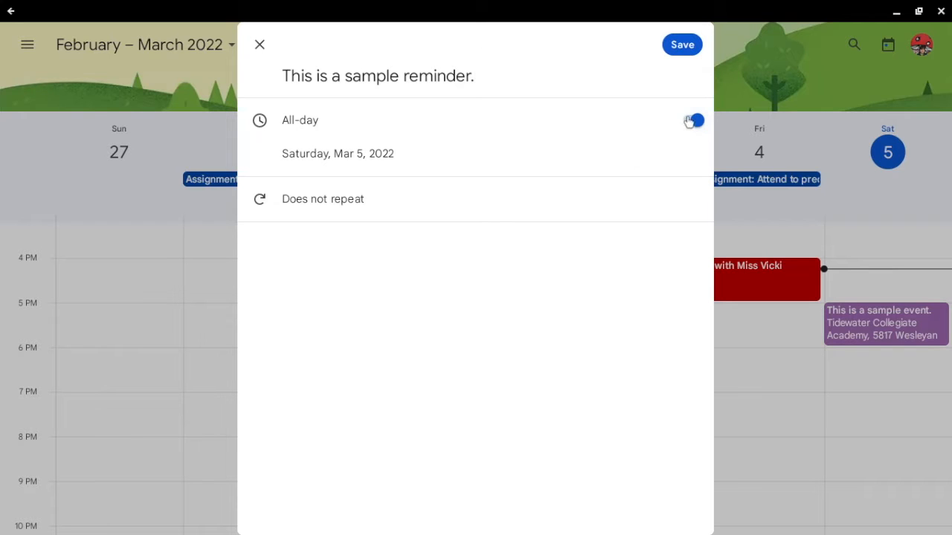
{"action": "left_click", "coordinate": [692, 120]}
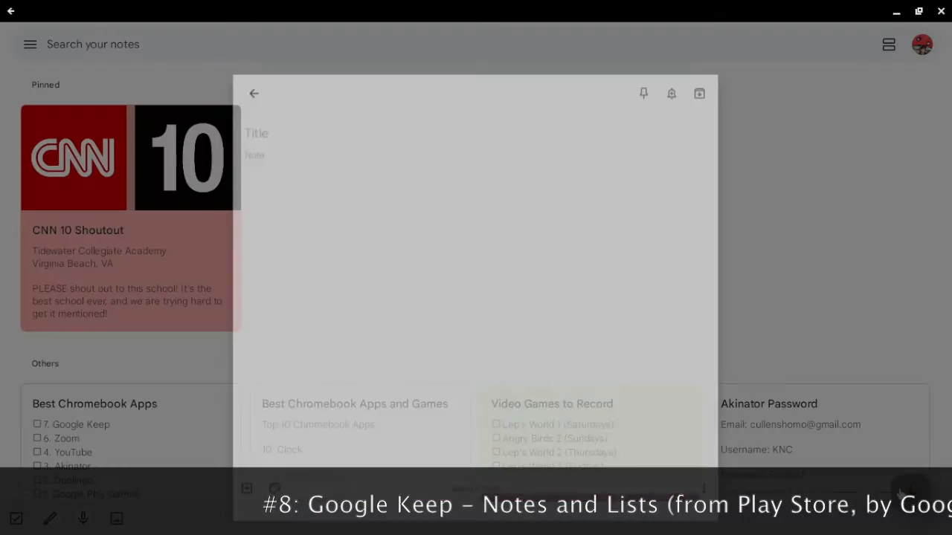
Step: Type 'This is a sample note.' as the note body and 'Sample Note' as its title
{"action": "type", "text": "This"}
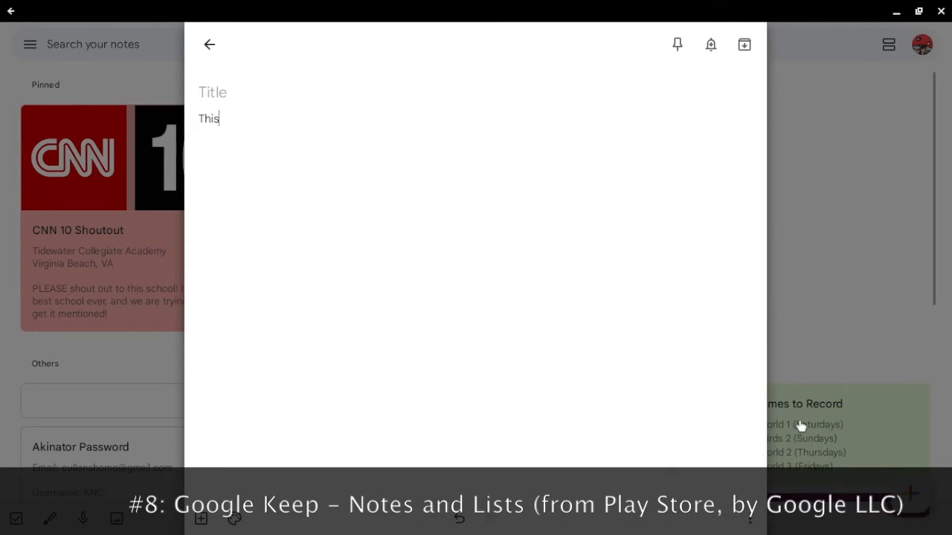
{"action": "type", "text": "is a samp"}
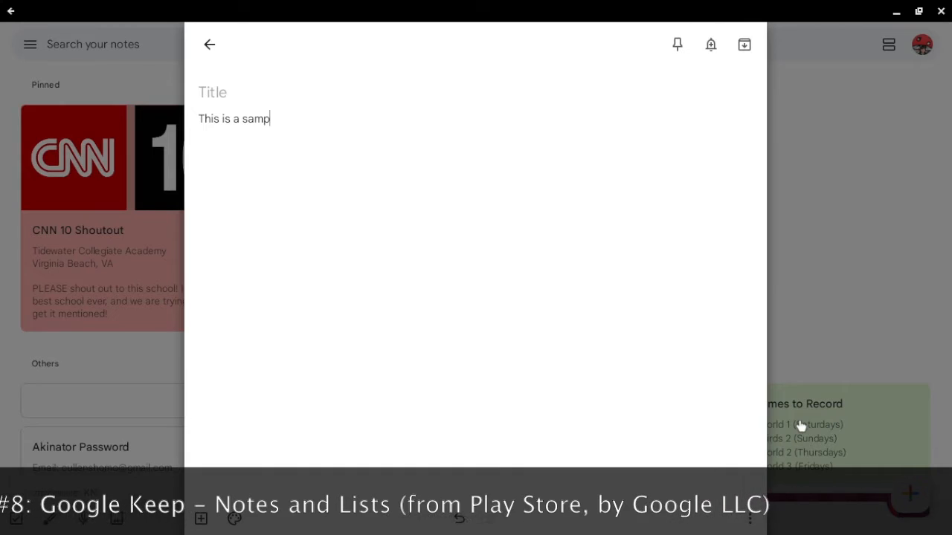
{"action": "type", "text": "le note."}
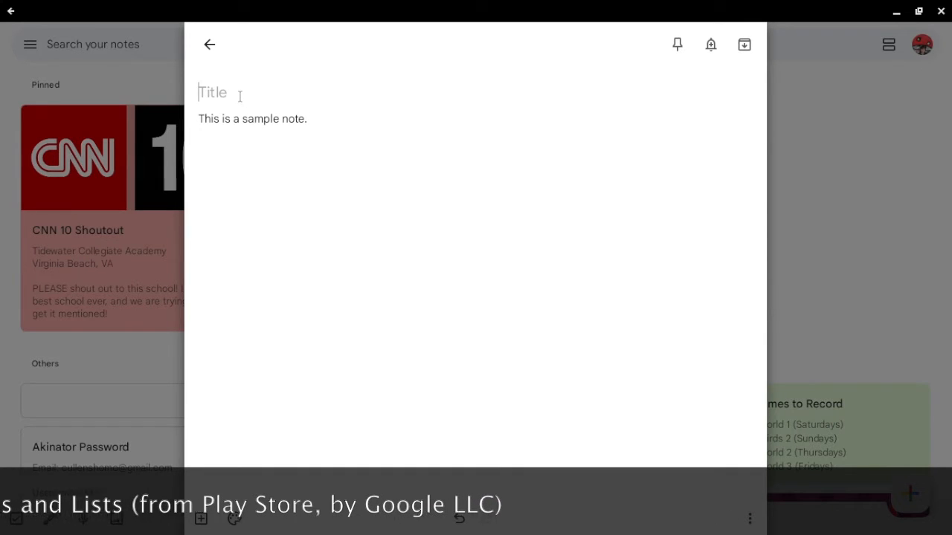
{"action": "type", "text": "Sample Note"}
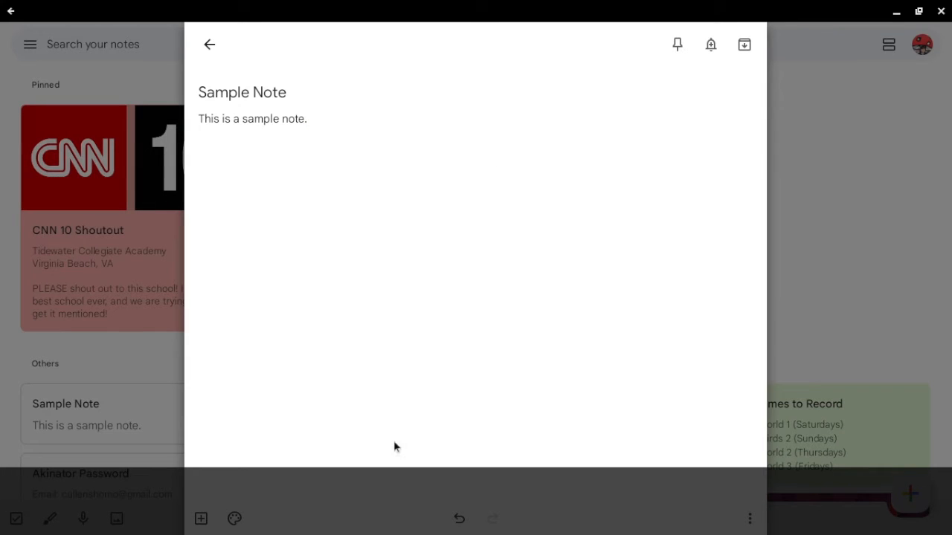
Step: Try orange, yellow and light blue, settle on deeper blue, and add the poolside background
{"action": "left_click", "coordinate": [234, 518]}
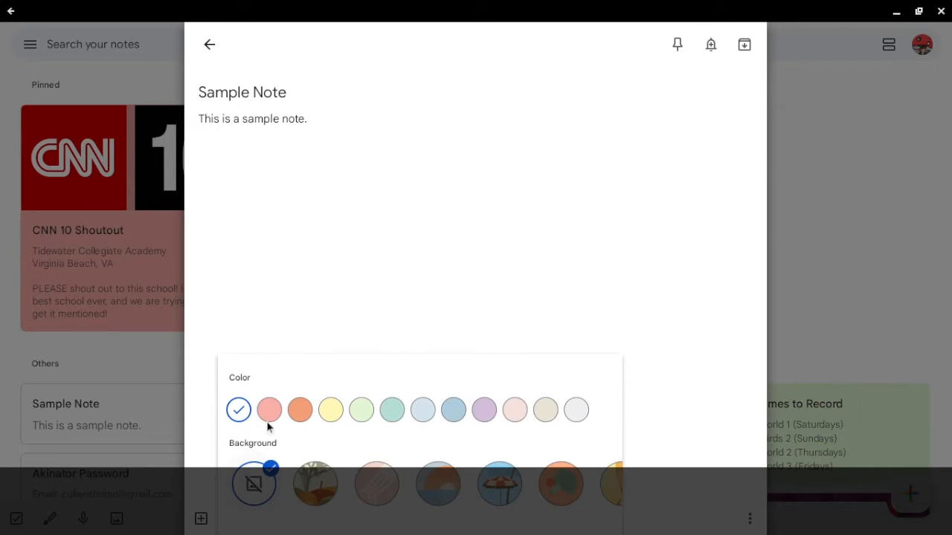
{"action": "left_click", "coordinate": [300, 410]}
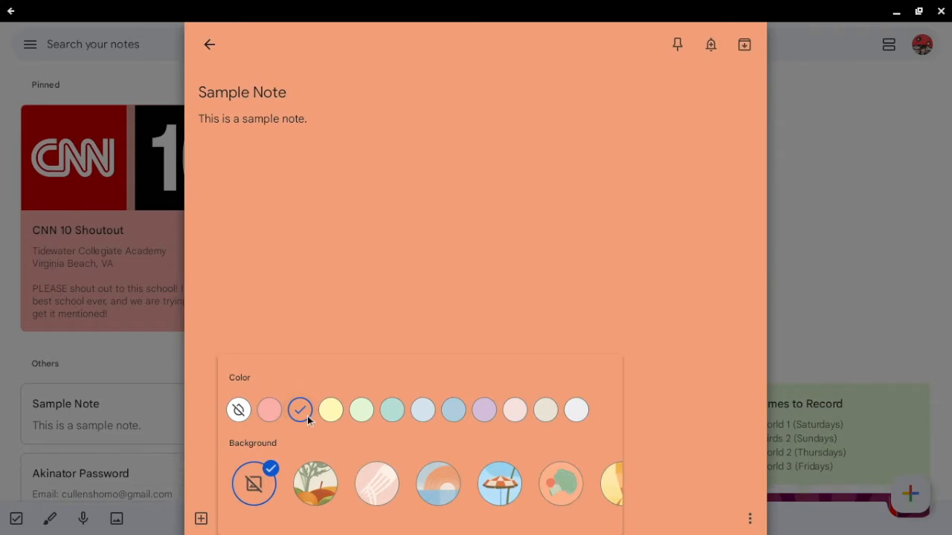
{"action": "left_click", "coordinate": [330, 410]}
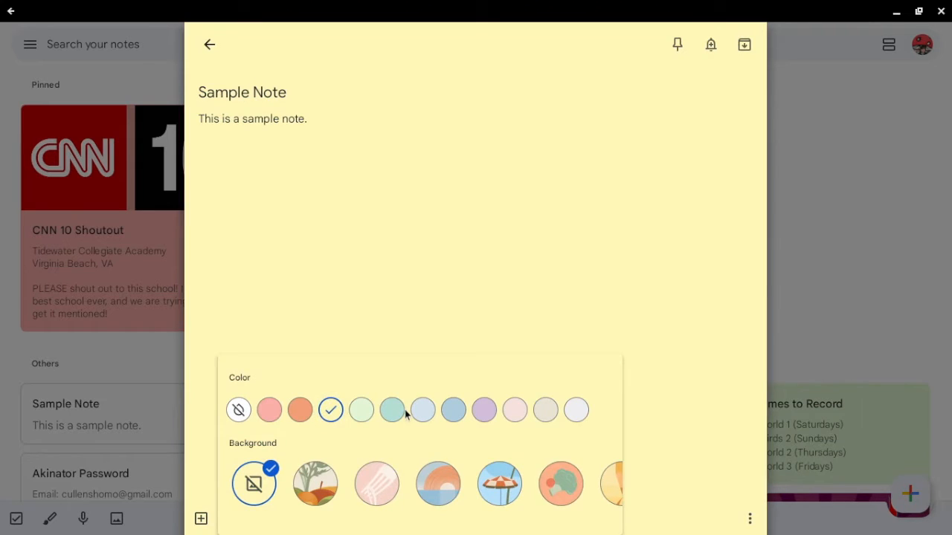
{"action": "left_click", "coordinate": [423, 410]}
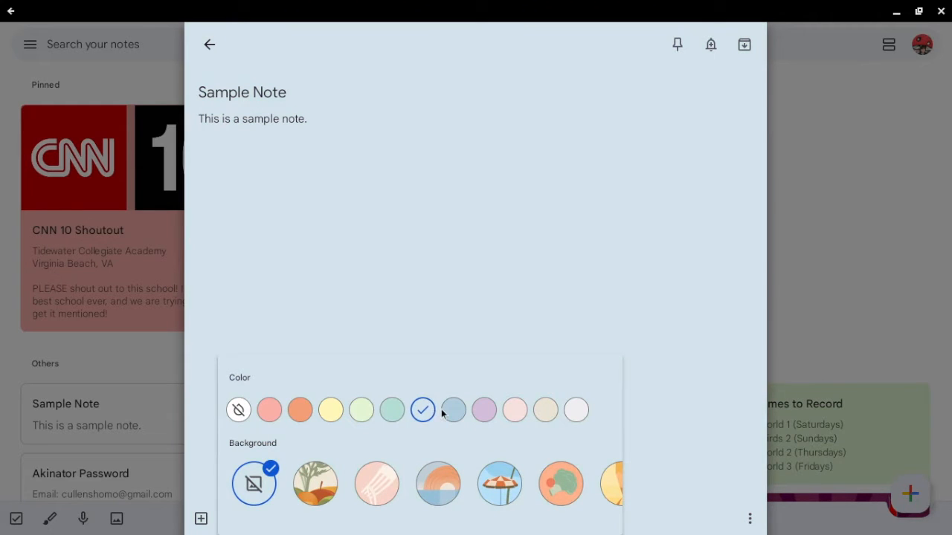
{"action": "left_click", "coordinate": [453, 410]}
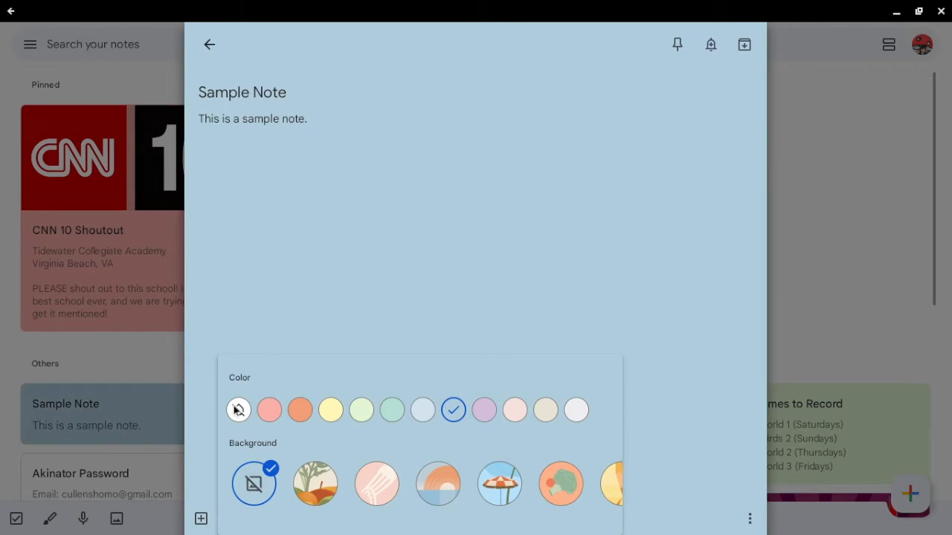
{"action": "mouse_move", "coordinate": [499, 485]}
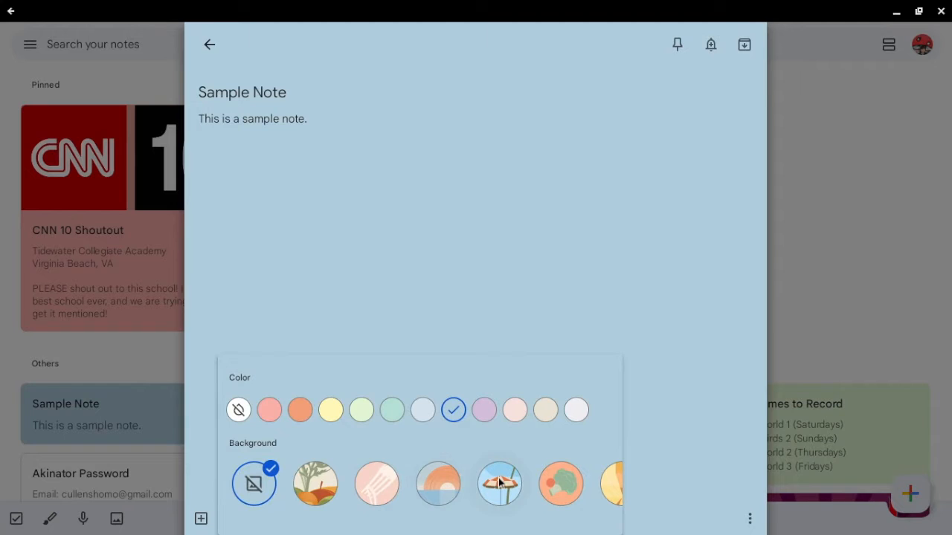
{"action": "left_click", "coordinate": [499, 484]}
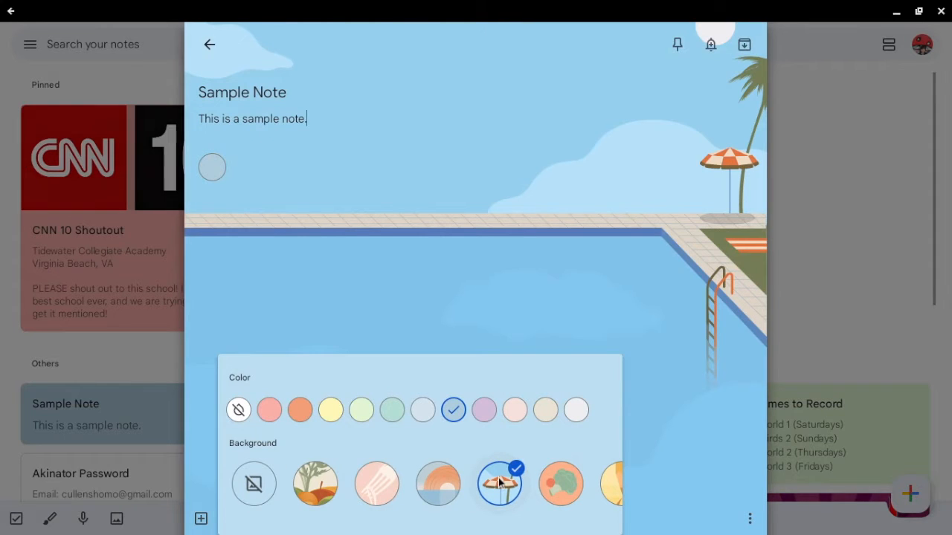
{"action": "mouse_move", "coordinate": [833, 285]}
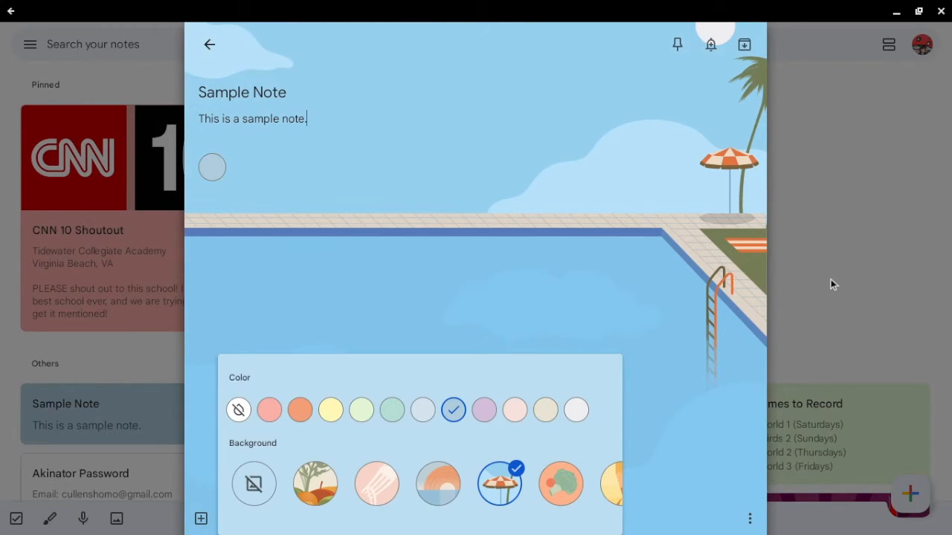
{"action": "left_click", "coordinate": [208, 45]}
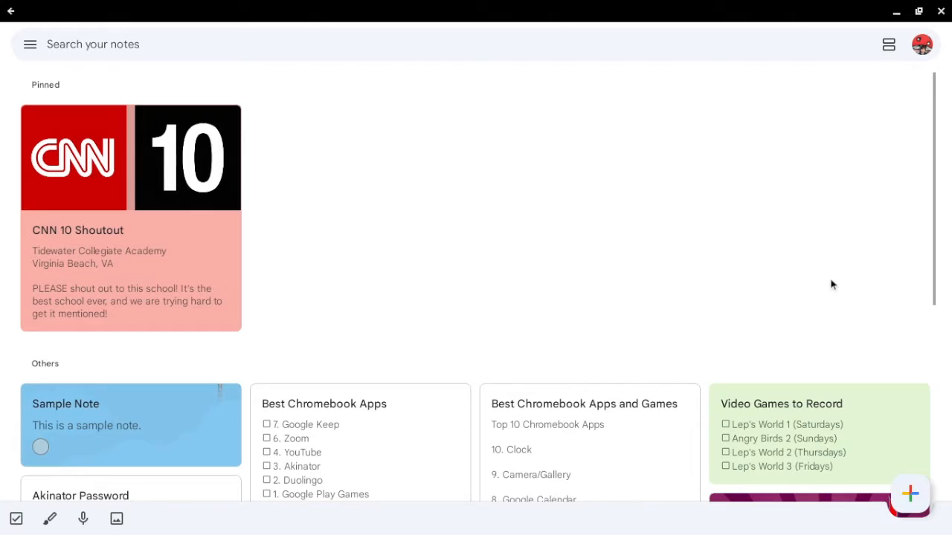
{"action": "scroll", "scroll_direction": "down", "scroll_amount": 3}
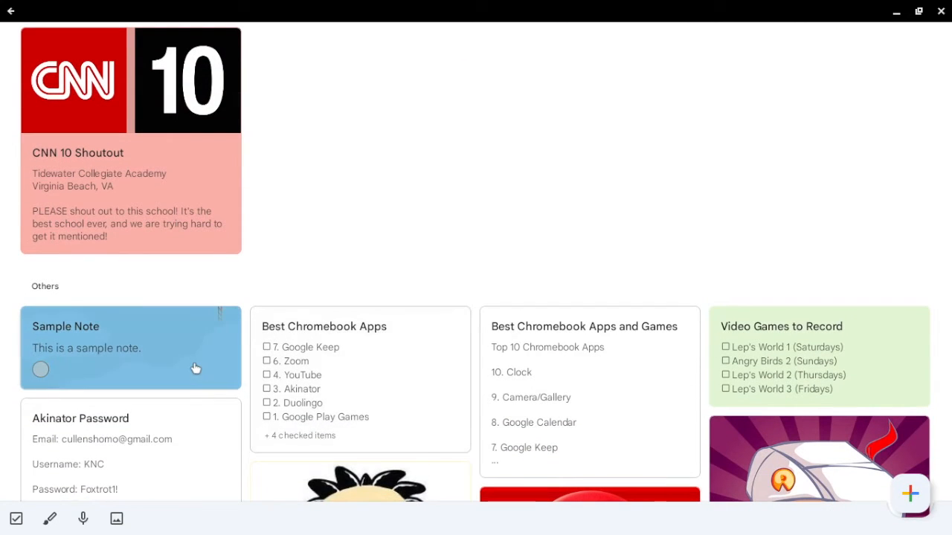
{"action": "mouse_move", "coordinate": [98, 366]}
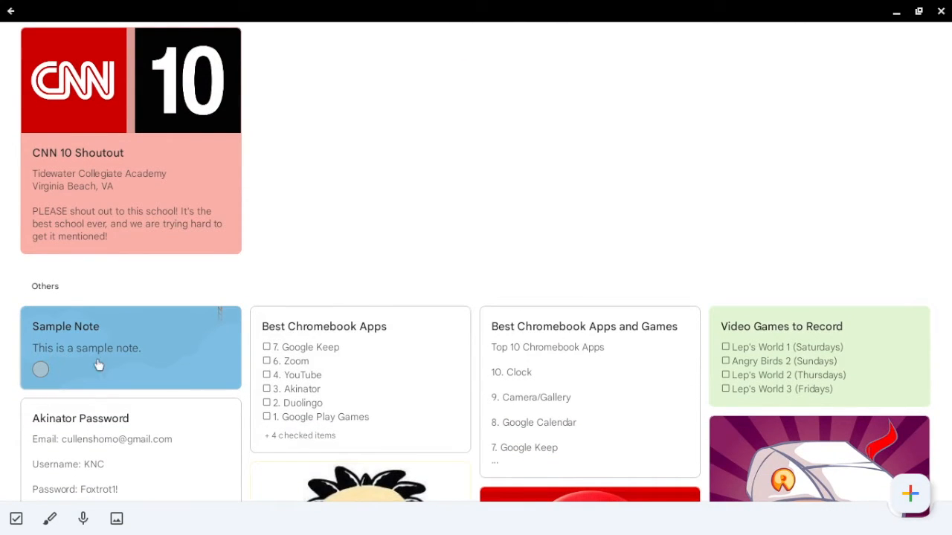
{"action": "left_click", "coordinate": [130, 347]}
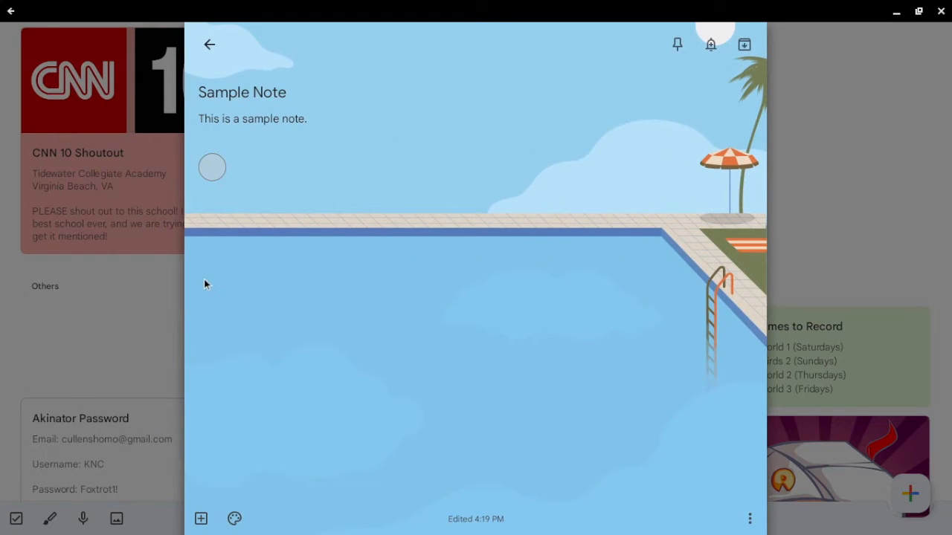
{"action": "mouse_move", "coordinate": [676, 44]}
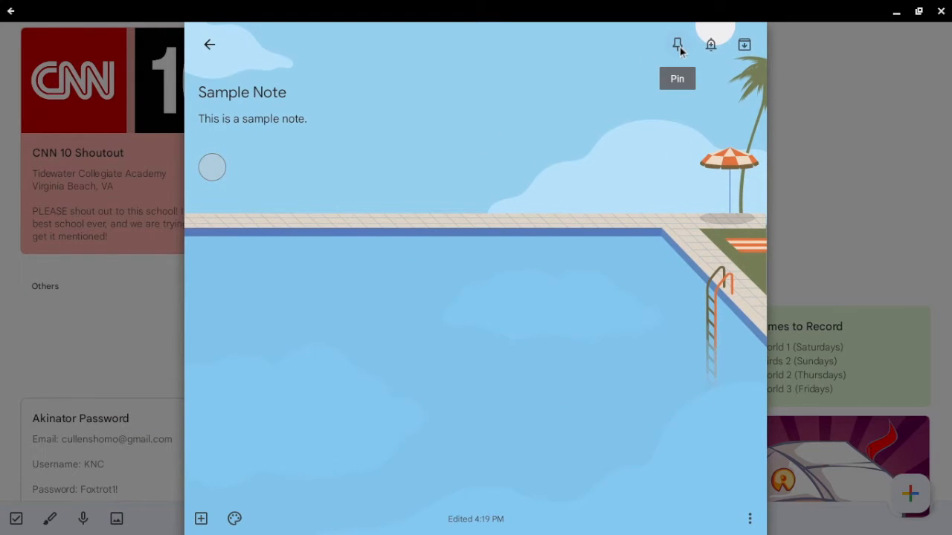
{"action": "left_click", "coordinate": [677, 45]}
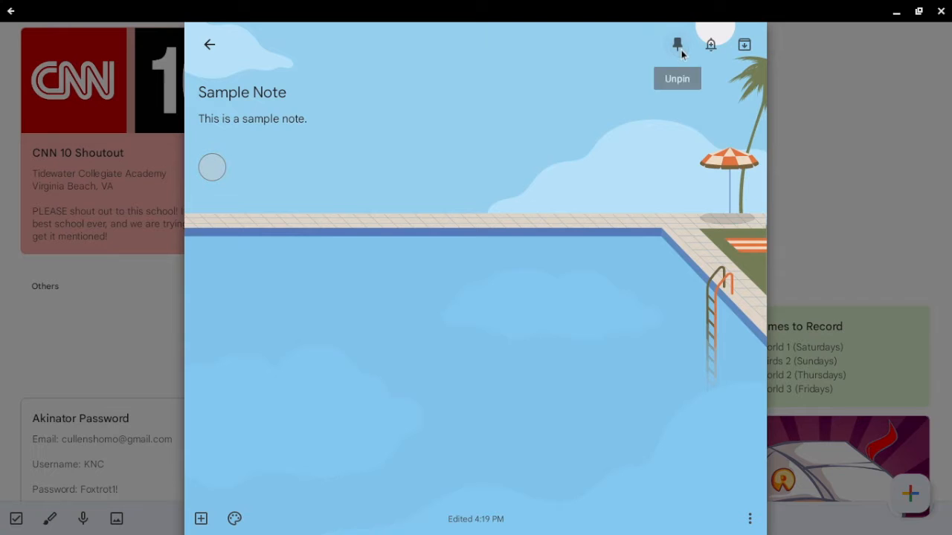
{"action": "mouse_move", "coordinate": [769, 203]}
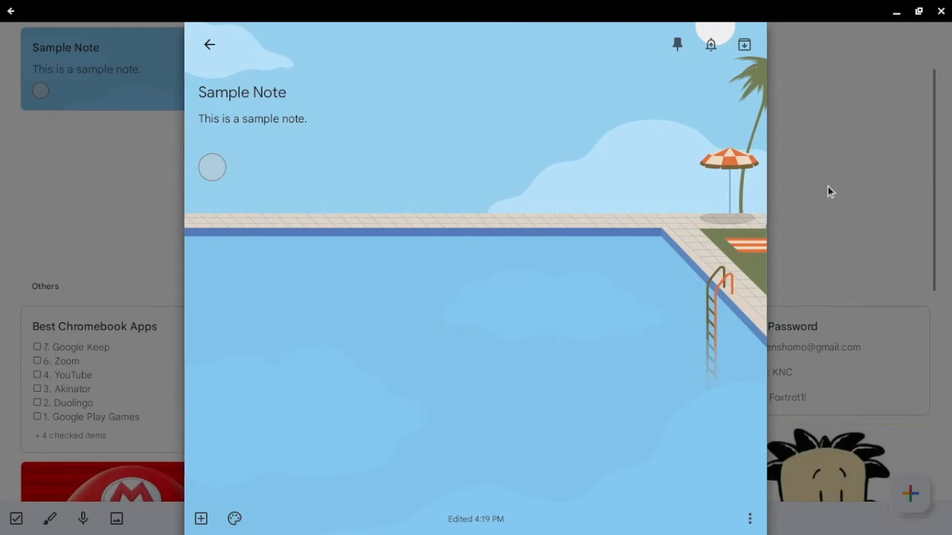
{"action": "left_click", "coordinate": [210, 44]}
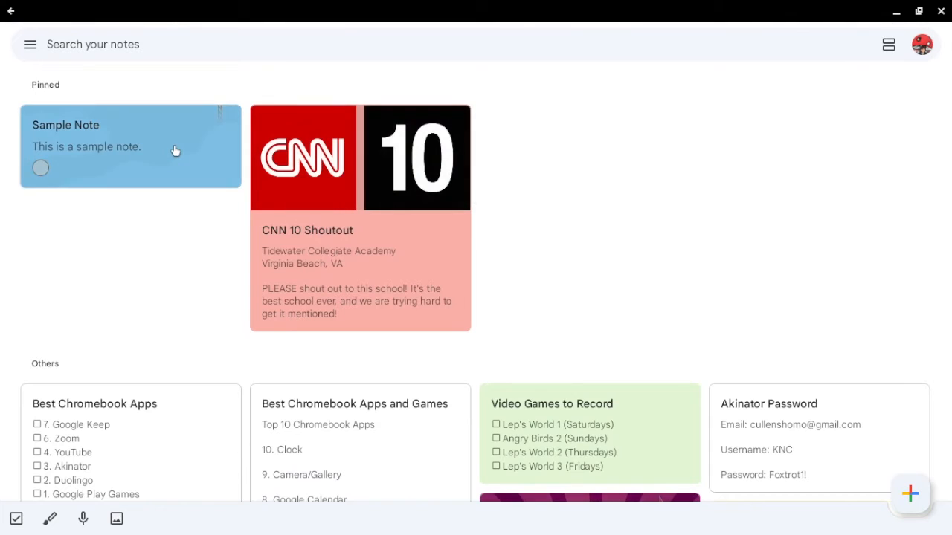
{"action": "left_click", "coordinate": [130, 146]}
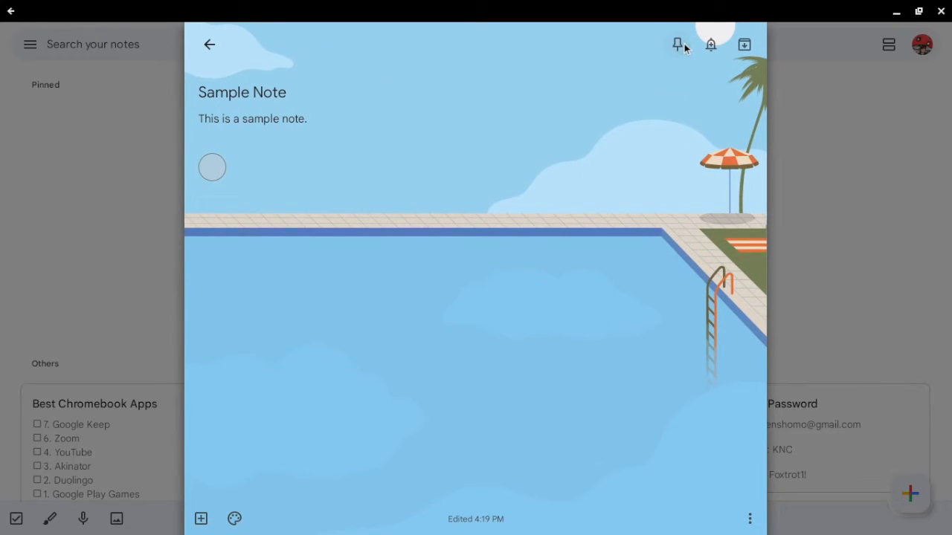
{"action": "mouse_move", "coordinate": [710, 44]}
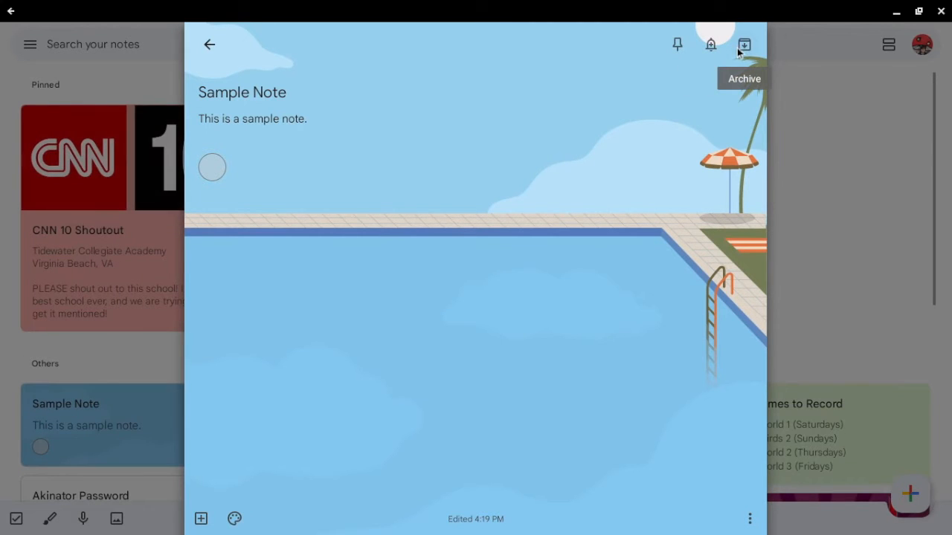
{"action": "mouse_move", "coordinate": [733, 53]}
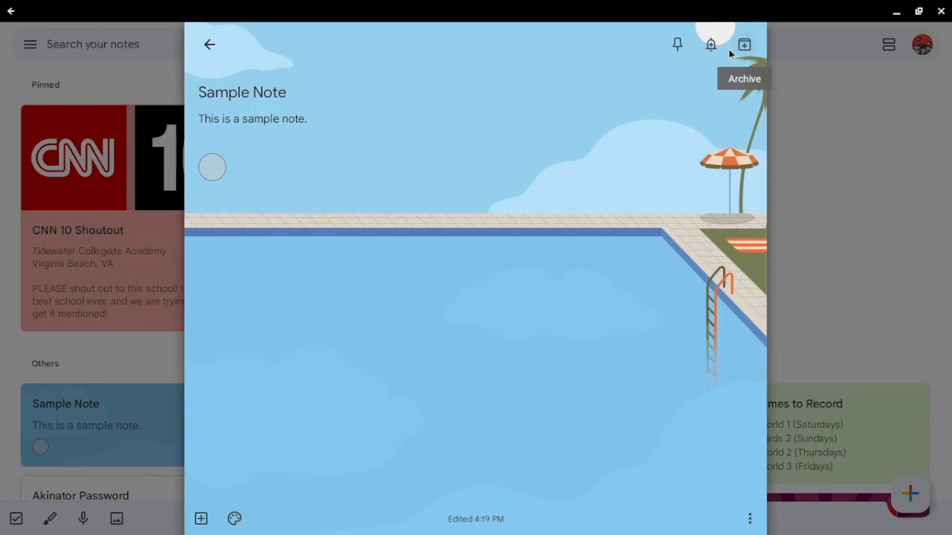
{"action": "left_click", "coordinate": [710, 44]}
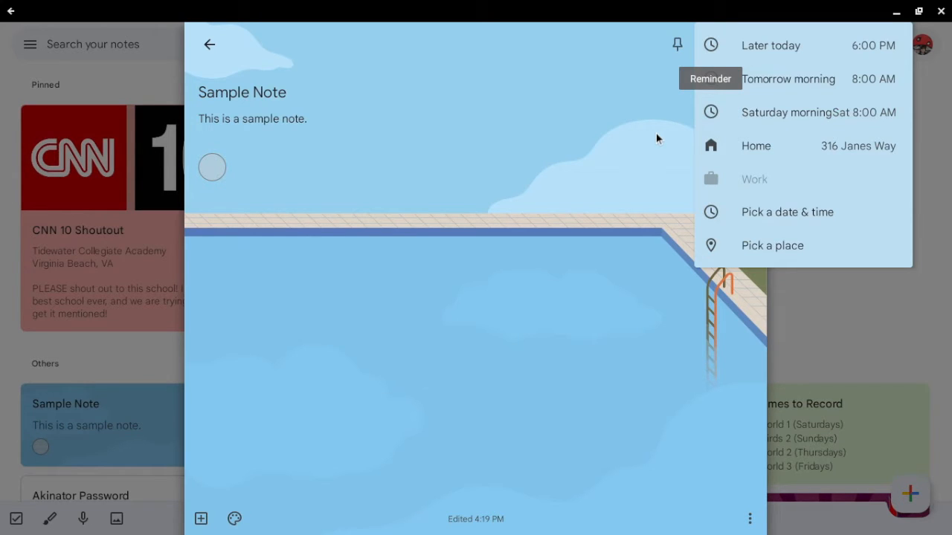
{"action": "mouse_move", "coordinate": [667, 132]}
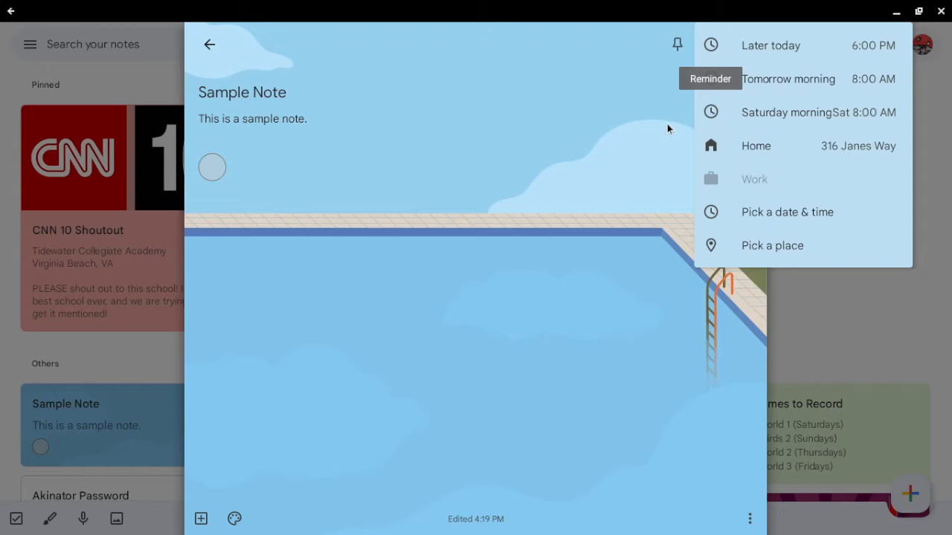
{"action": "mouse_move", "coordinate": [777, 131]}
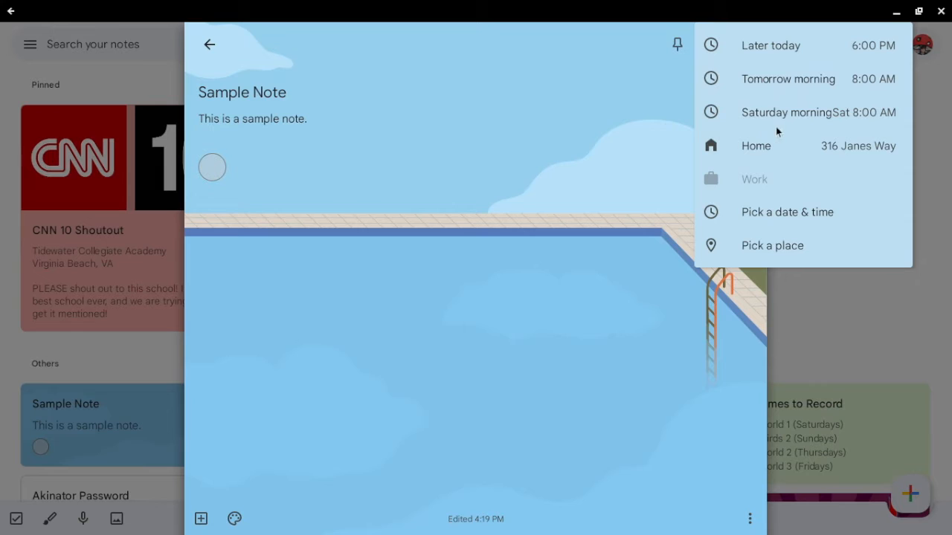
{"action": "mouse_move", "coordinate": [757, 177]}
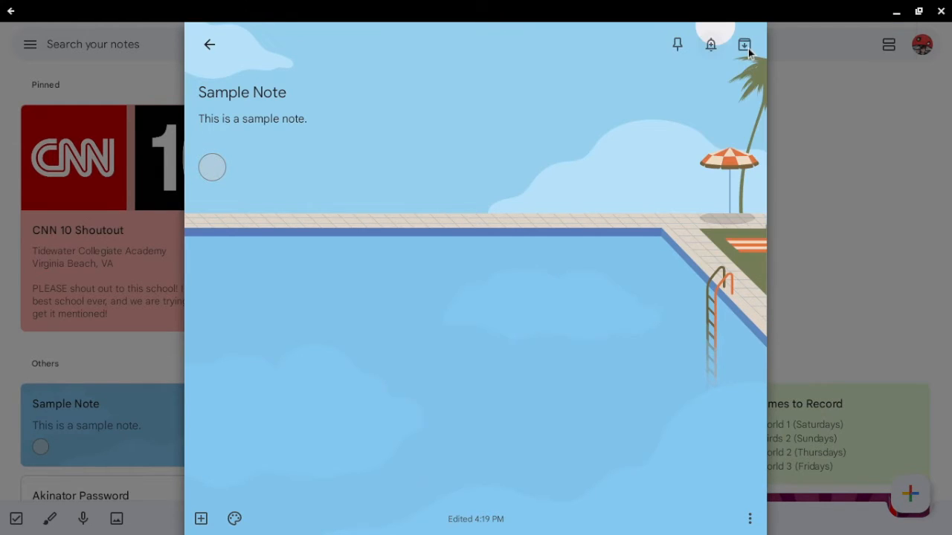
{"action": "left_click", "coordinate": [710, 43]}
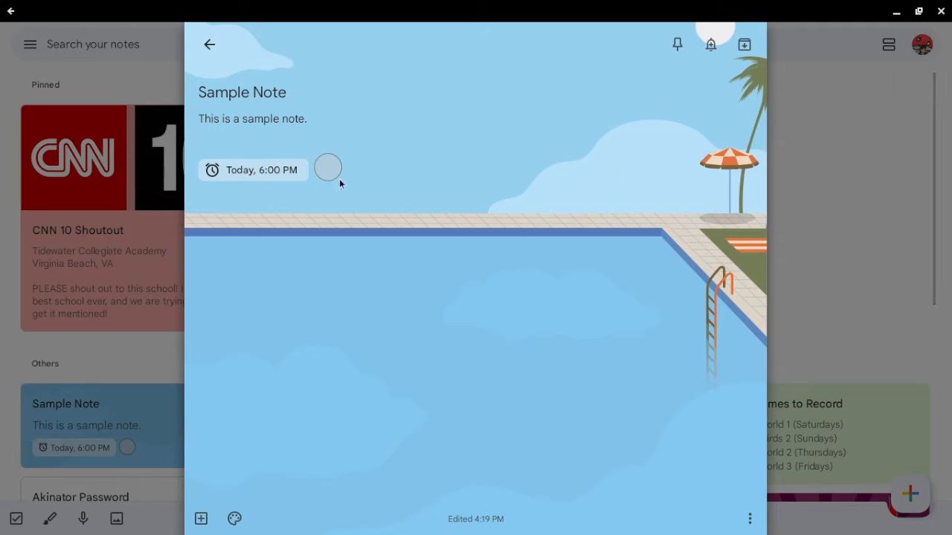
{"action": "left_click", "coordinate": [253, 170]}
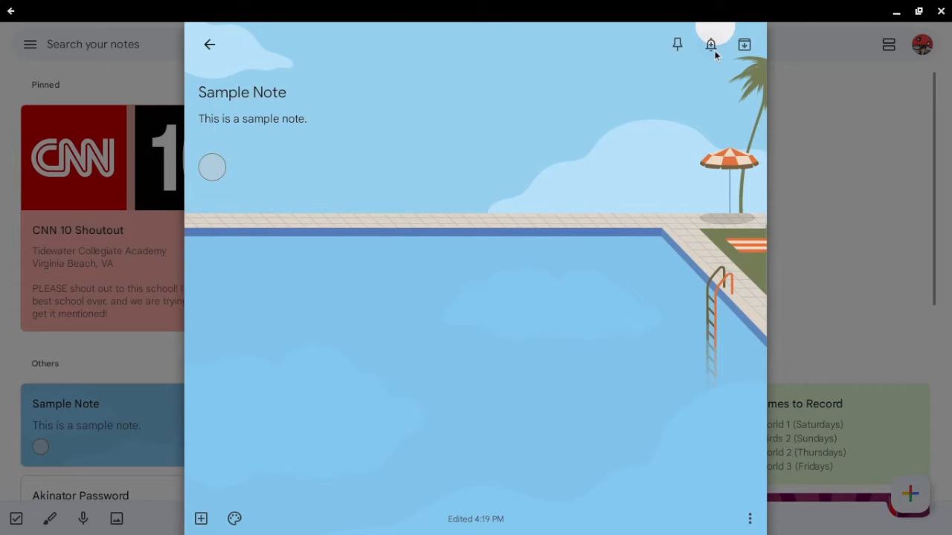
{"action": "mouse_move", "coordinate": [743, 44]}
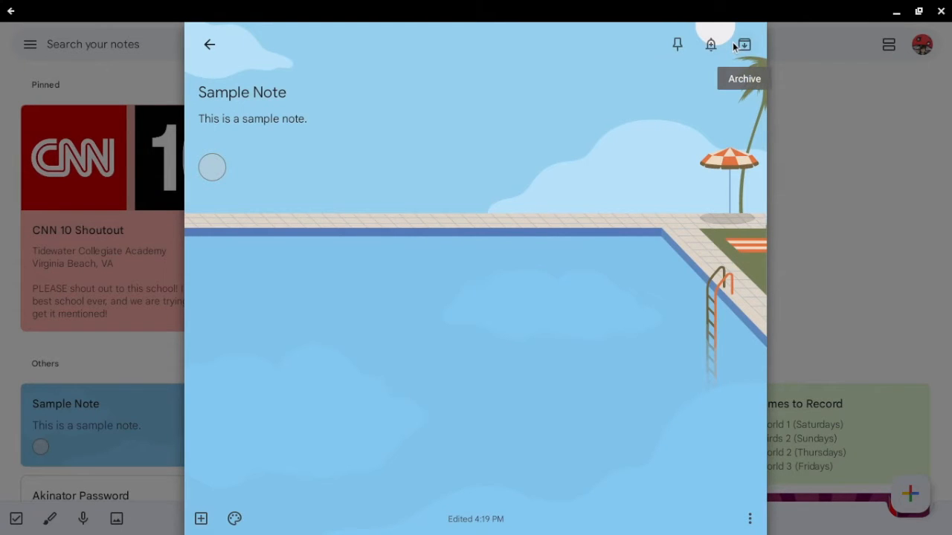
{"action": "left_click", "coordinate": [743, 44]}
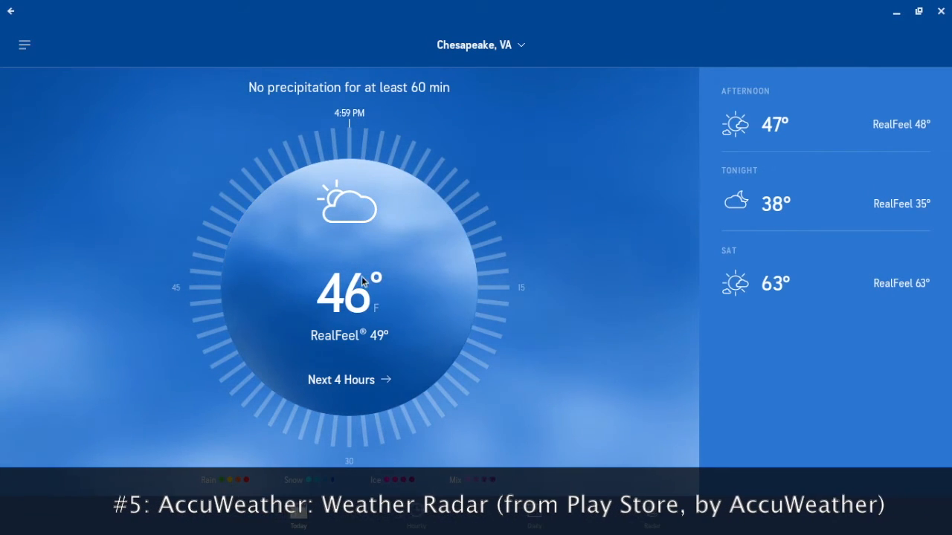
Step: Show Chesapeake's hourly forecast, starting at 5 PM Friday, 45°F and partly sunny
{"action": "left_click", "coordinate": [341, 379]}
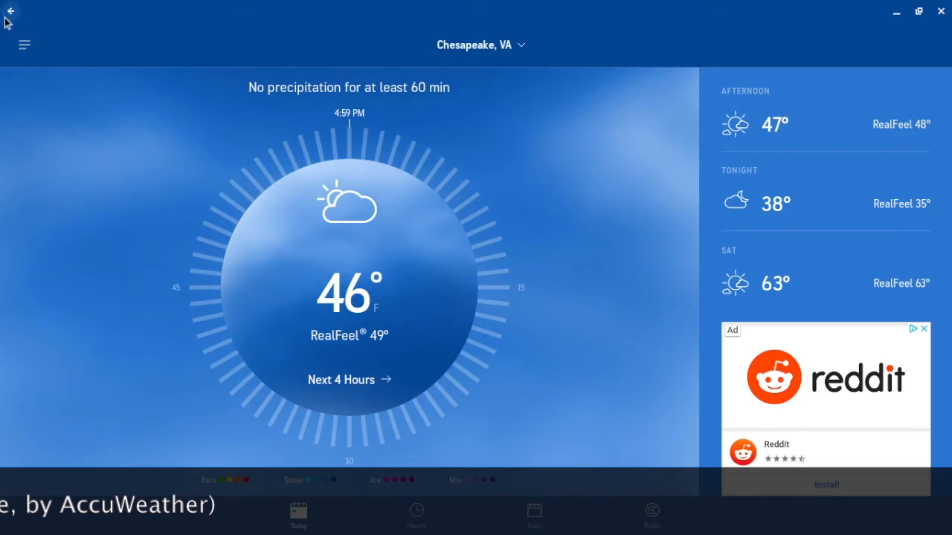
{"action": "left_click", "coordinate": [25, 46]}
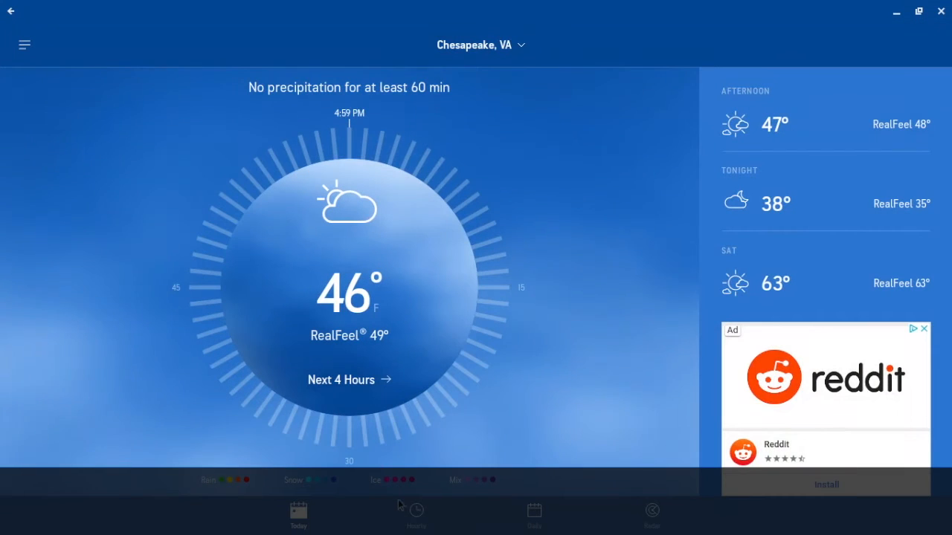
{"action": "left_click", "coordinate": [416, 513]}
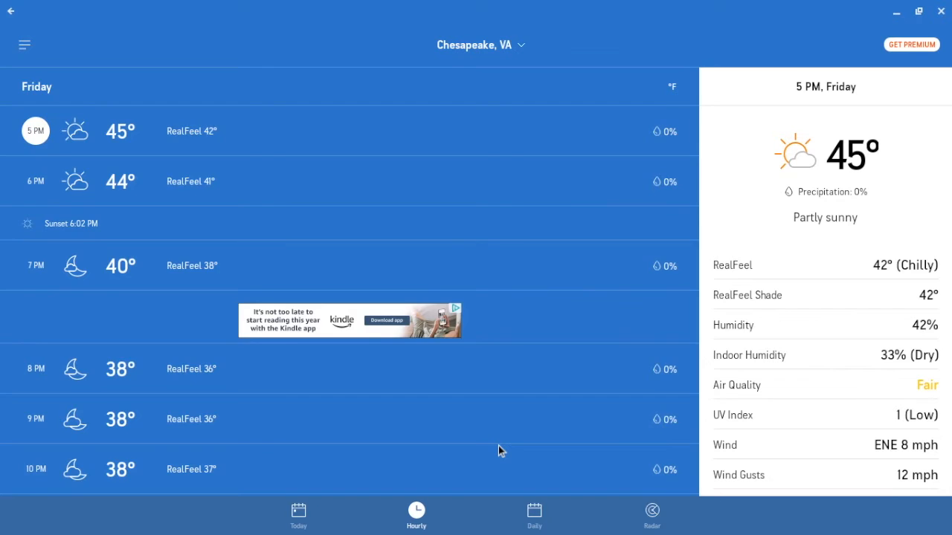
Step: Scroll the hourly list, then view daily forecast details for March 6 and March 9
{"action": "scroll", "scroll_direction": "down", "scroll_amount": 3}
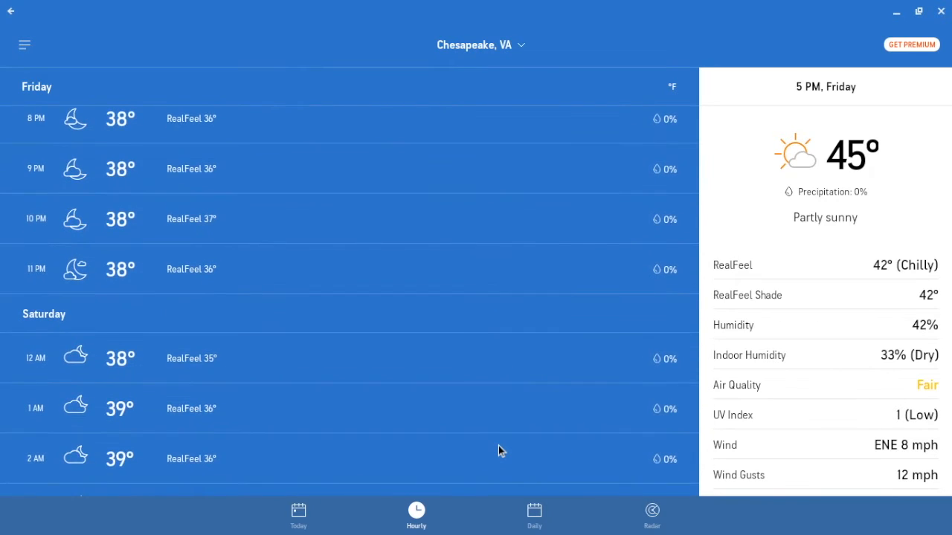
{"action": "scroll", "scroll_direction": "up", "scroll_amount": 3}
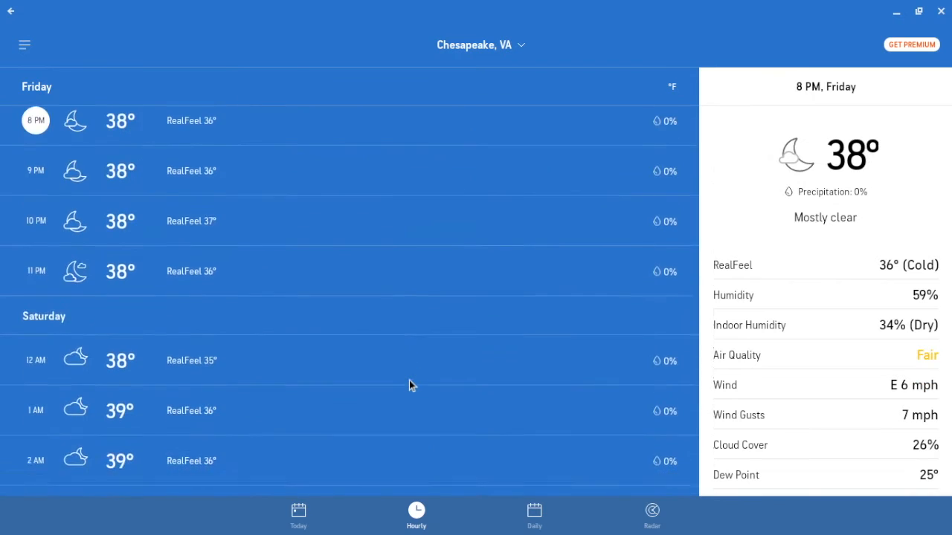
{"action": "scroll", "scroll_direction": "down", "scroll_amount": 3}
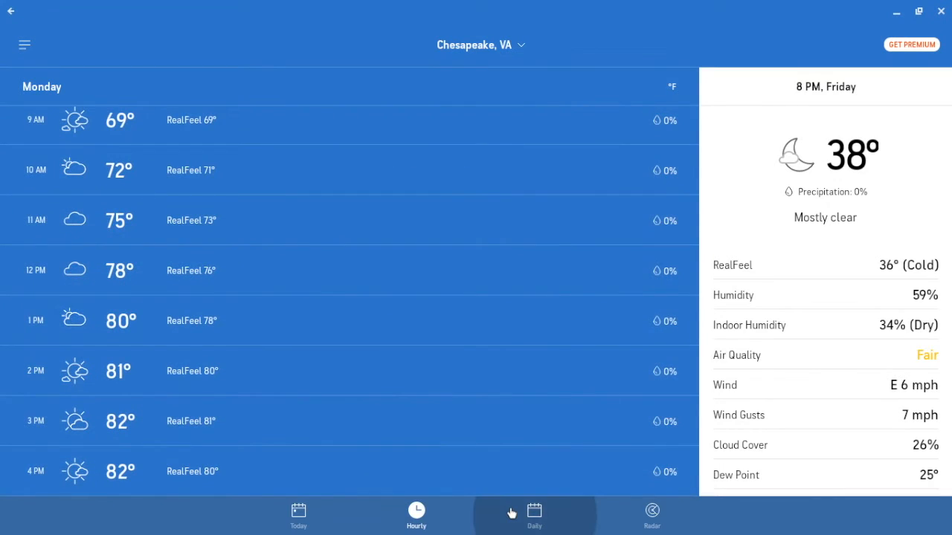
{"action": "left_click", "coordinate": [534, 515]}
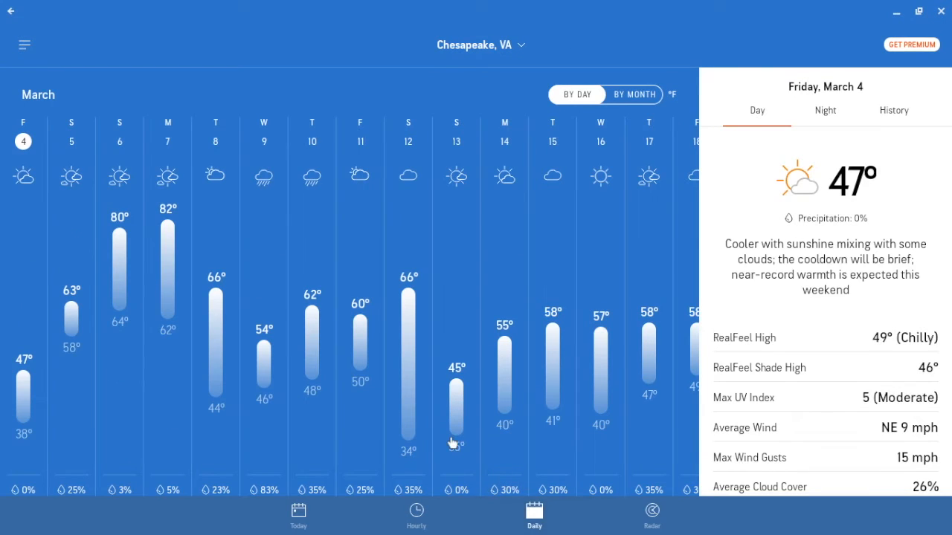
{"action": "left_click", "coordinate": [119, 140]}
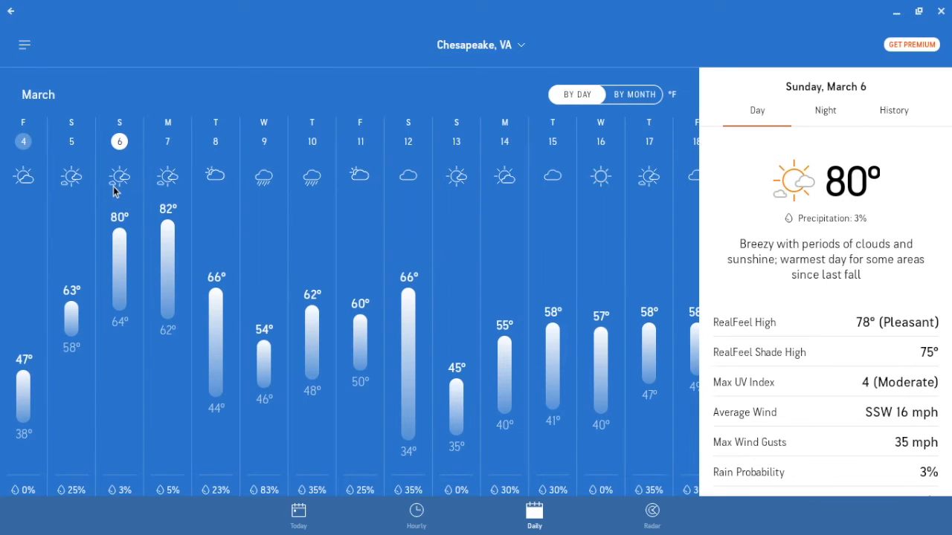
{"action": "mouse_move", "coordinate": [261, 192]}
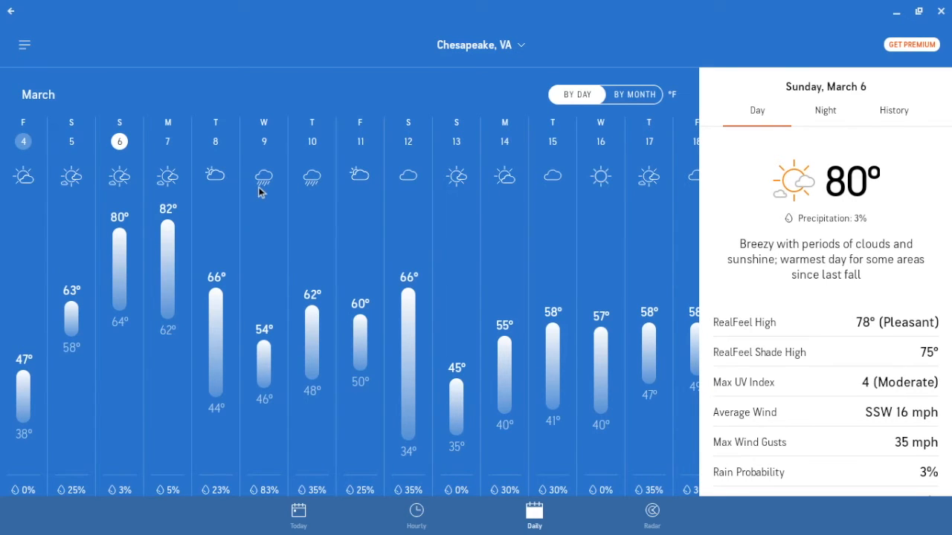
{"action": "left_click", "coordinate": [263, 141]}
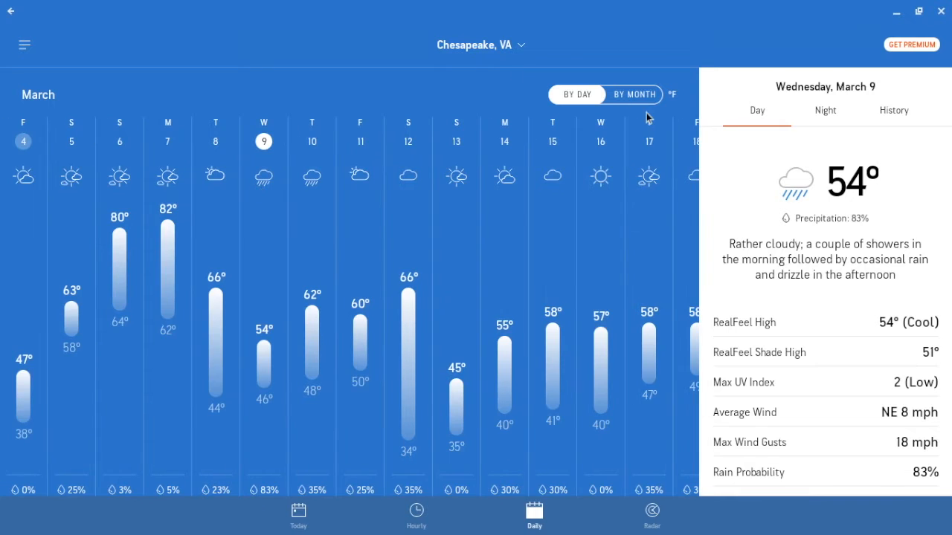
Step: Browse the monthly forecast calendar, then bring up the radar map
{"action": "left_click", "coordinate": [635, 95]}
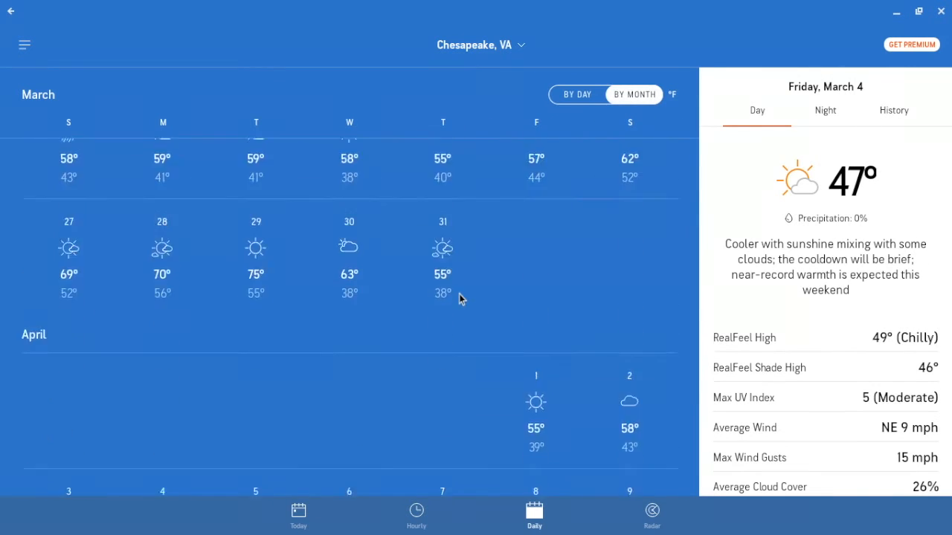
{"action": "scroll", "scroll_direction": "down", "scroll_amount": 3}
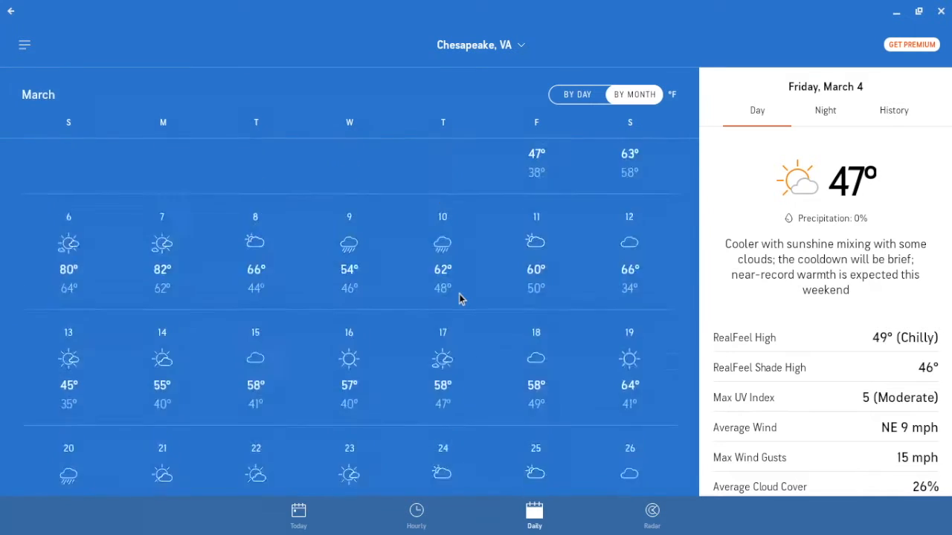
{"action": "left_click", "coordinate": [651, 515]}
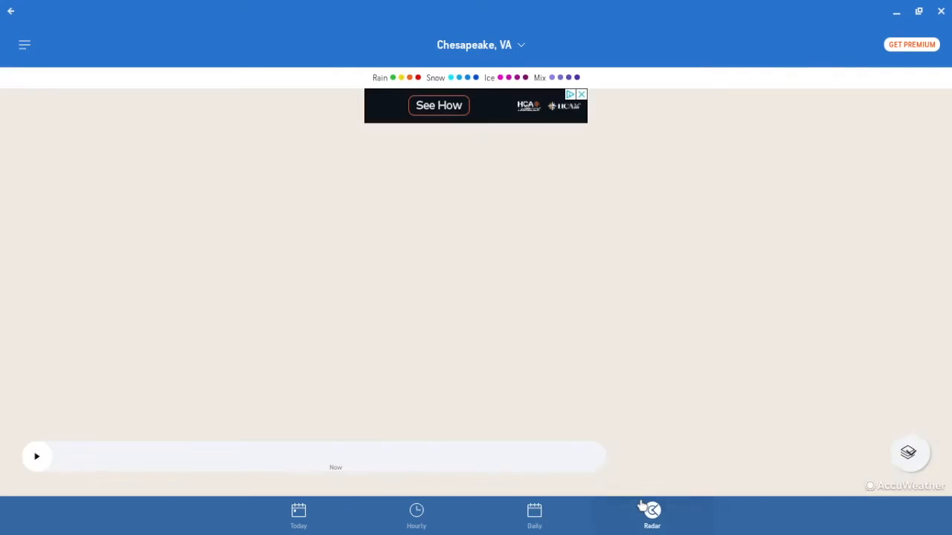
Step: Play the Virginia radar time-lapse, then pause it at 3:45 PM
{"action": "left_click", "coordinate": [652, 517]}
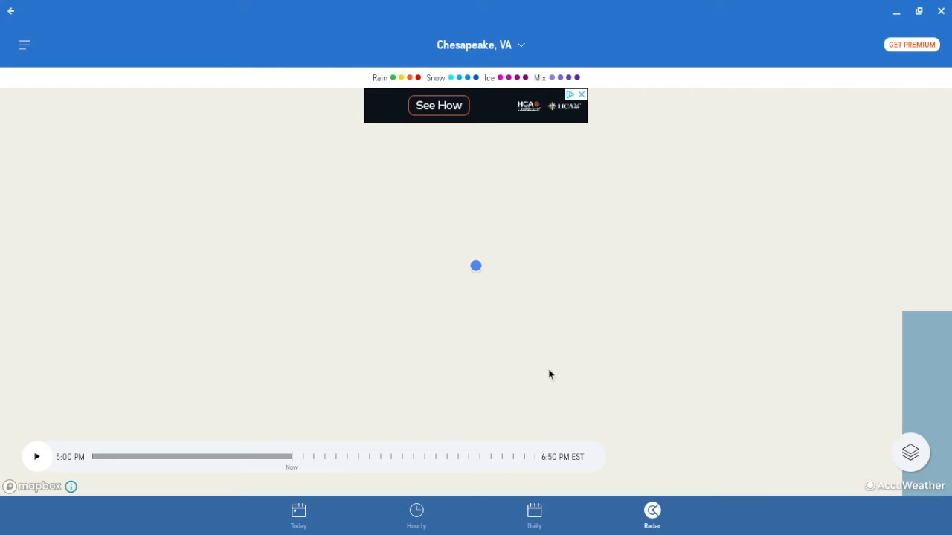
{"action": "mouse_move", "coordinate": [534, 324]}
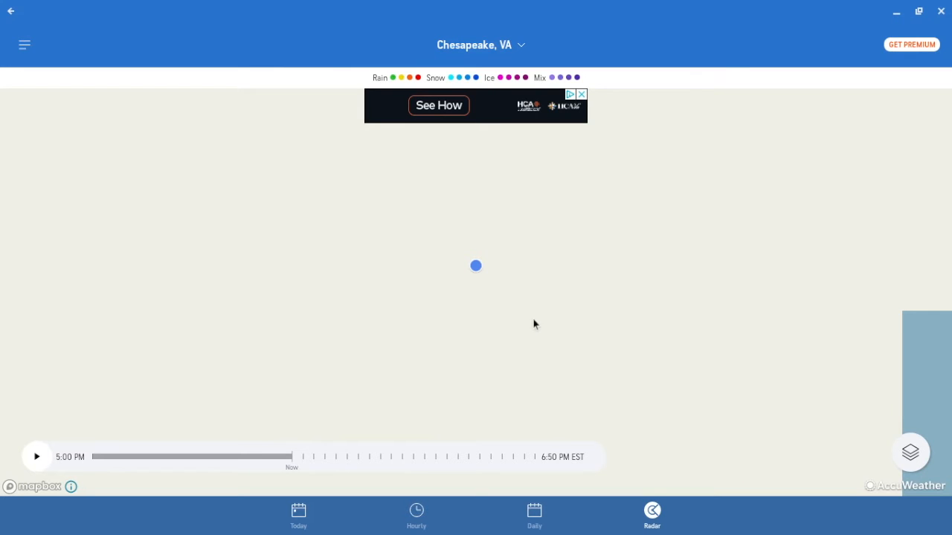
{"action": "mouse_move", "coordinate": [530, 304]}
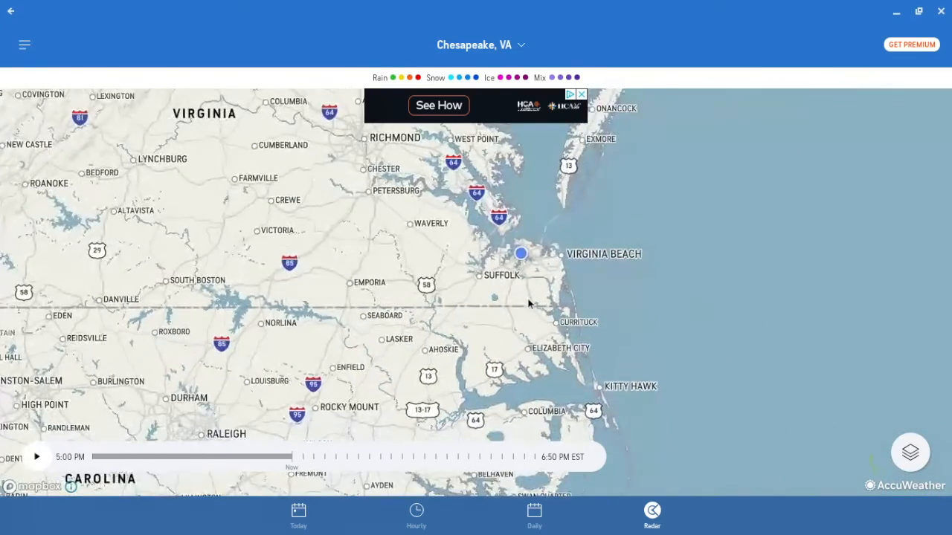
{"action": "left_click", "coordinate": [36, 456]}
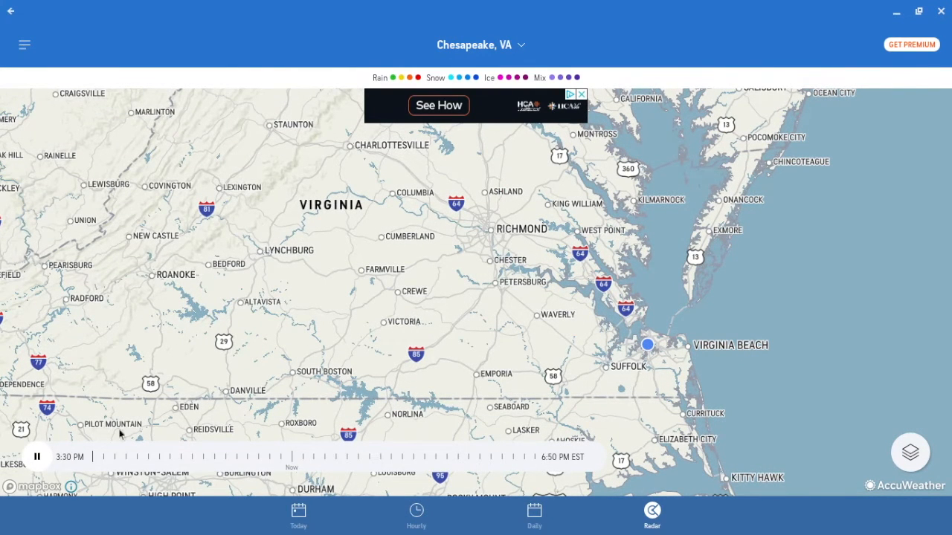
{"action": "left_click", "coordinate": [38, 455]}
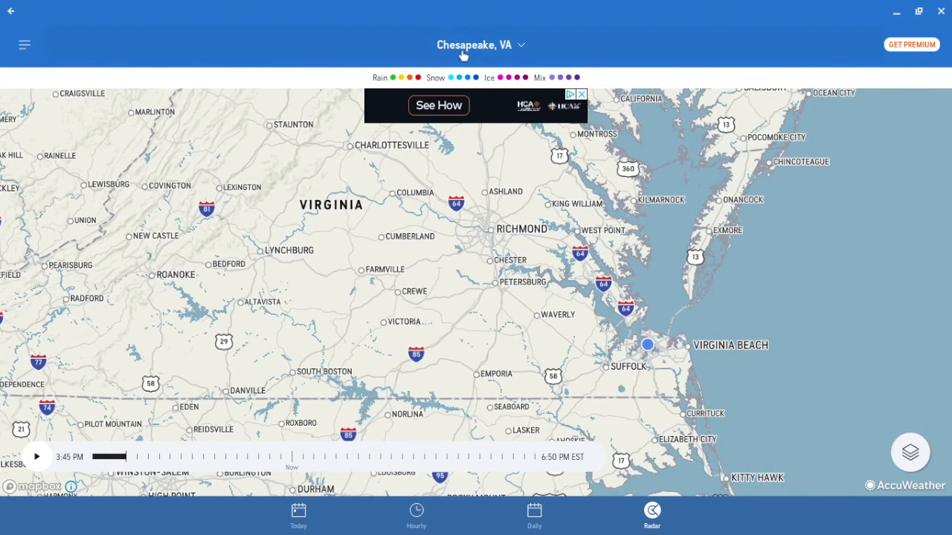
Step: Favourite Virginia Beach from the Recent locations list and dismiss the notifications prompt
{"action": "left_click", "coordinate": [481, 45]}
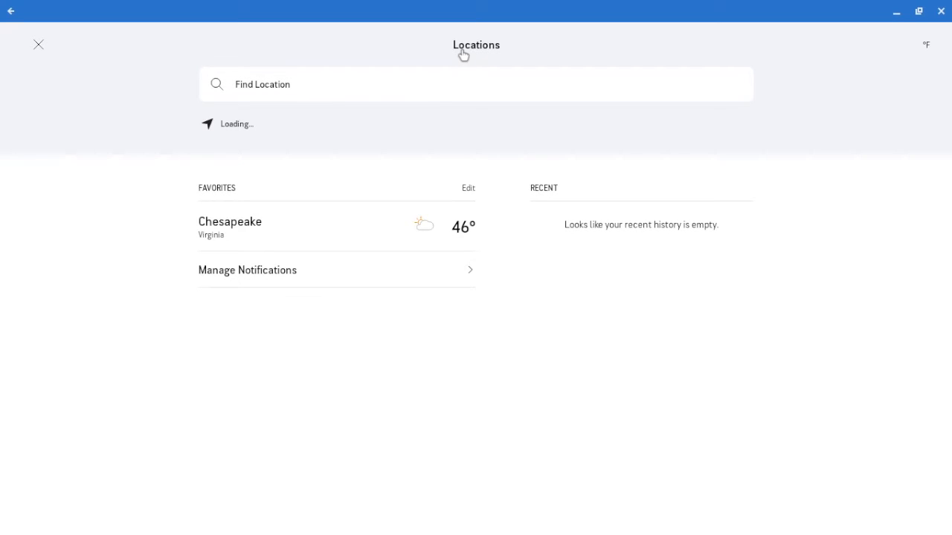
{"action": "mouse_move", "coordinate": [425, 176]}
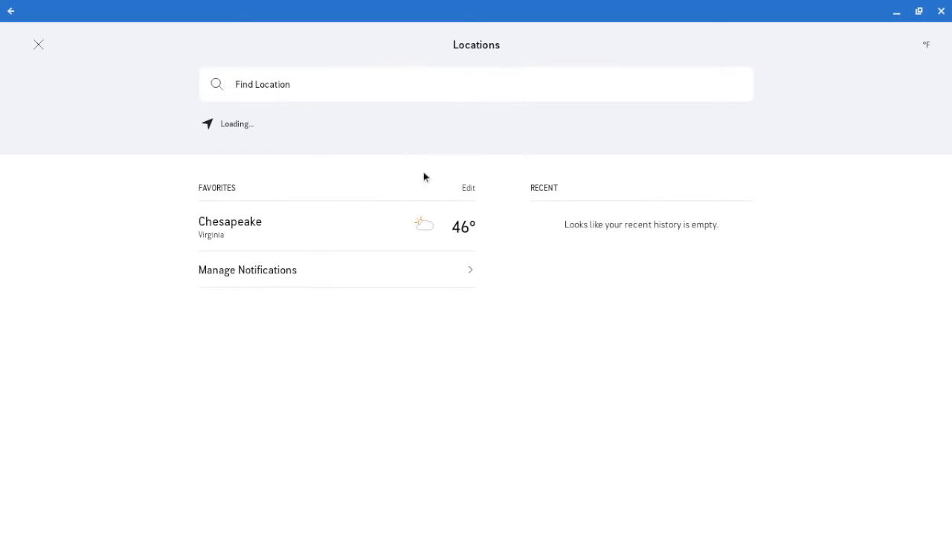
{"action": "mouse_move", "coordinate": [420, 224]}
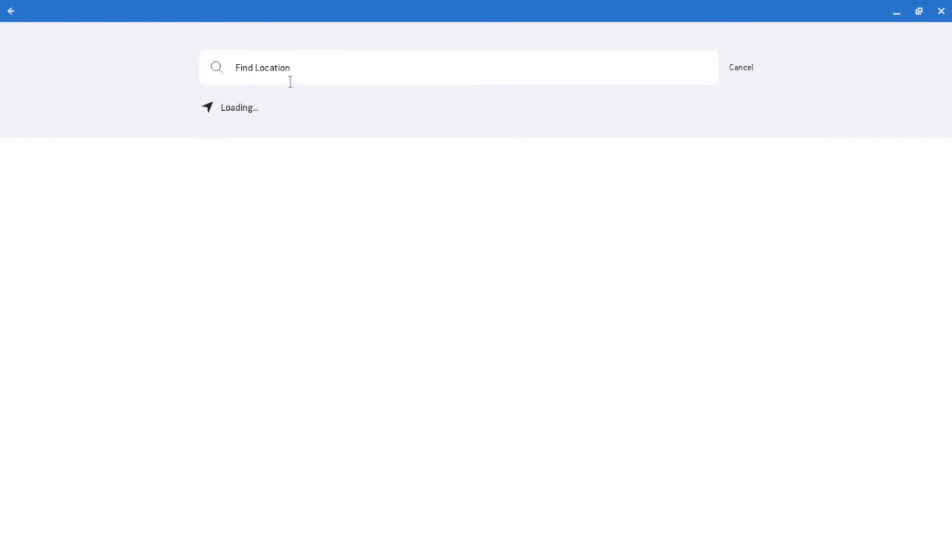
{"action": "mouse_move", "coordinate": [434, 55]}
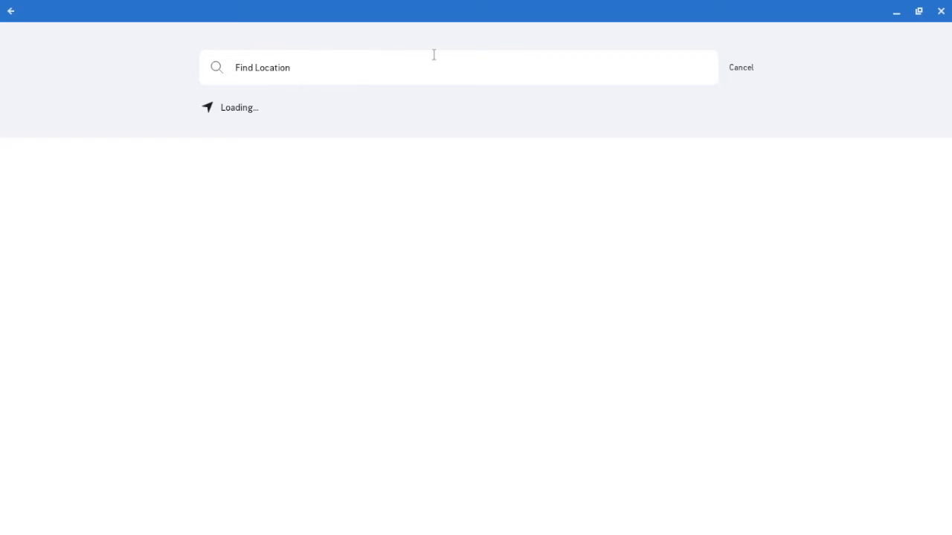
{"action": "mouse_move", "coordinate": [575, 58]}
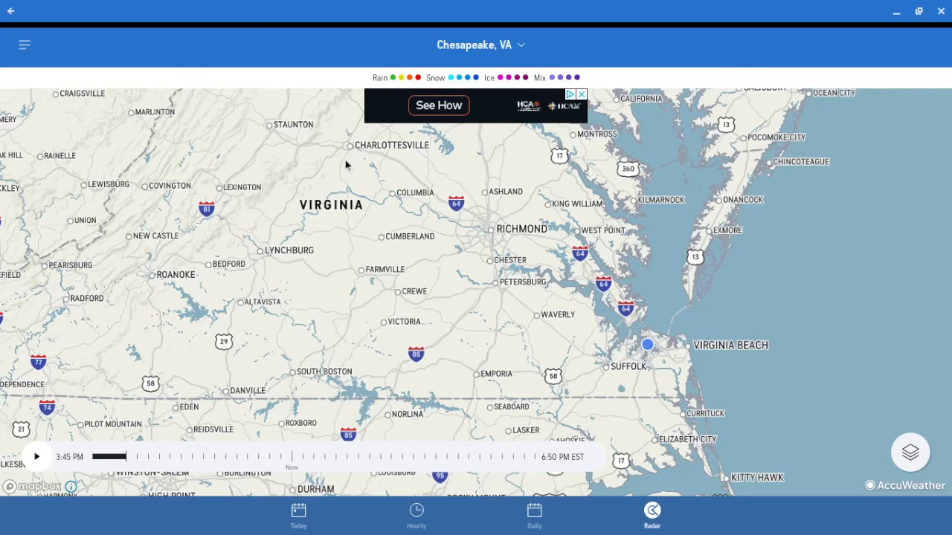
{"action": "left_click", "coordinate": [480, 45]}
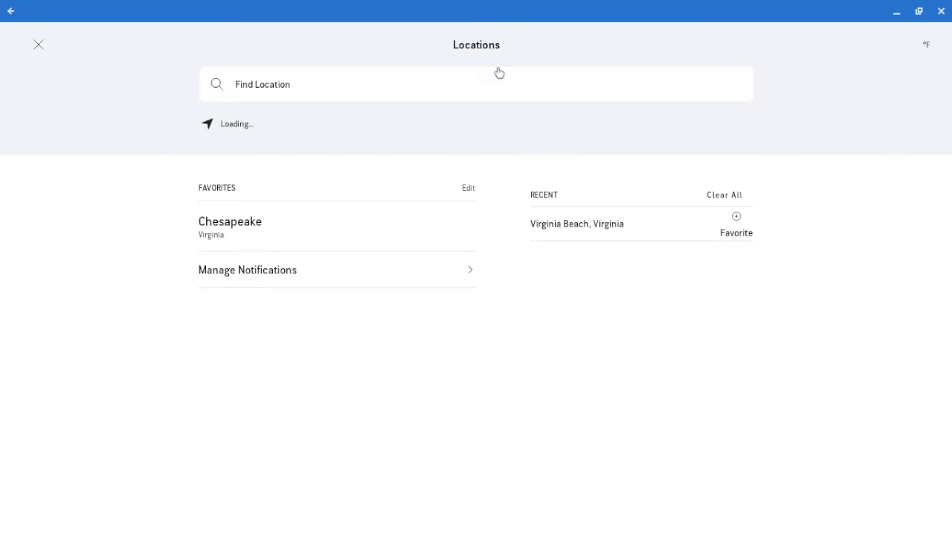
{"action": "left_click", "coordinate": [735, 223]}
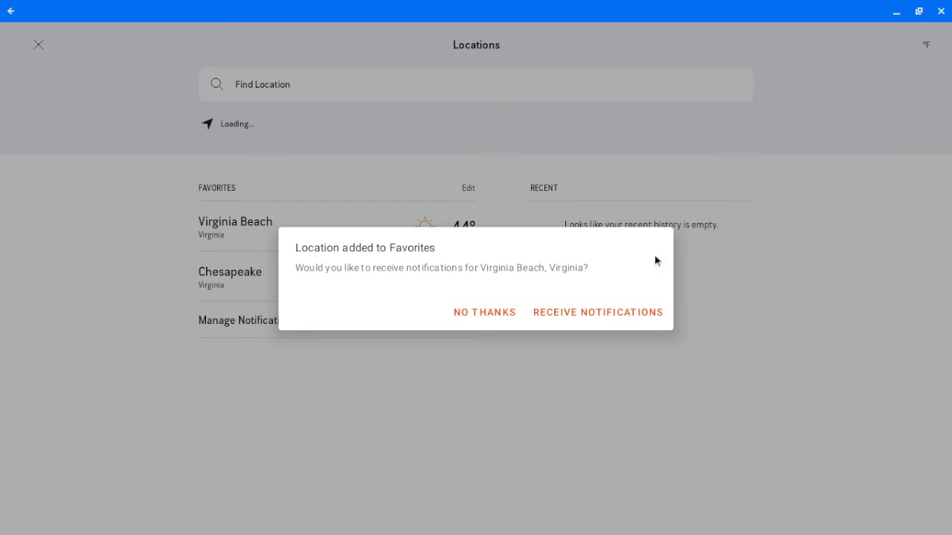
{"action": "left_click", "coordinate": [484, 311]}
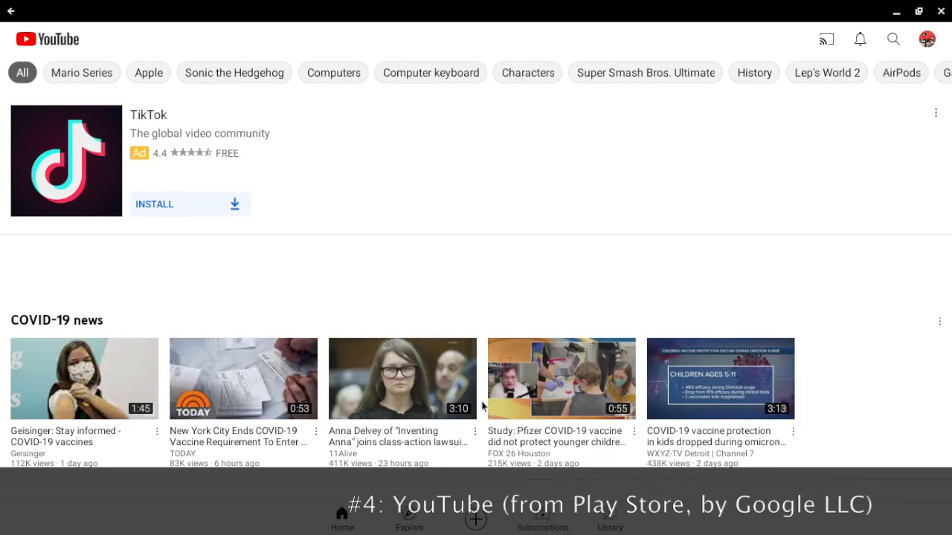
{"action": "mouse_move", "coordinate": [115, 76]}
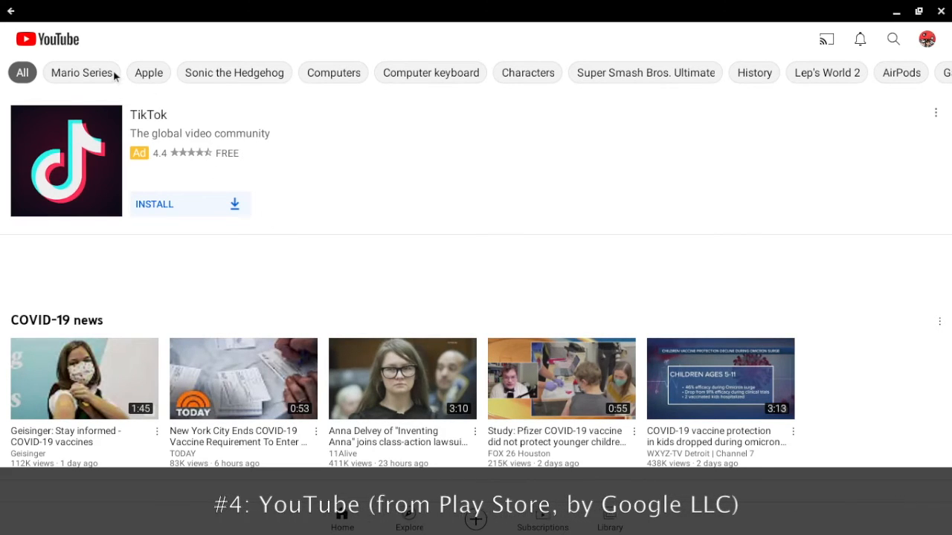
Step: Browse the Mario Series, Apple and Sonic the Hedgehog feeds, then open Library history
{"action": "left_click", "coordinate": [82, 72]}
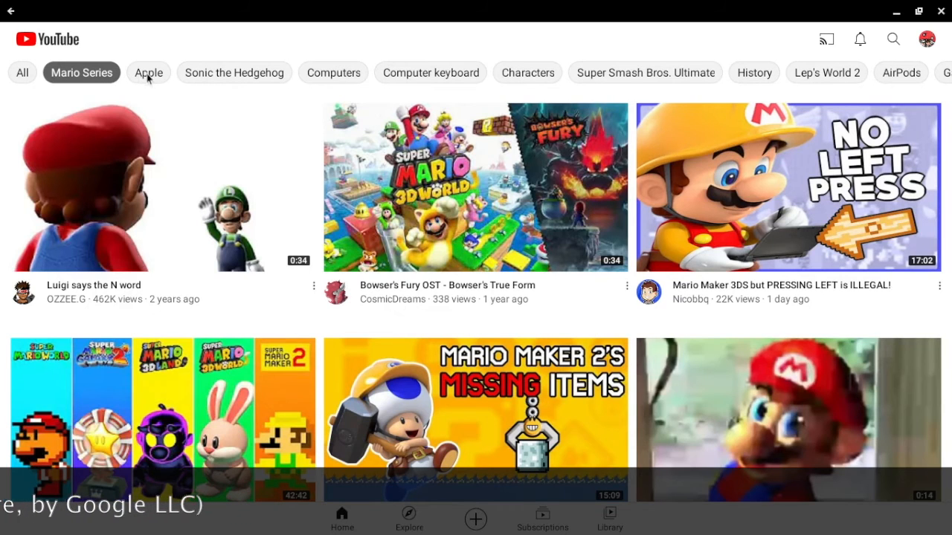
{"action": "left_click", "coordinate": [149, 72]}
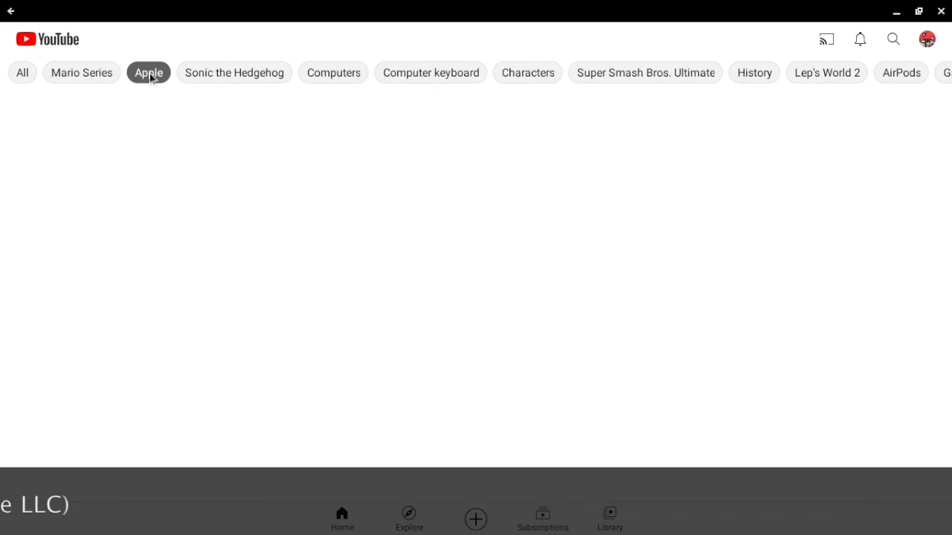
{"action": "left_click", "coordinate": [148, 72]}
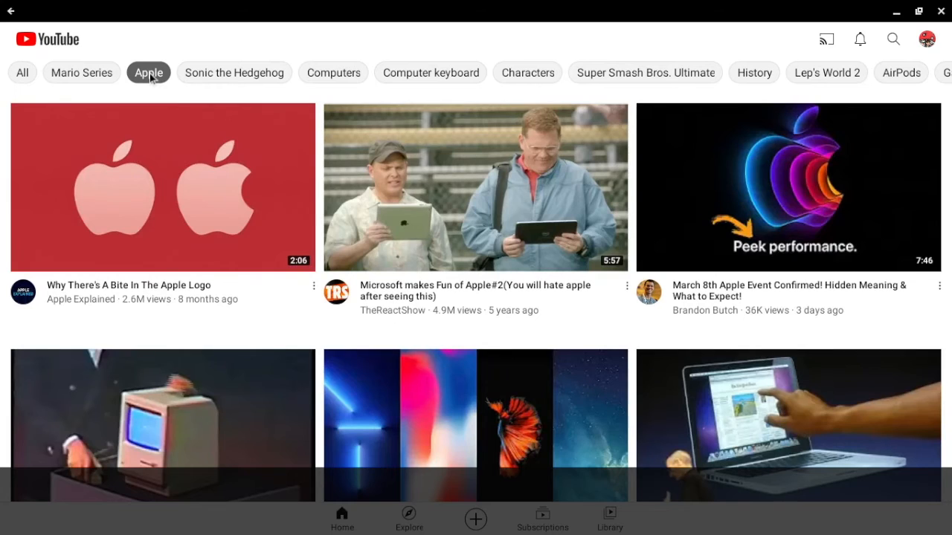
{"action": "mouse_move", "coordinate": [210, 80]}
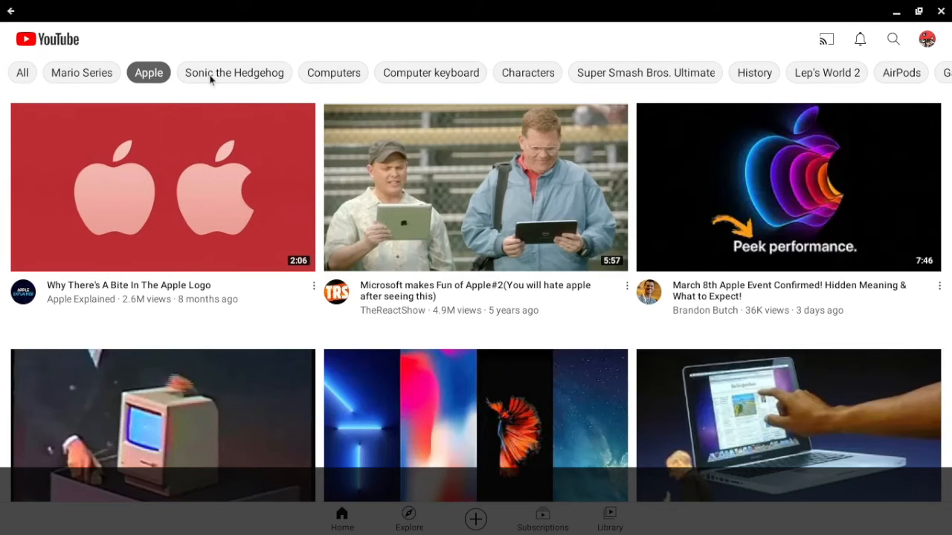
{"action": "left_click", "coordinate": [235, 72]}
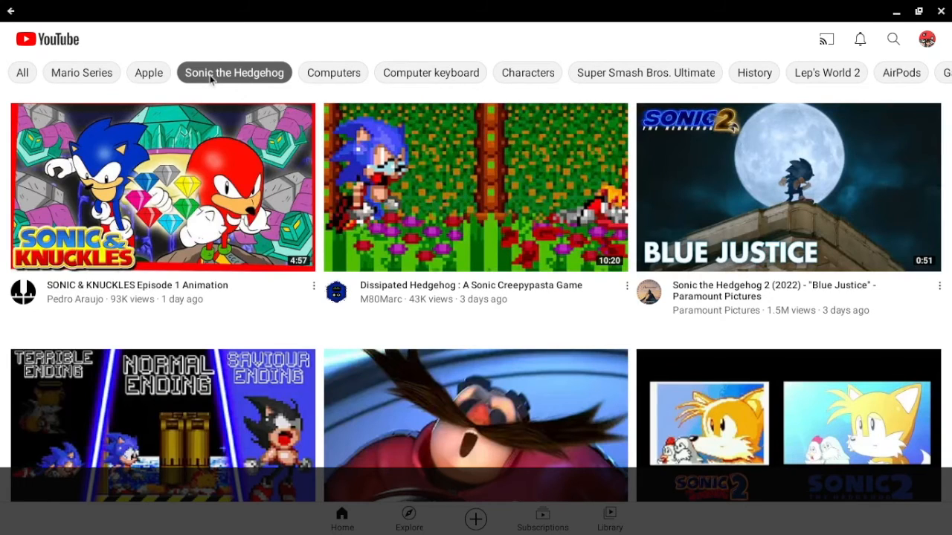
{"action": "mouse_move", "coordinate": [220, 97]}
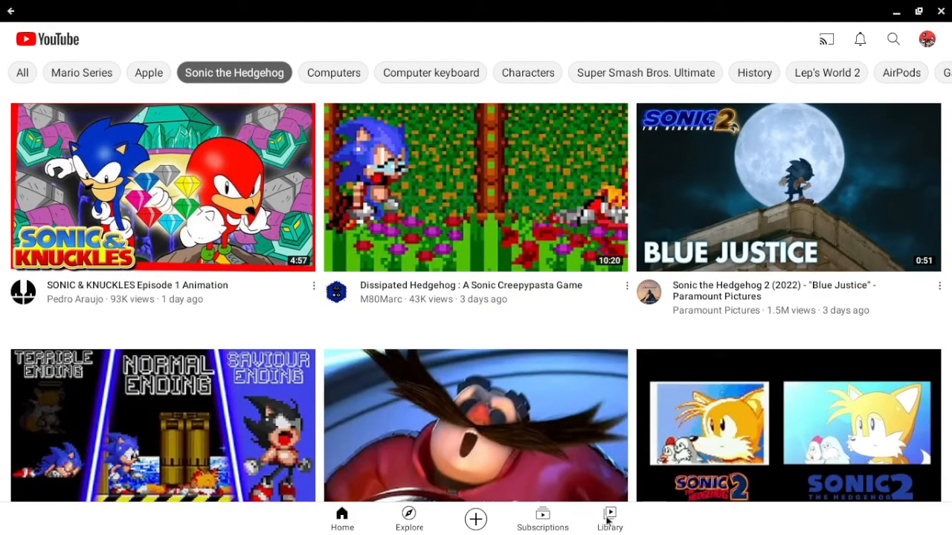
{"action": "scroll", "scroll_direction": "down", "scroll_amount": 3}
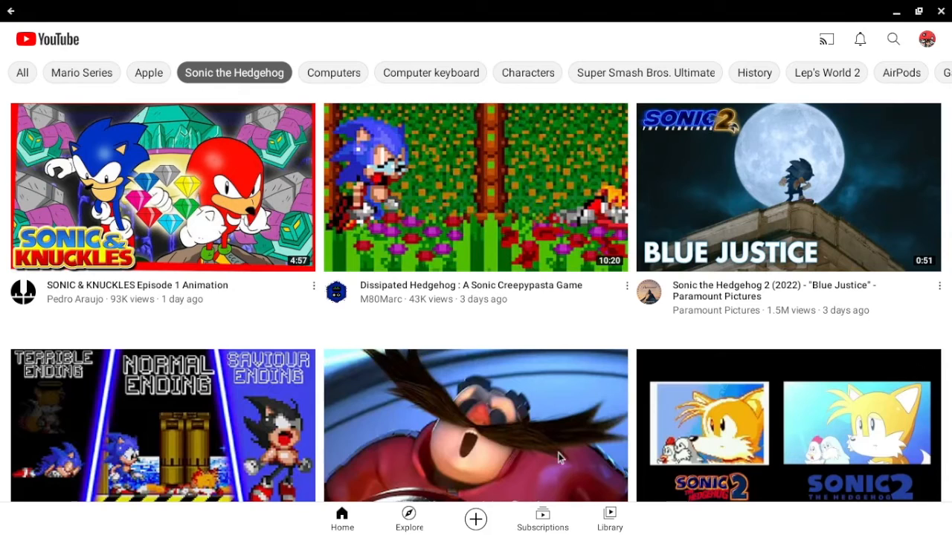
{"action": "left_click", "coordinate": [609, 519]}
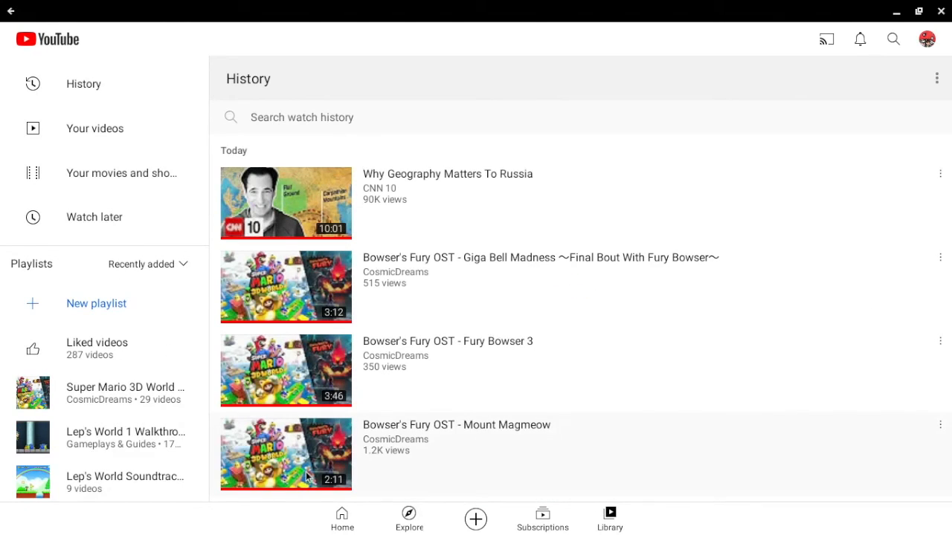
{"action": "left_click", "coordinate": [542, 519]}
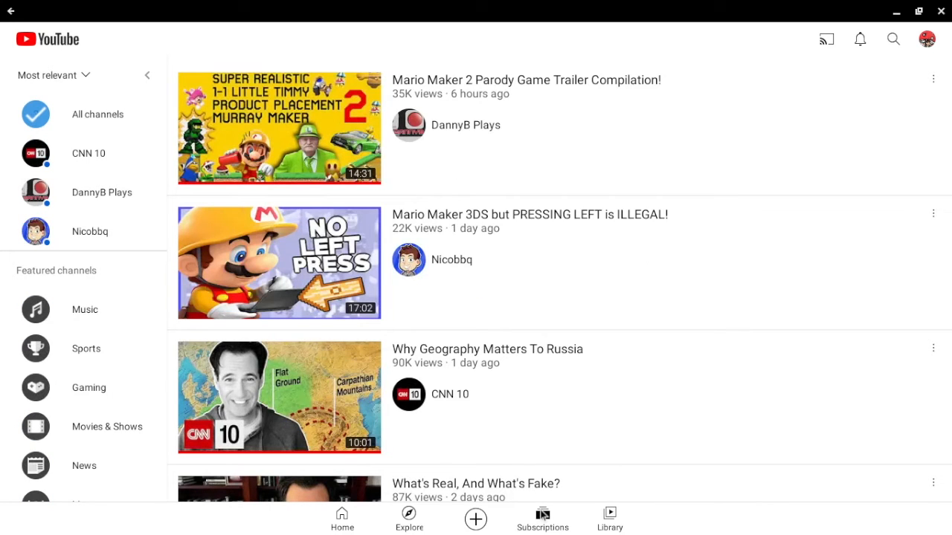
{"action": "left_click", "coordinate": [609, 519]}
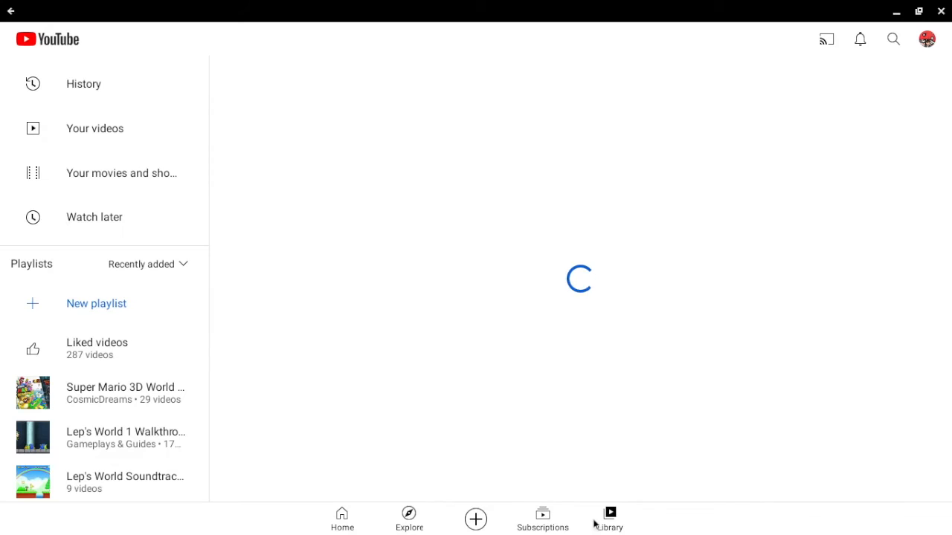
{"action": "left_click", "coordinate": [84, 83]}
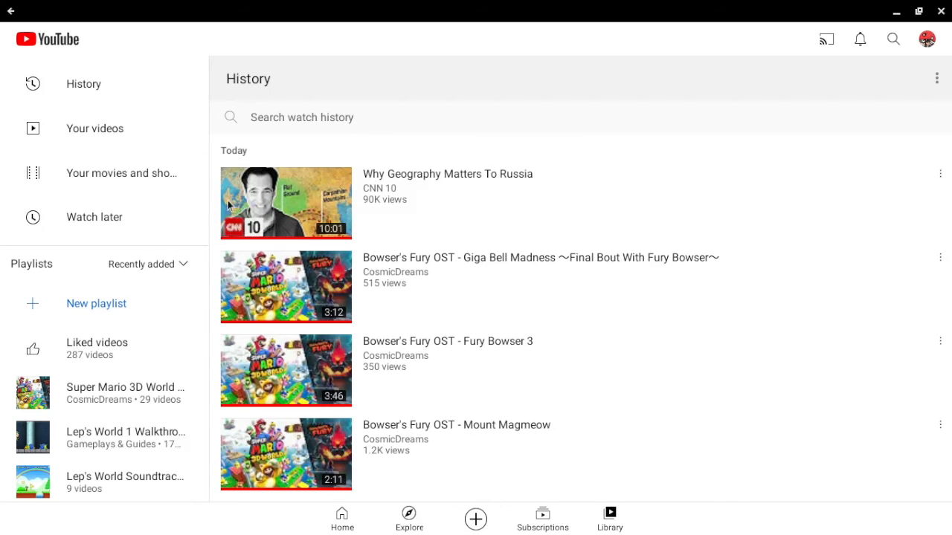
{"action": "scroll", "scroll_direction": "down", "scroll_amount": 3}
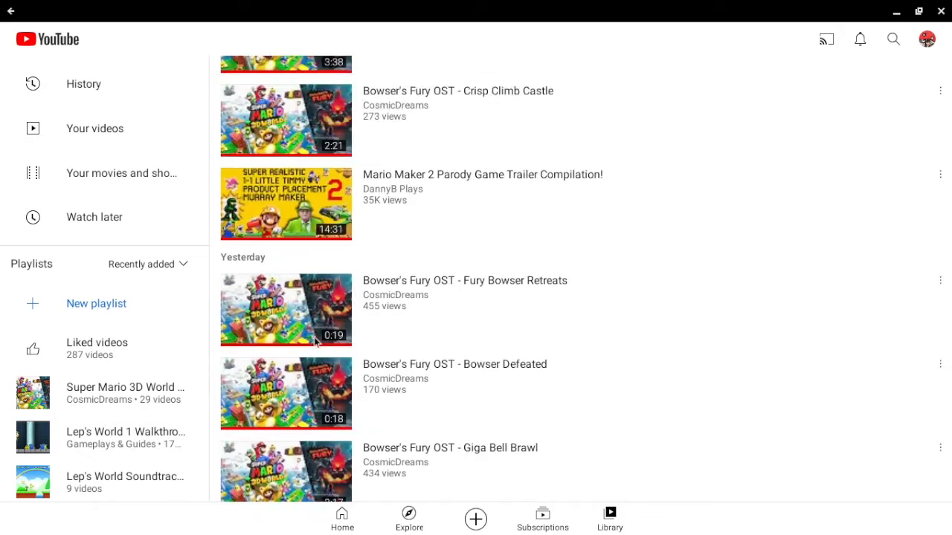
{"action": "left_click", "coordinate": [83, 83]}
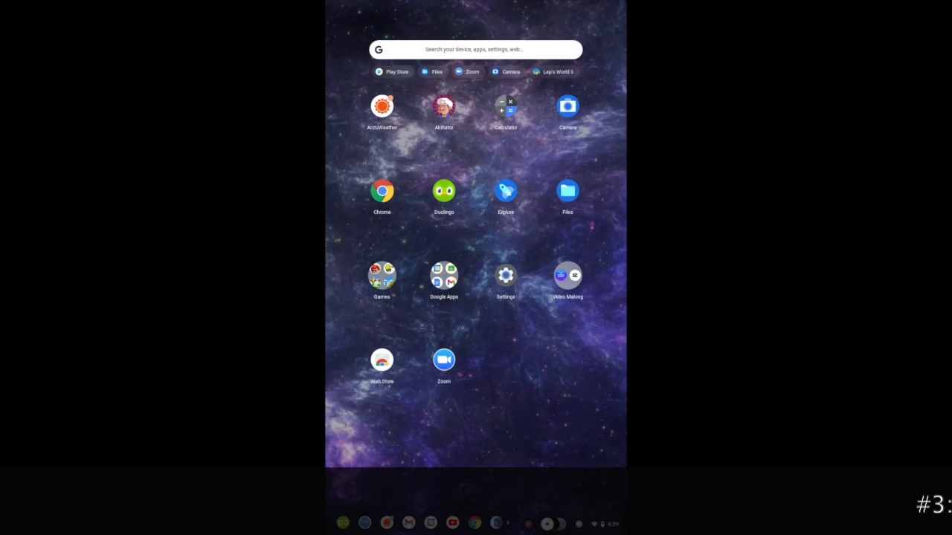
Step: Launch Akinator and start a new guessing game
{"action": "left_click", "coordinate": [444, 106]}
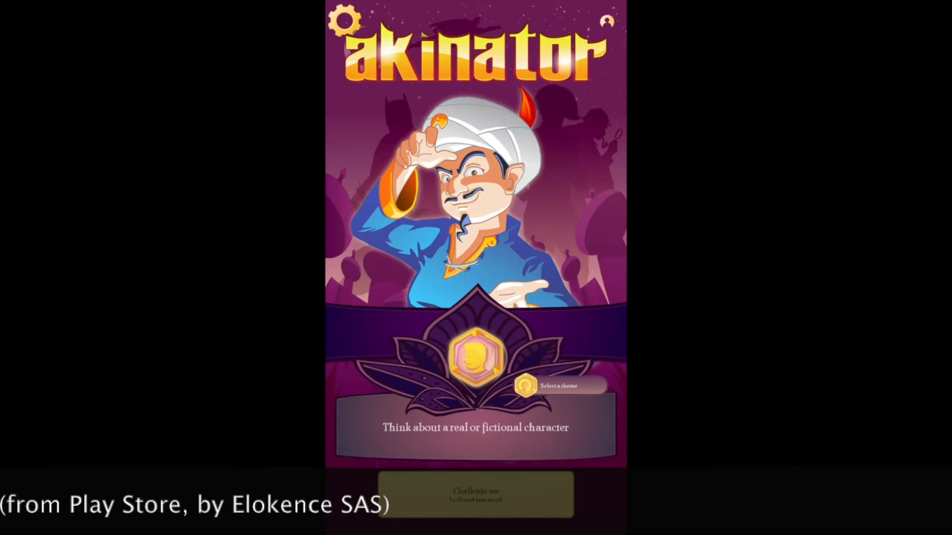
{"action": "left_click", "coordinate": [476, 357]}
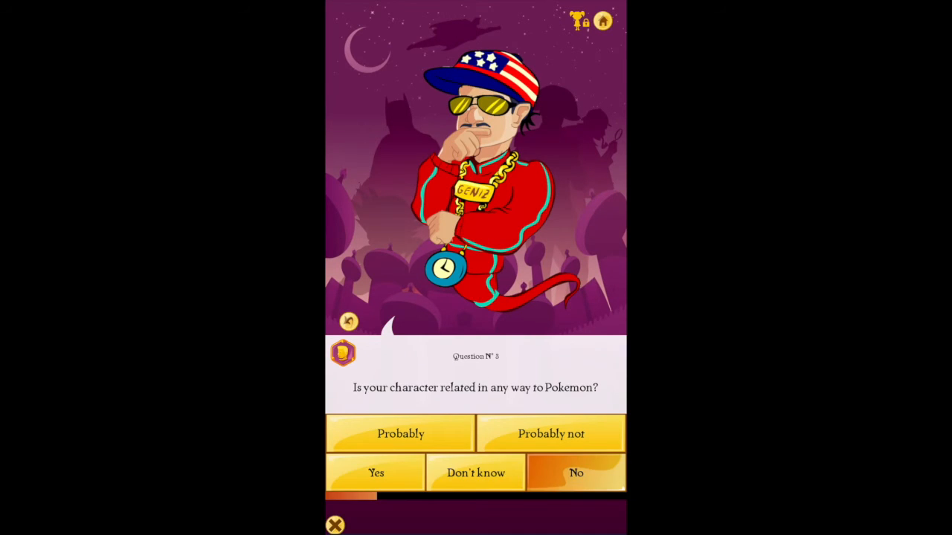
Step: Answer, confirm the Silver guess, accept the Silver Aki Award, and open the Hall of Fame
{"action": "left_click", "coordinate": [576, 472]}
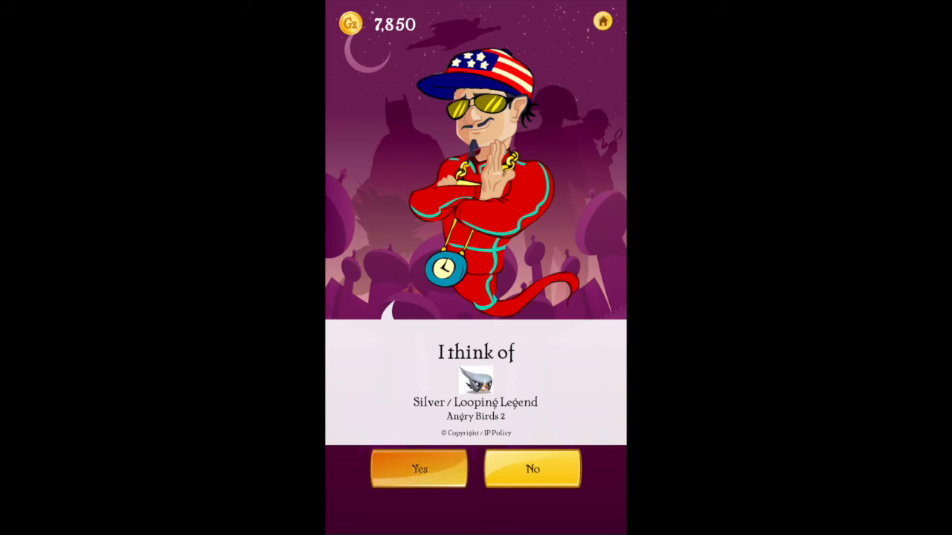
{"action": "left_click", "coordinate": [420, 469]}
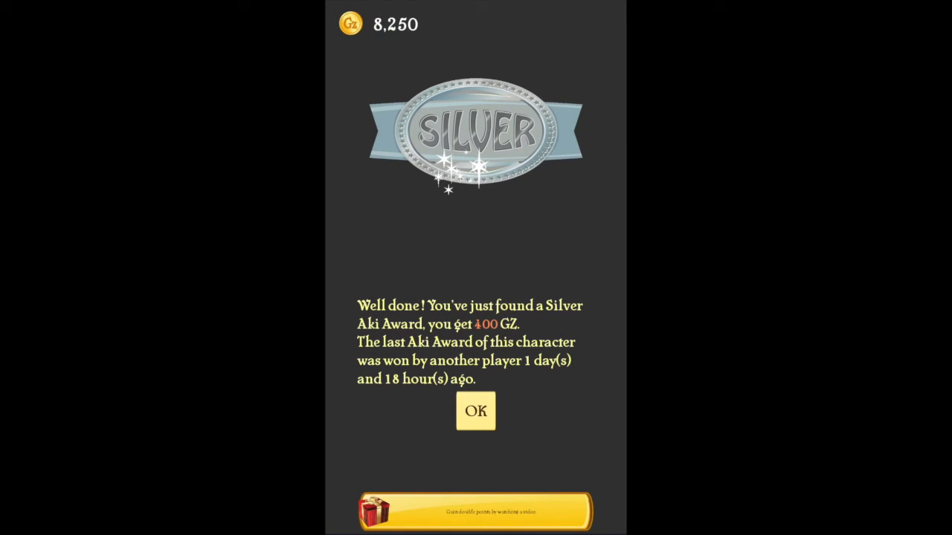
{"action": "left_click", "coordinate": [475, 411]}
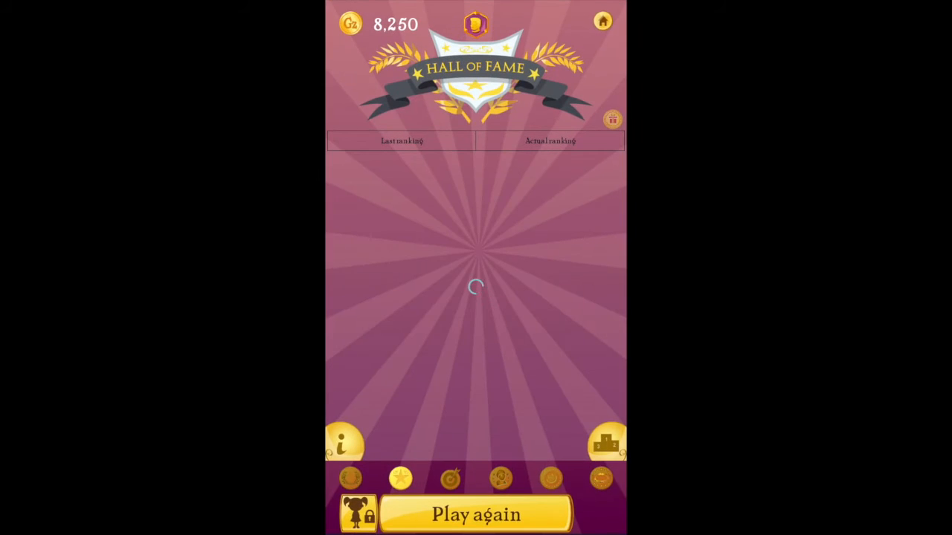
{"action": "left_click", "coordinate": [401, 140]}
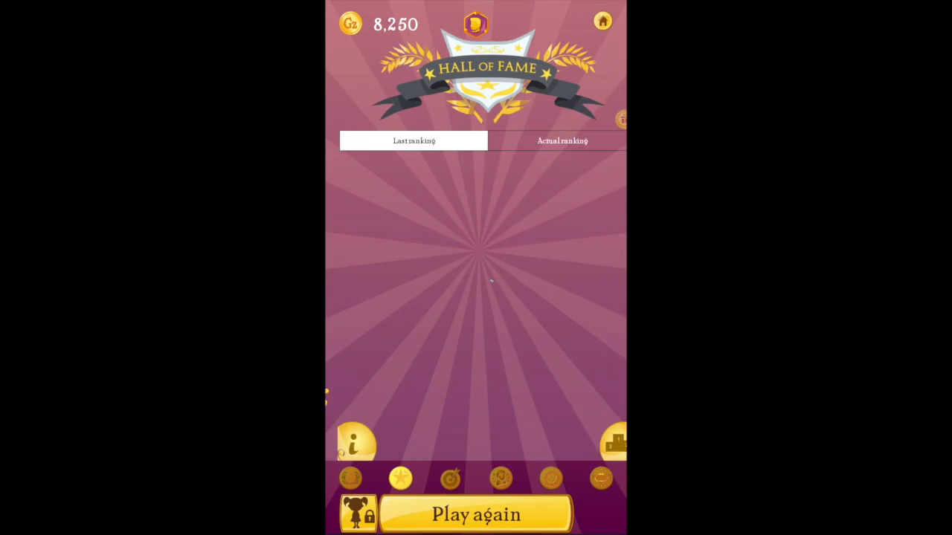
{"action": "left_click", "coordinate": [450, 478]}
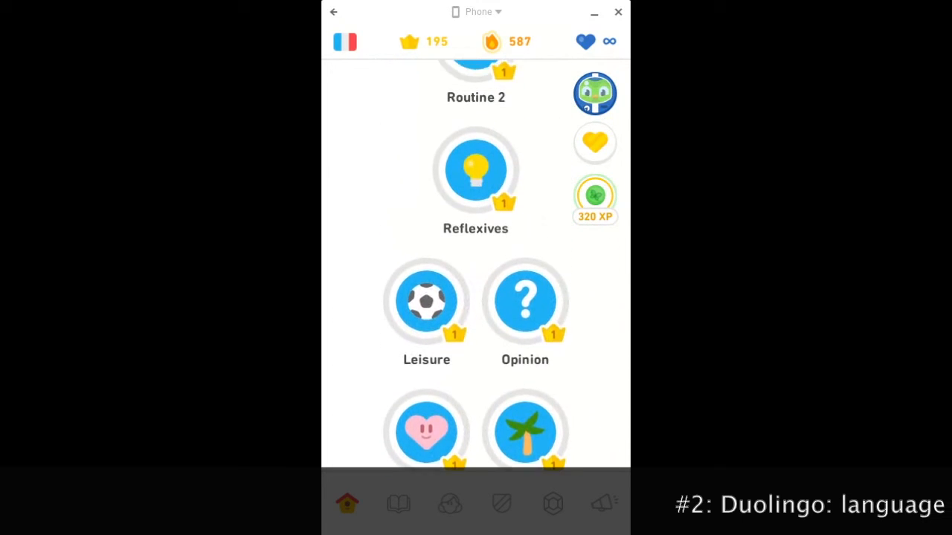
{"action": "scroll", "scroll_direction": "down", "scroll_amount": 3}
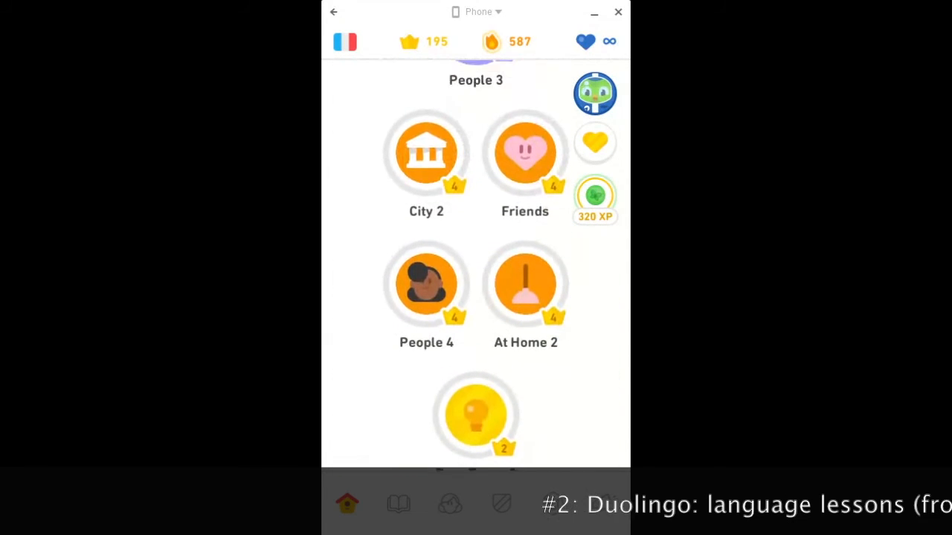
{"action": "scroll", "scroll_direction": "up", "scroll_amount": 3}
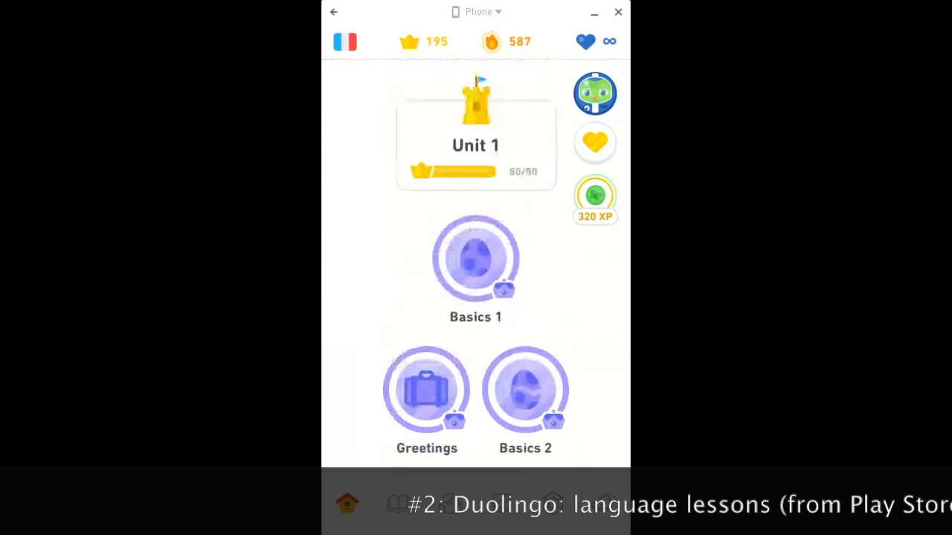
{"action": "scroll", "scroll_direction": "down", "scroll_amount": 3}
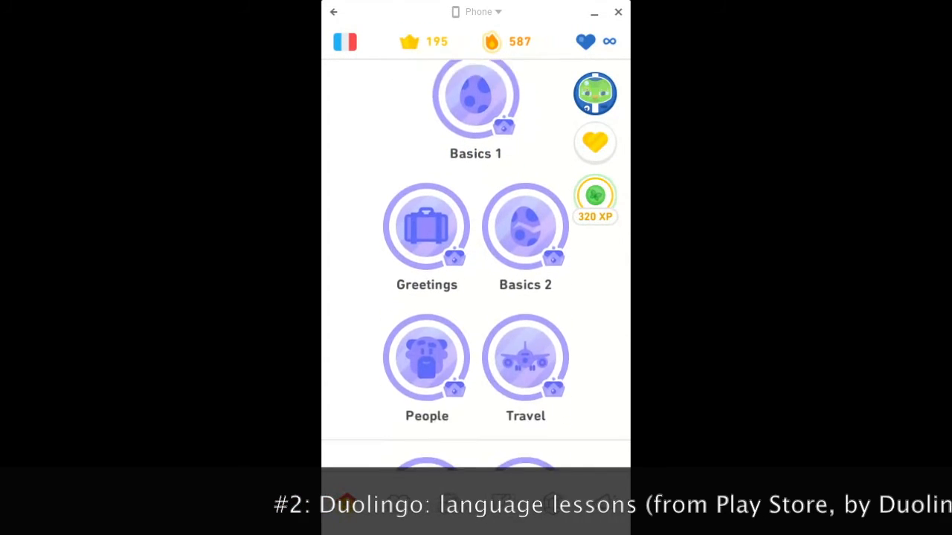
{"action": "scroll", "scroll_direction": "down", "scroll_amount": 3}
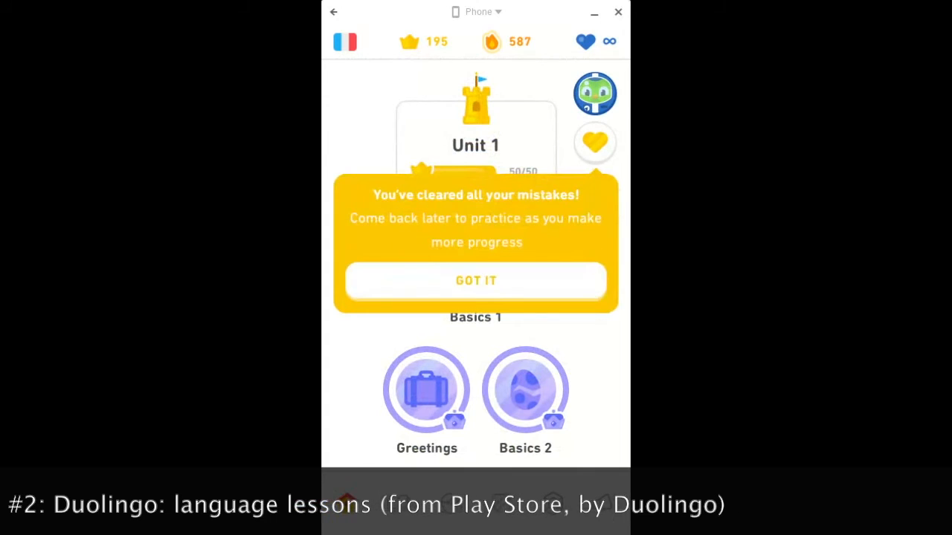
{"action": "left_click", "coordinate": [475, 281]}
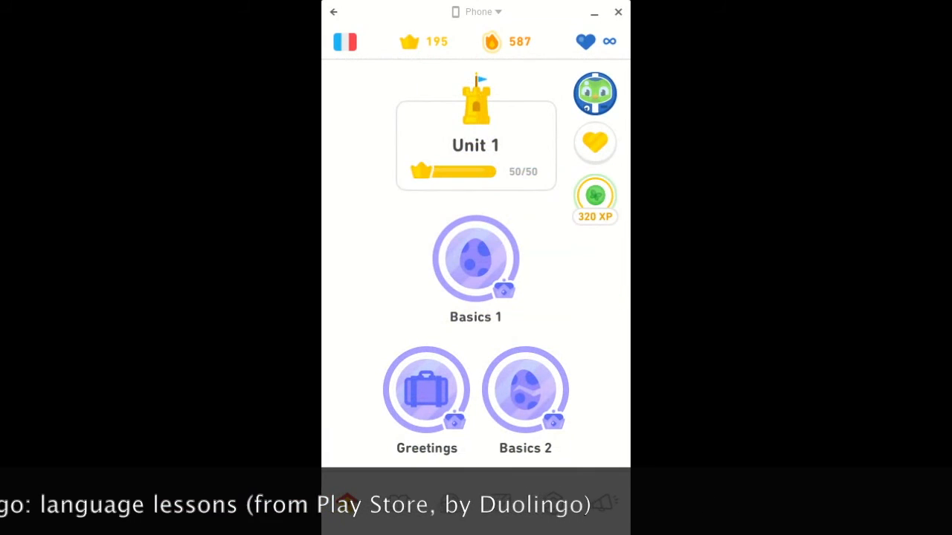
{"action": "left_click", "coordinate": [594, 197]}
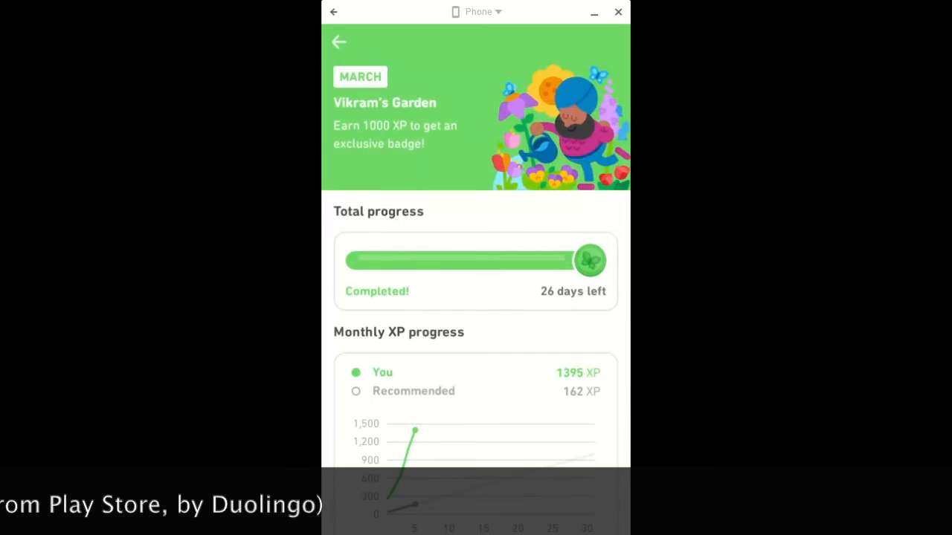
Step: Scroll the Vikram's Garden challenge, return to Challenges, and show the GOALS tab
{"action": "scroll", "scroll_direction": "down", "scroll_amount": 3}
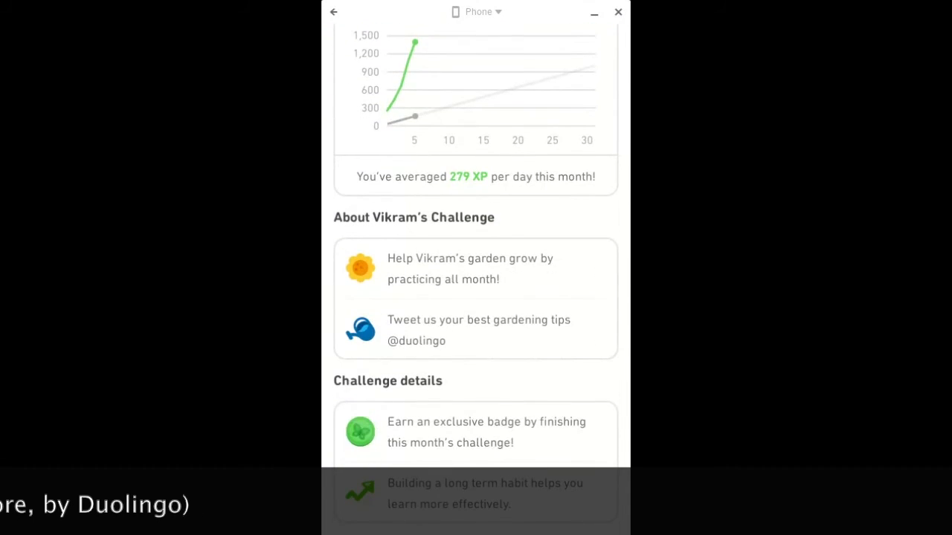
{"action": "scroll", "scroll_direction": "up", "scroll_amount": 3}
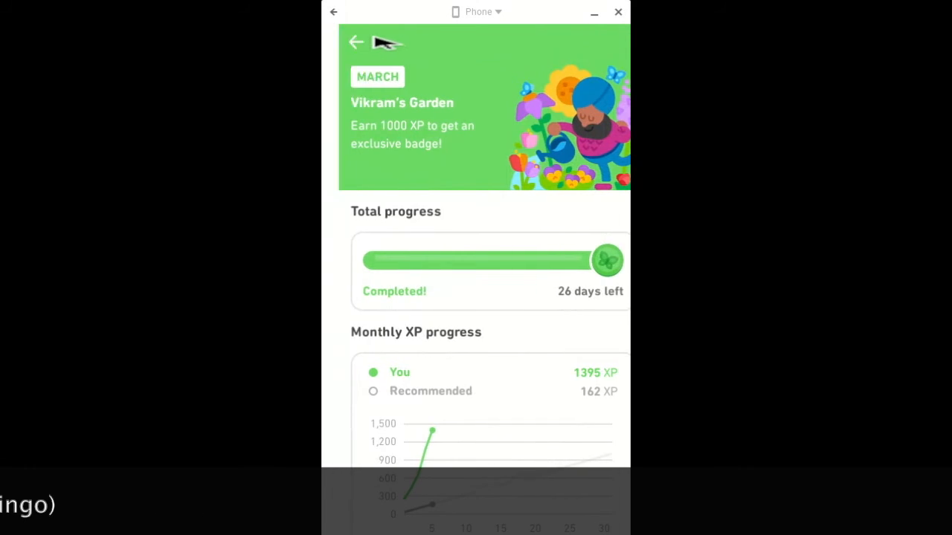
{"action": "left_click", "coordinate": [356, 42]}
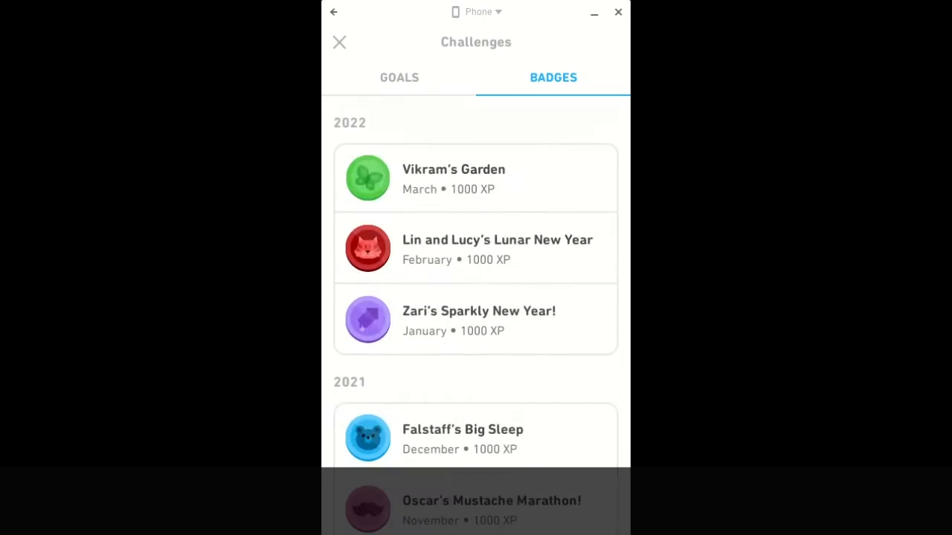
{"action": "left_click", "coordinate": [398, 77]}
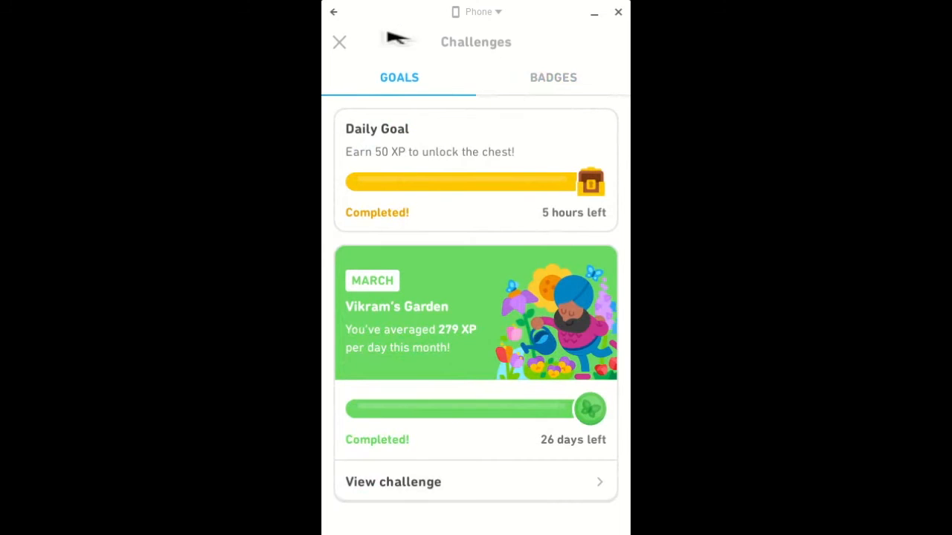
{"action": "left_click", "coordinate": [339, 42]}
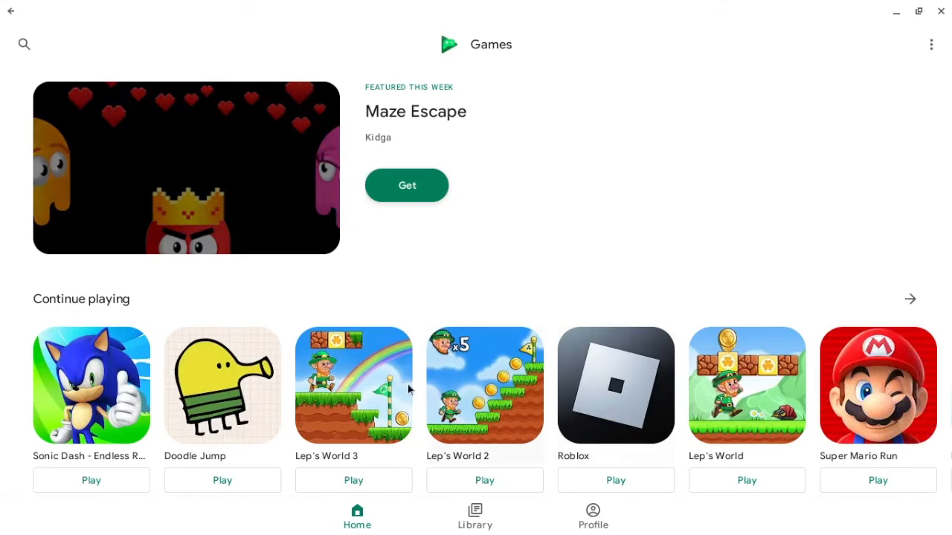
Step: Open Doodle Jump from Continue playing and browse its Videos & more section
{"action": "left_click", "coordinate": [222, 384]}
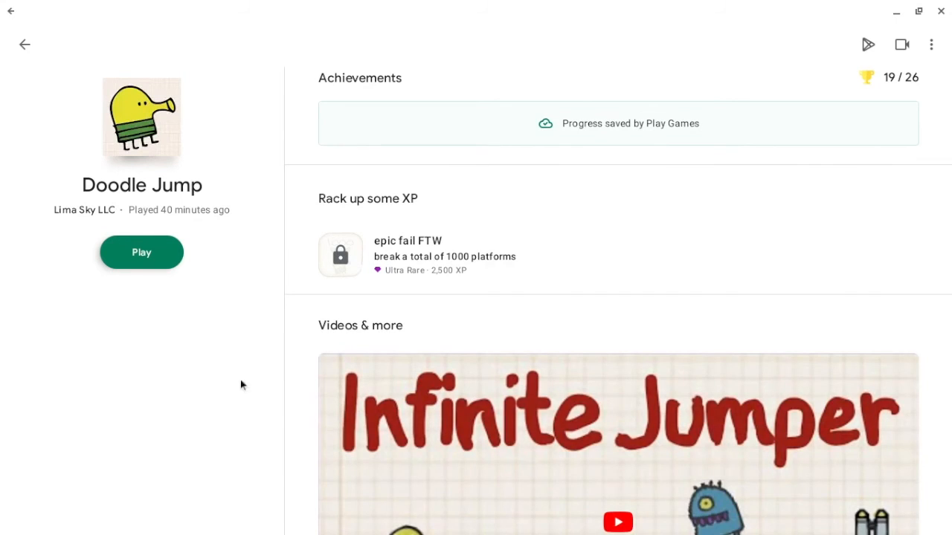
{"action": "scroll", "scroll_direction": "down", "scroll_amount": 3}
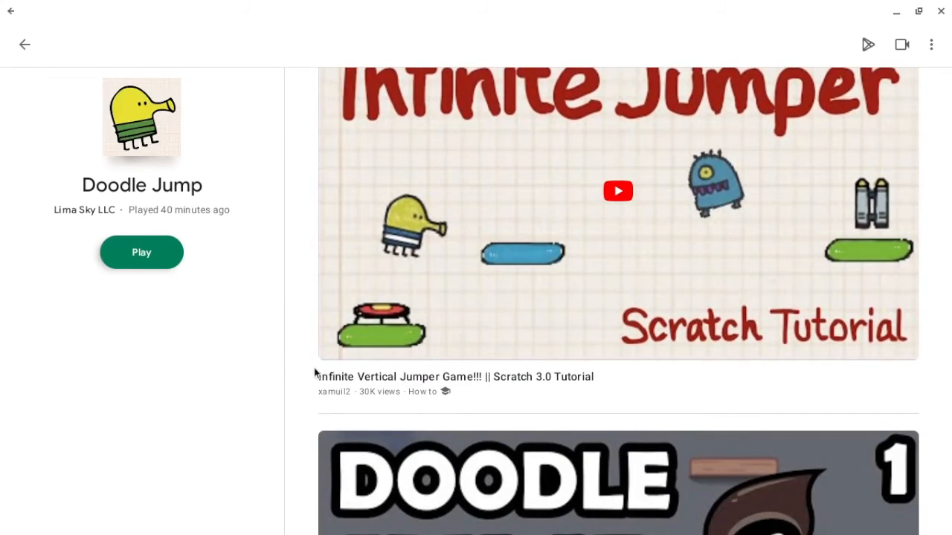
{"action": "scroll", "scroll_direction": "down", "scroll_amount": 3}
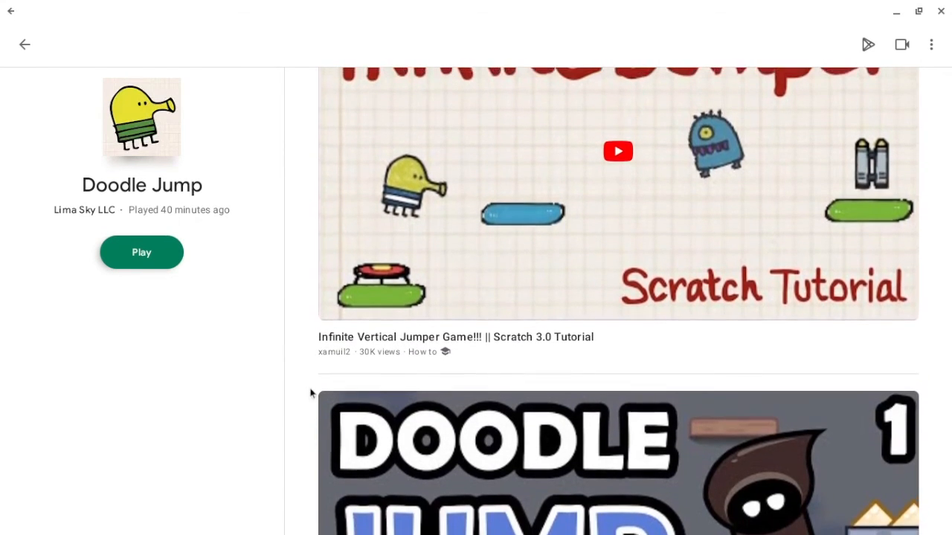
{"action": "scroll", "scroll_direction": "down", "scroll_amount": 3}
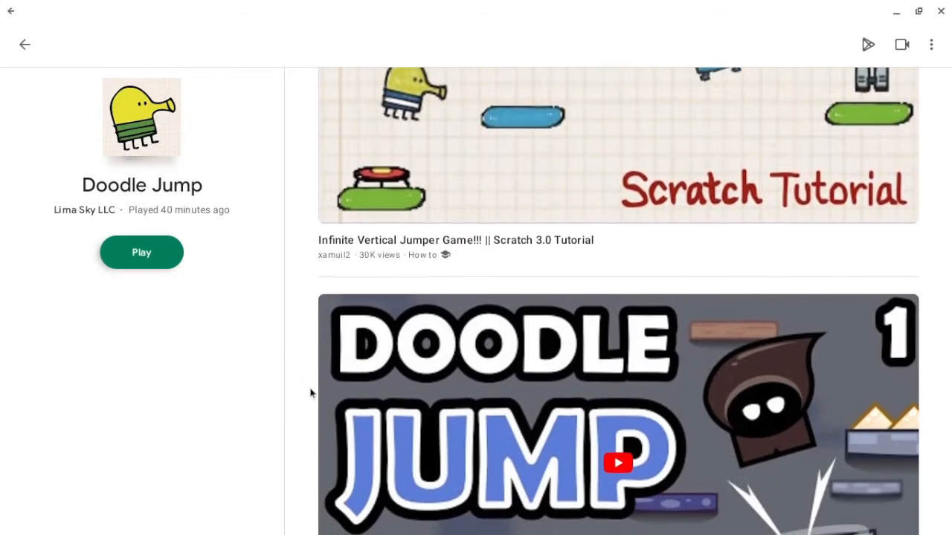
{"action": "scroll", "scroll_direction": "down", "scroll_amount": 3}
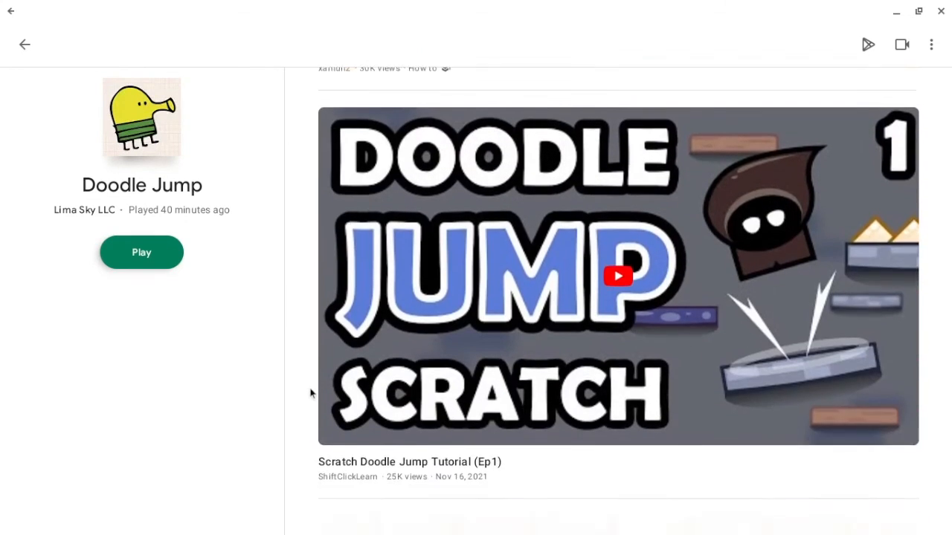
{"action": "scroll", "scroll_direction": "down", "scroll_amount": 3}
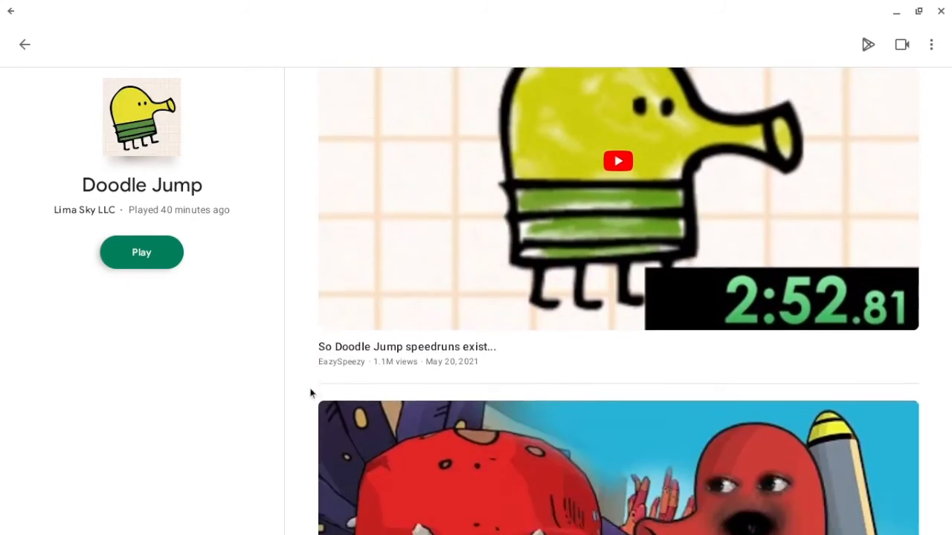
{"action": "scroll", "scroll_direction": "down", "scroll_amount": 3}
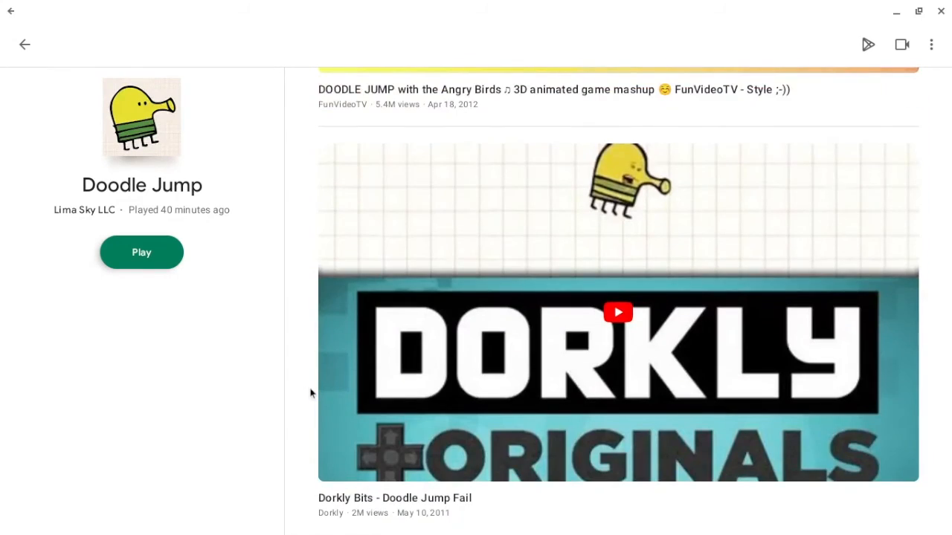
{"action": "scroll", "scroll_direction": "up", "scroll_amount": 3}
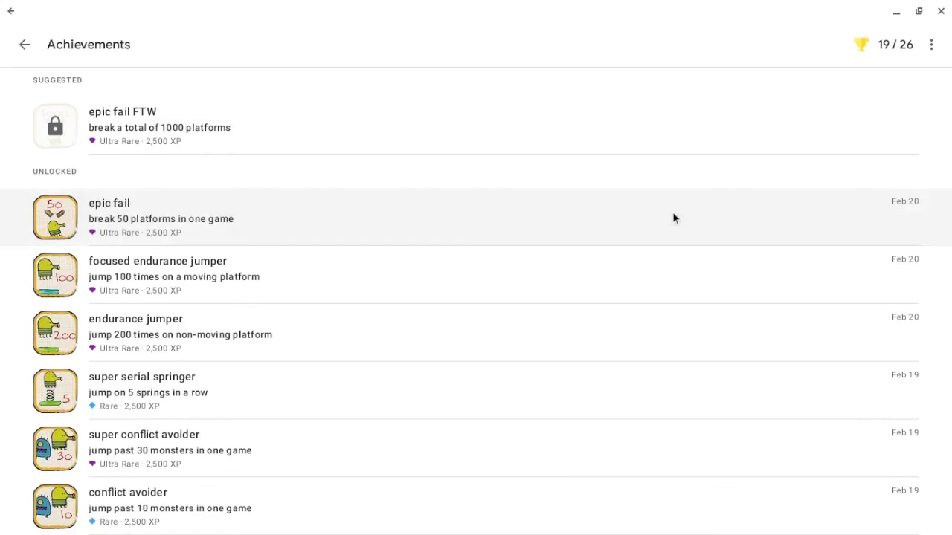
Step: Scroll through Doodle Jump's 19 unlocked achievements, then return to the Games home page
{"action": "scroll", "scroll_direction": "down", "scroll_amount": 3}
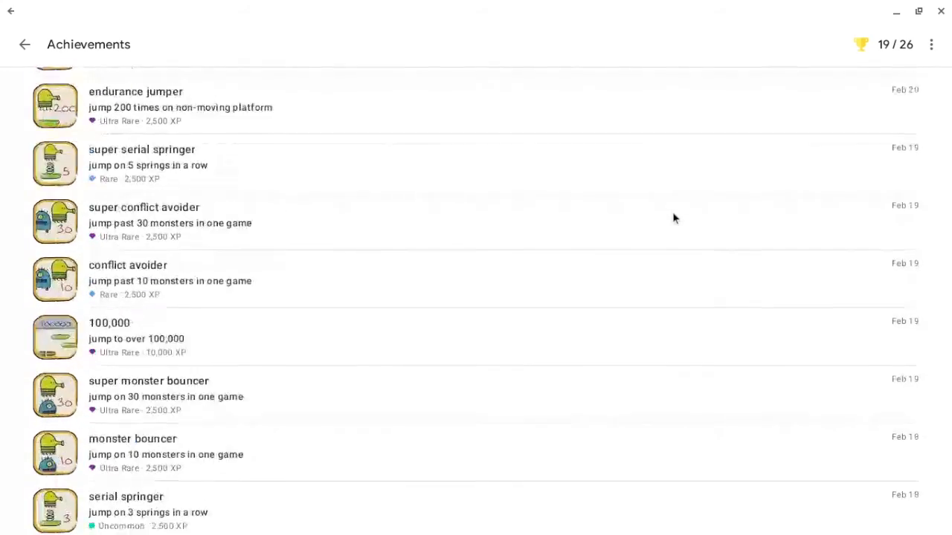
{"action": "scroll", "scroll_direction": "down", "scroll_amount": 3}
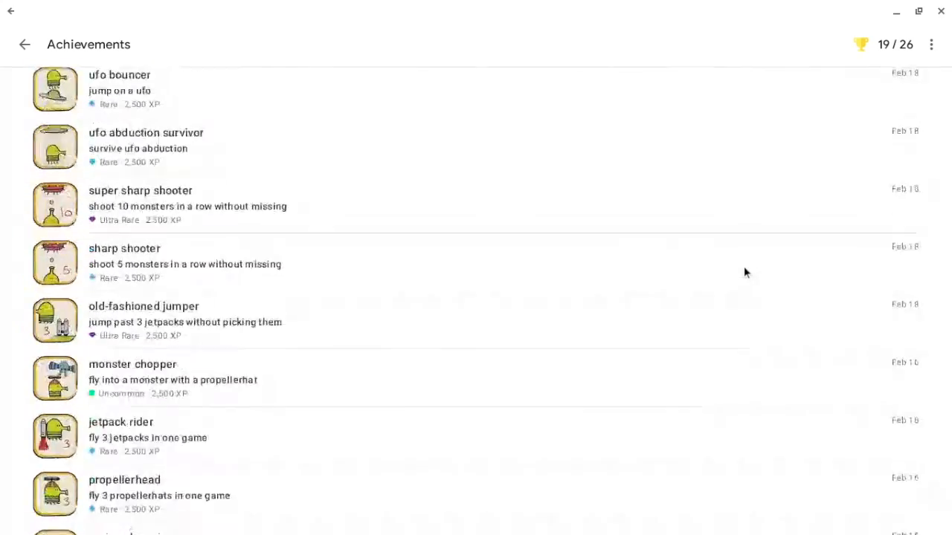
{"action": "scroll", "scroll_direction": "down", "scroll_amount": 3}
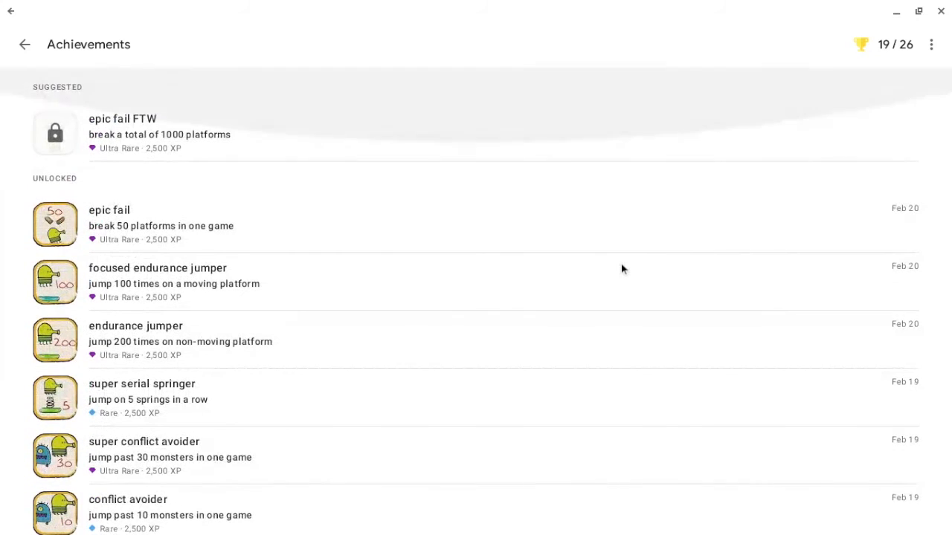
{"action": "left_click", "coordinate": [25, 44]}
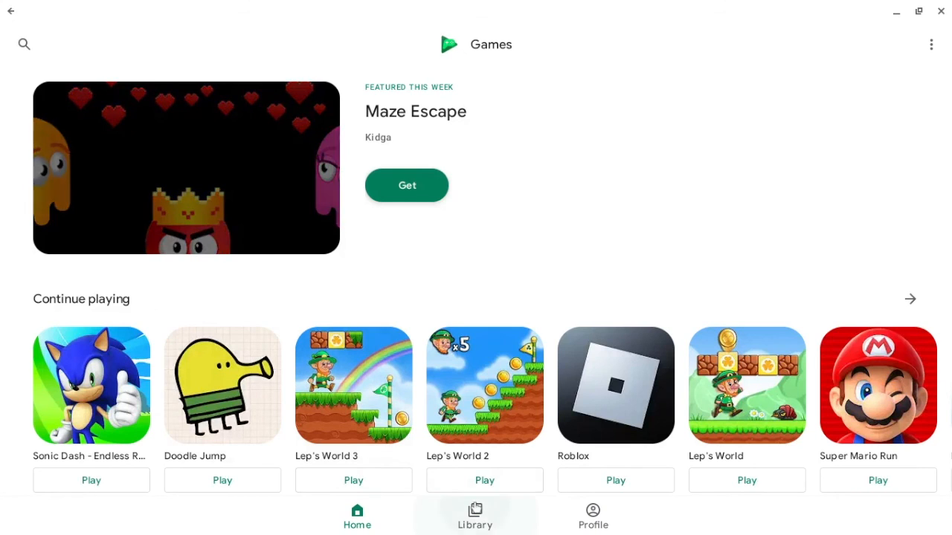
Step: View the profile's Achievements tab listing 44 achievements, level 12, 7,000 XP to level 13
{"action": "left_click", "coordinate": [475, 517]}
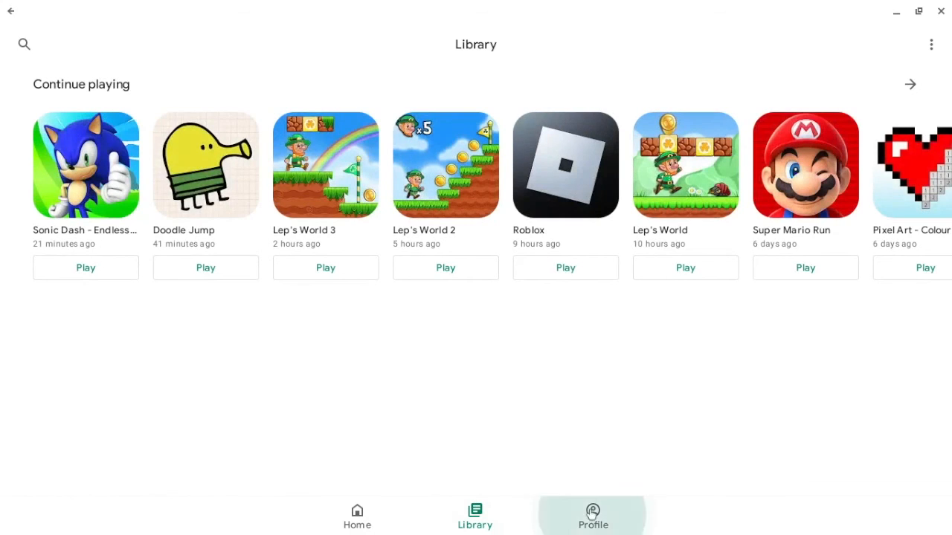
{"action": "left_click", "coordinate": [592, 517]}
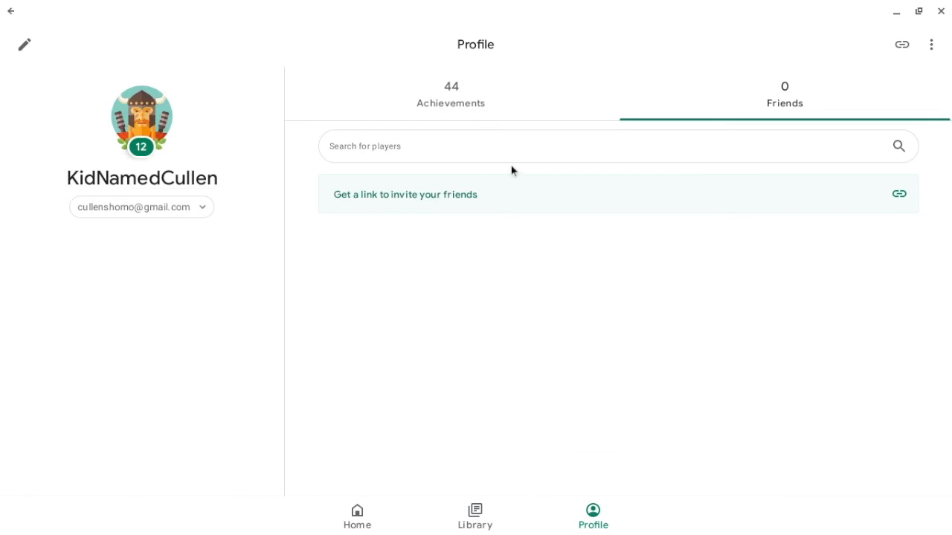
{"action": "left_click", "coordinate": [450, 93]}
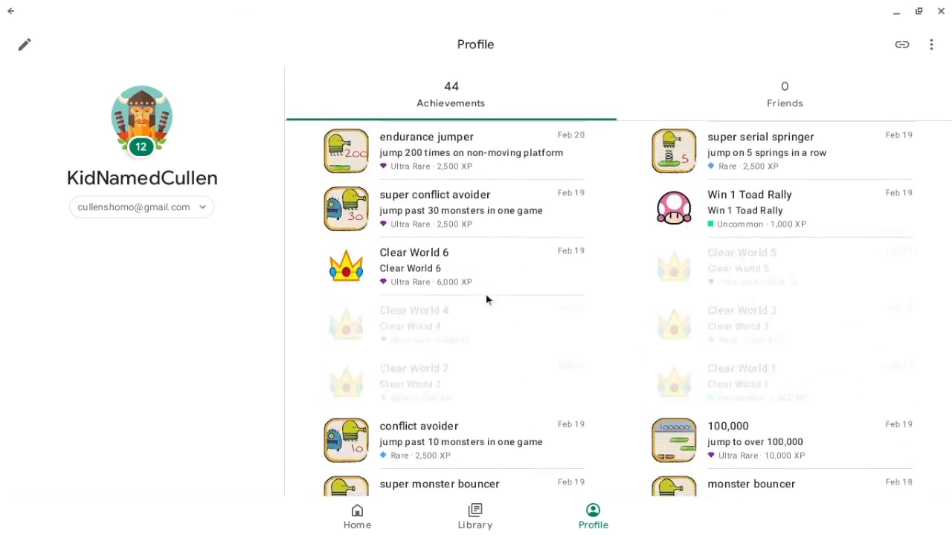
{"action": "scroll", "scroll_direction": "down", "scroll_amount": 3}
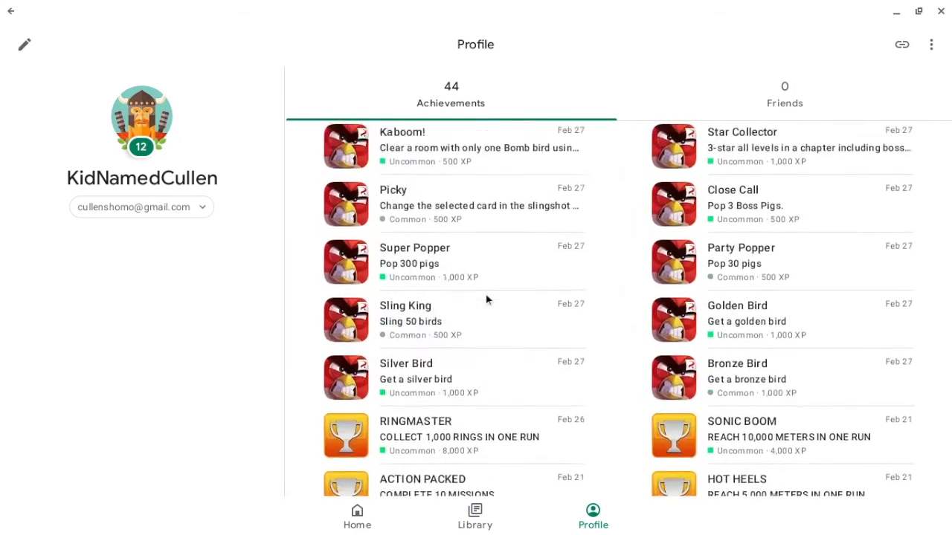
{"action": "scroll", "scroll_direction": "up", "scroll_amount": 3}
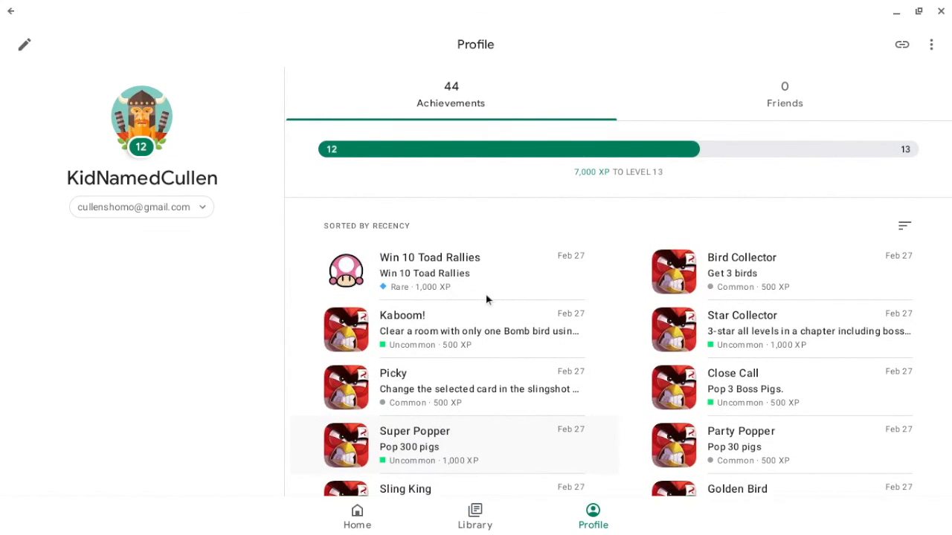